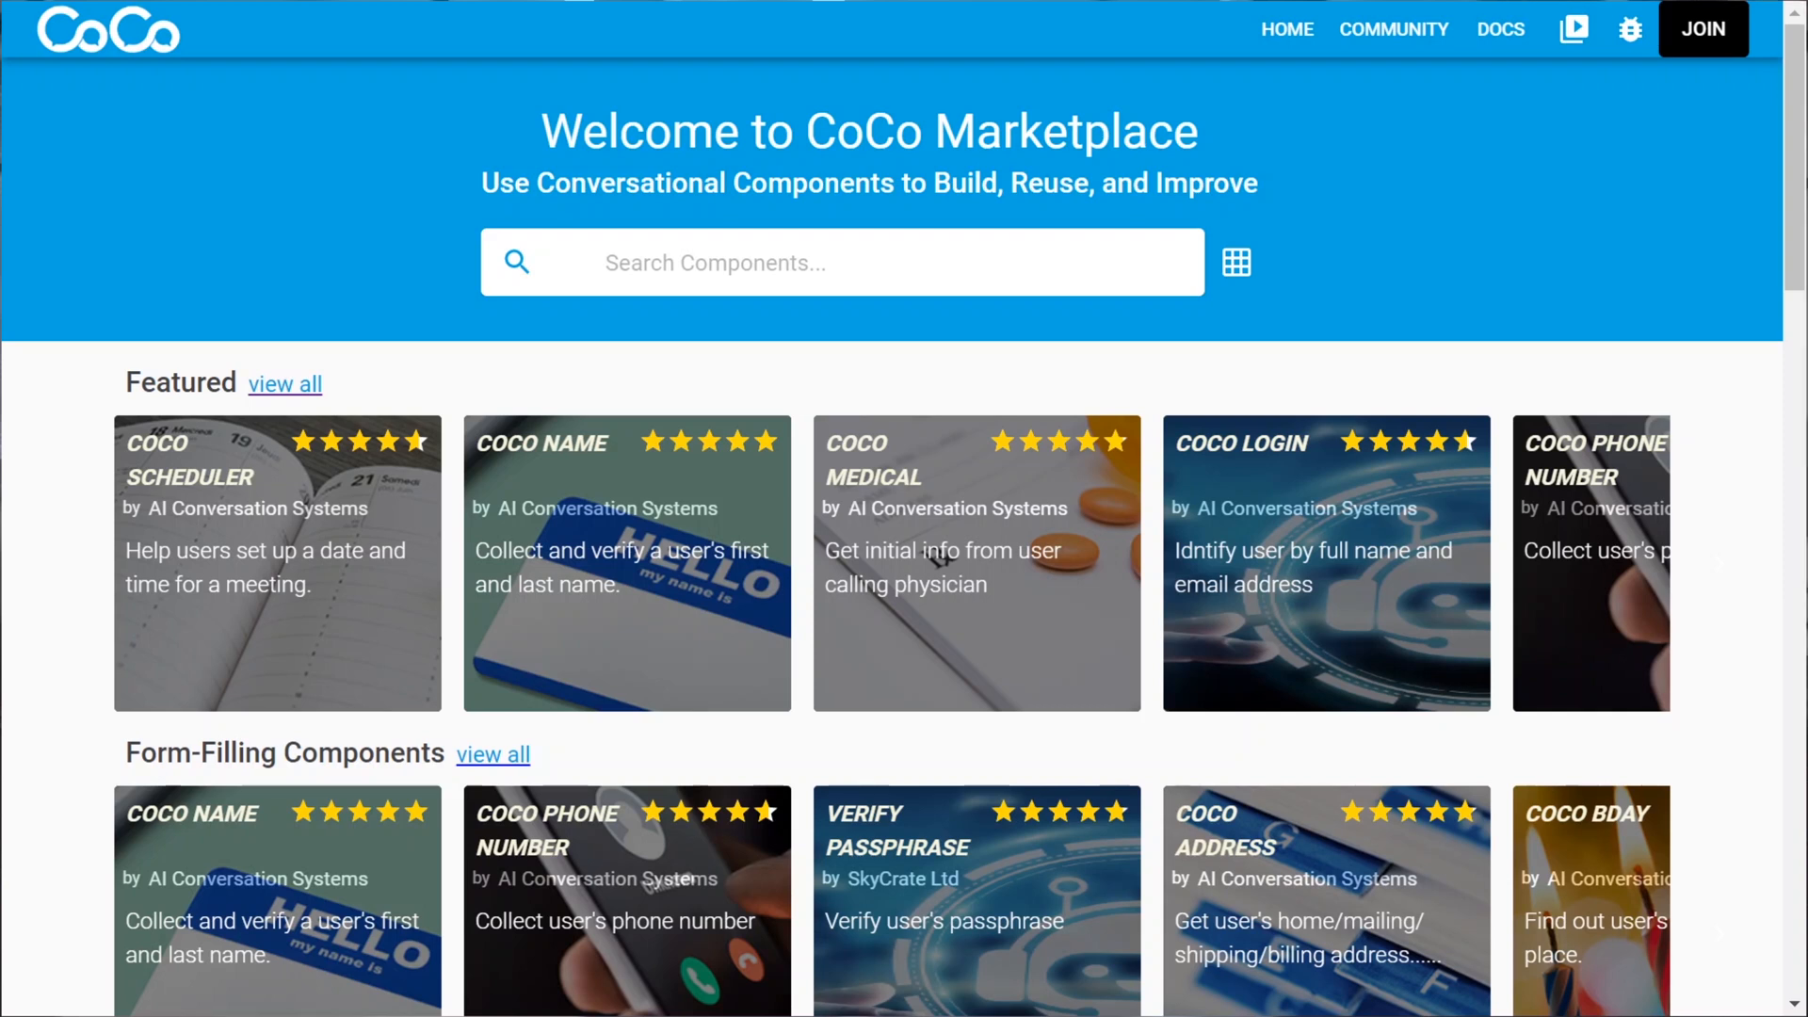
{"action": "mouse_move", "coordinate": [73, 732]}
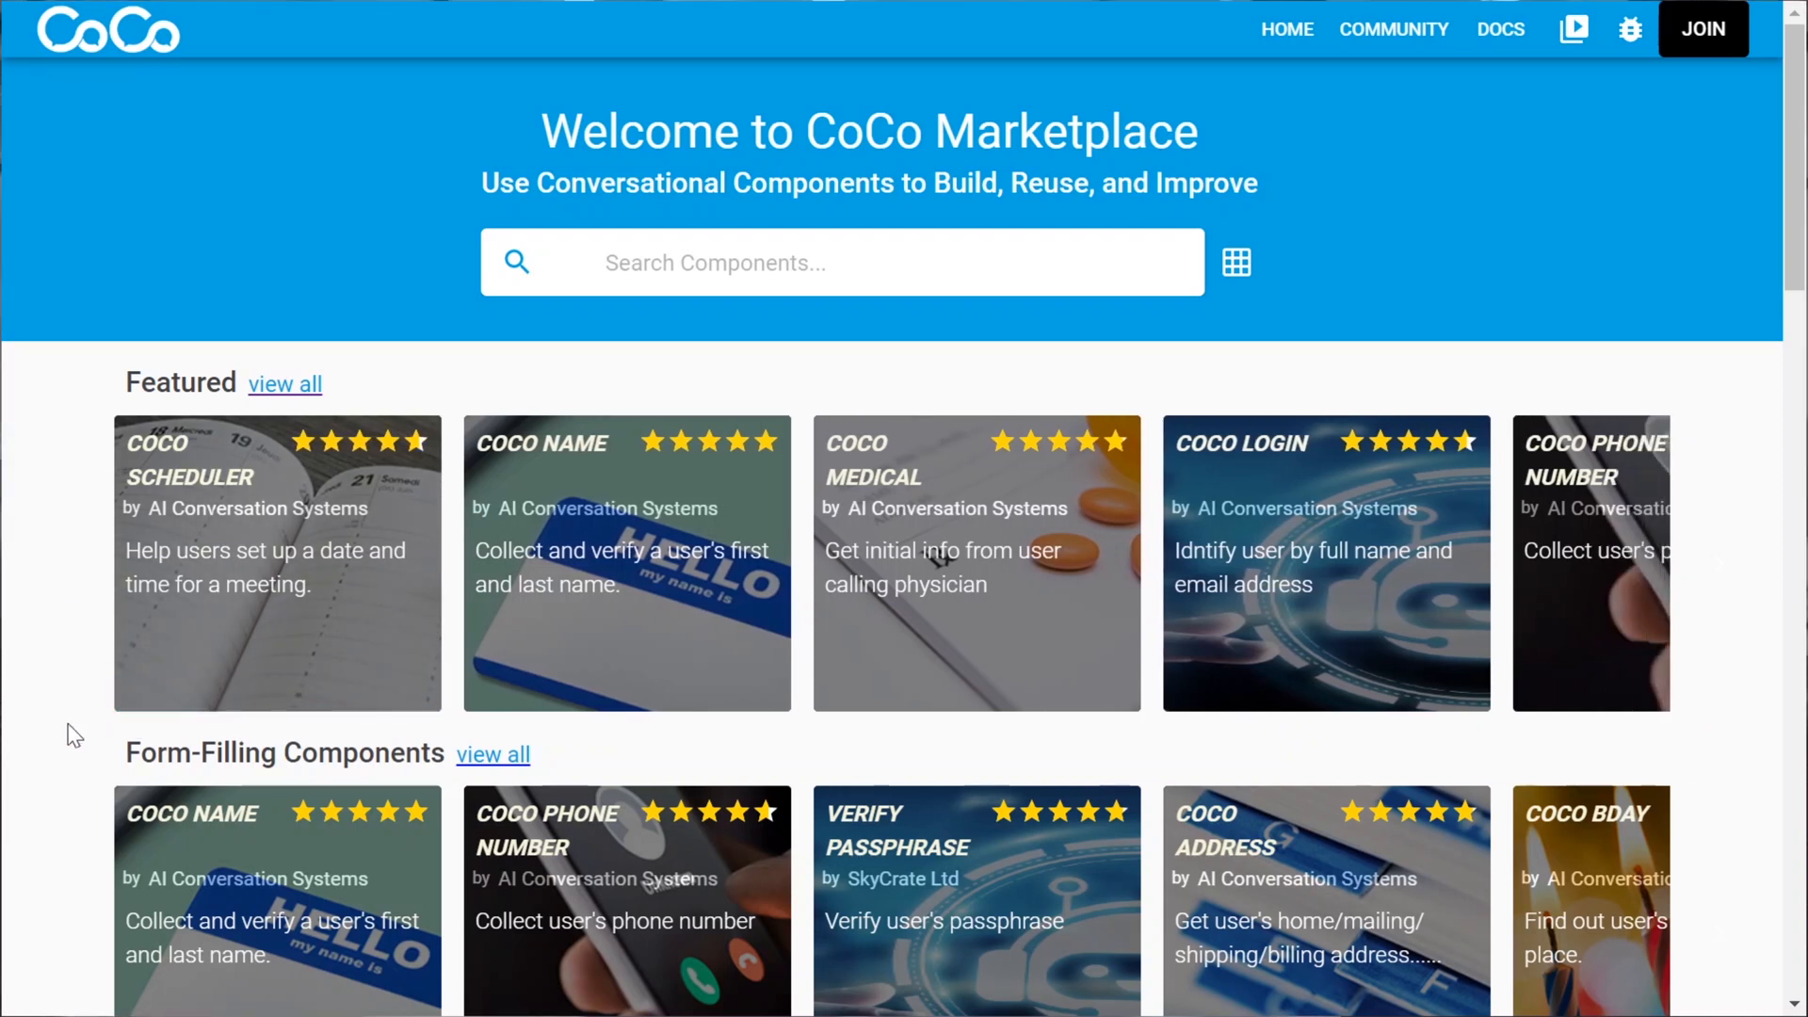
{"action": "mouse_move", "coordinate": [271, 633]}
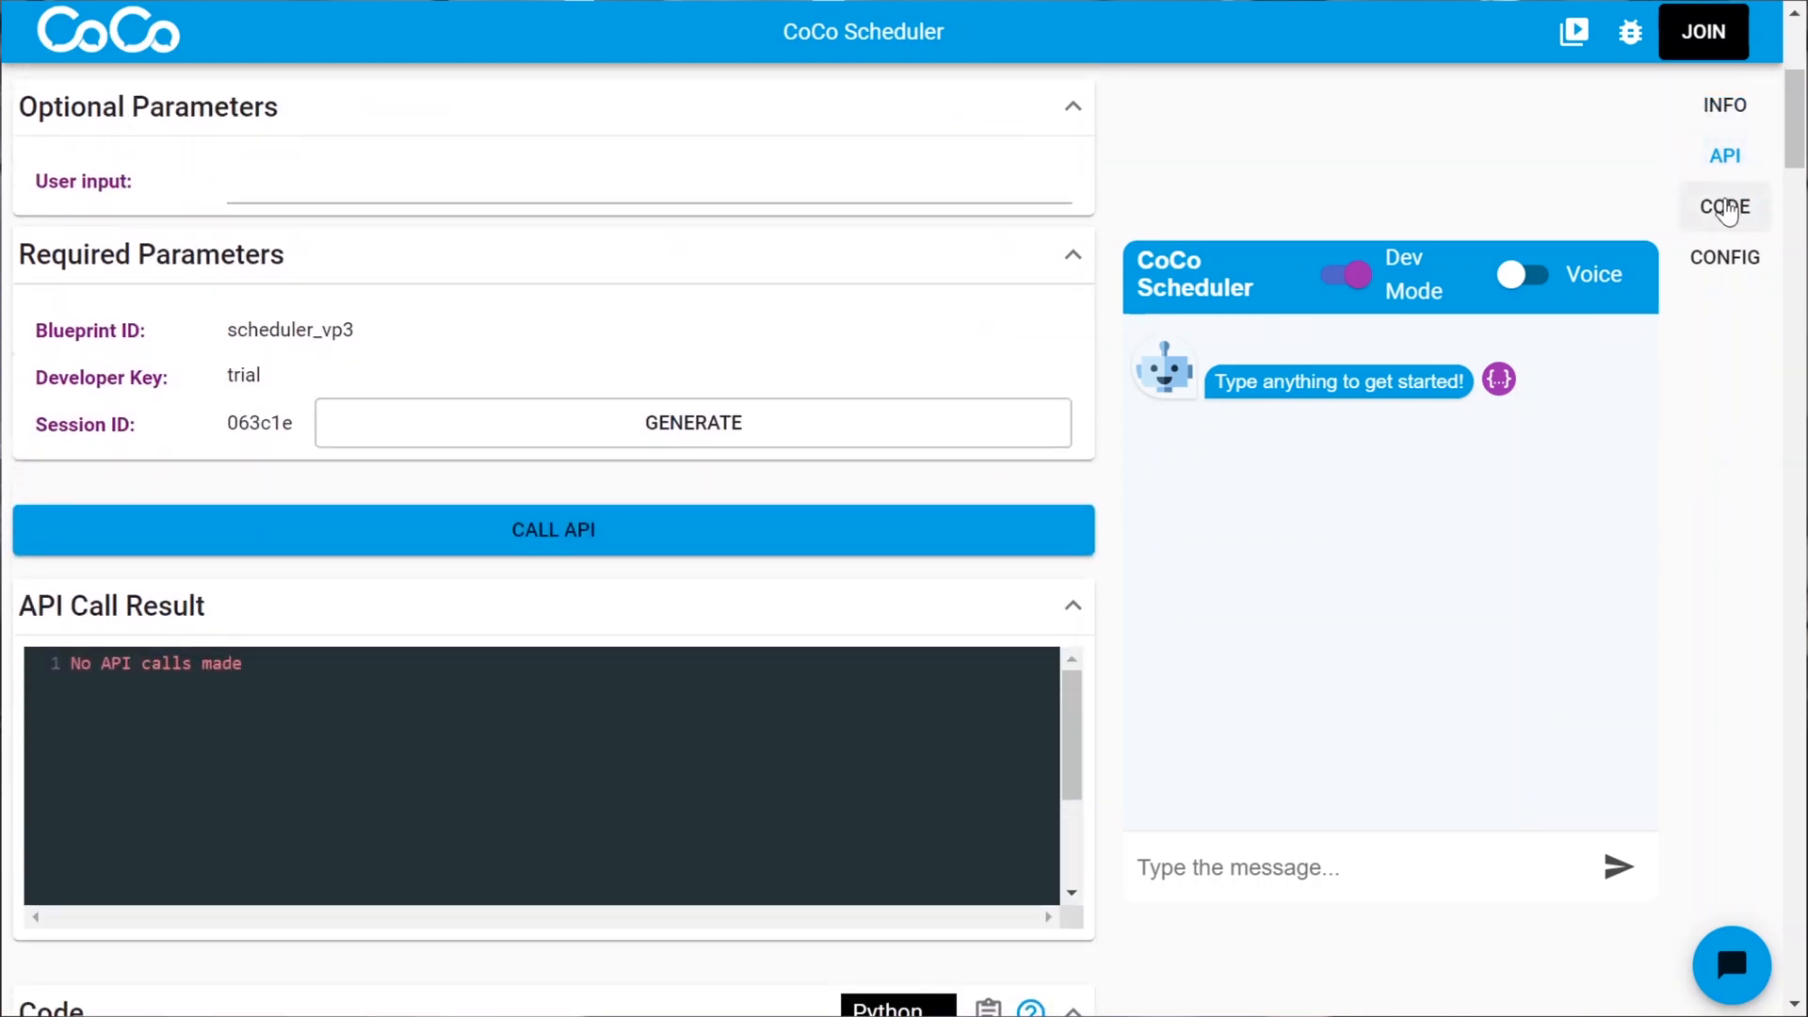
{"action": "scroll", "scroll_direction": "down", "scroll_amount": 3}
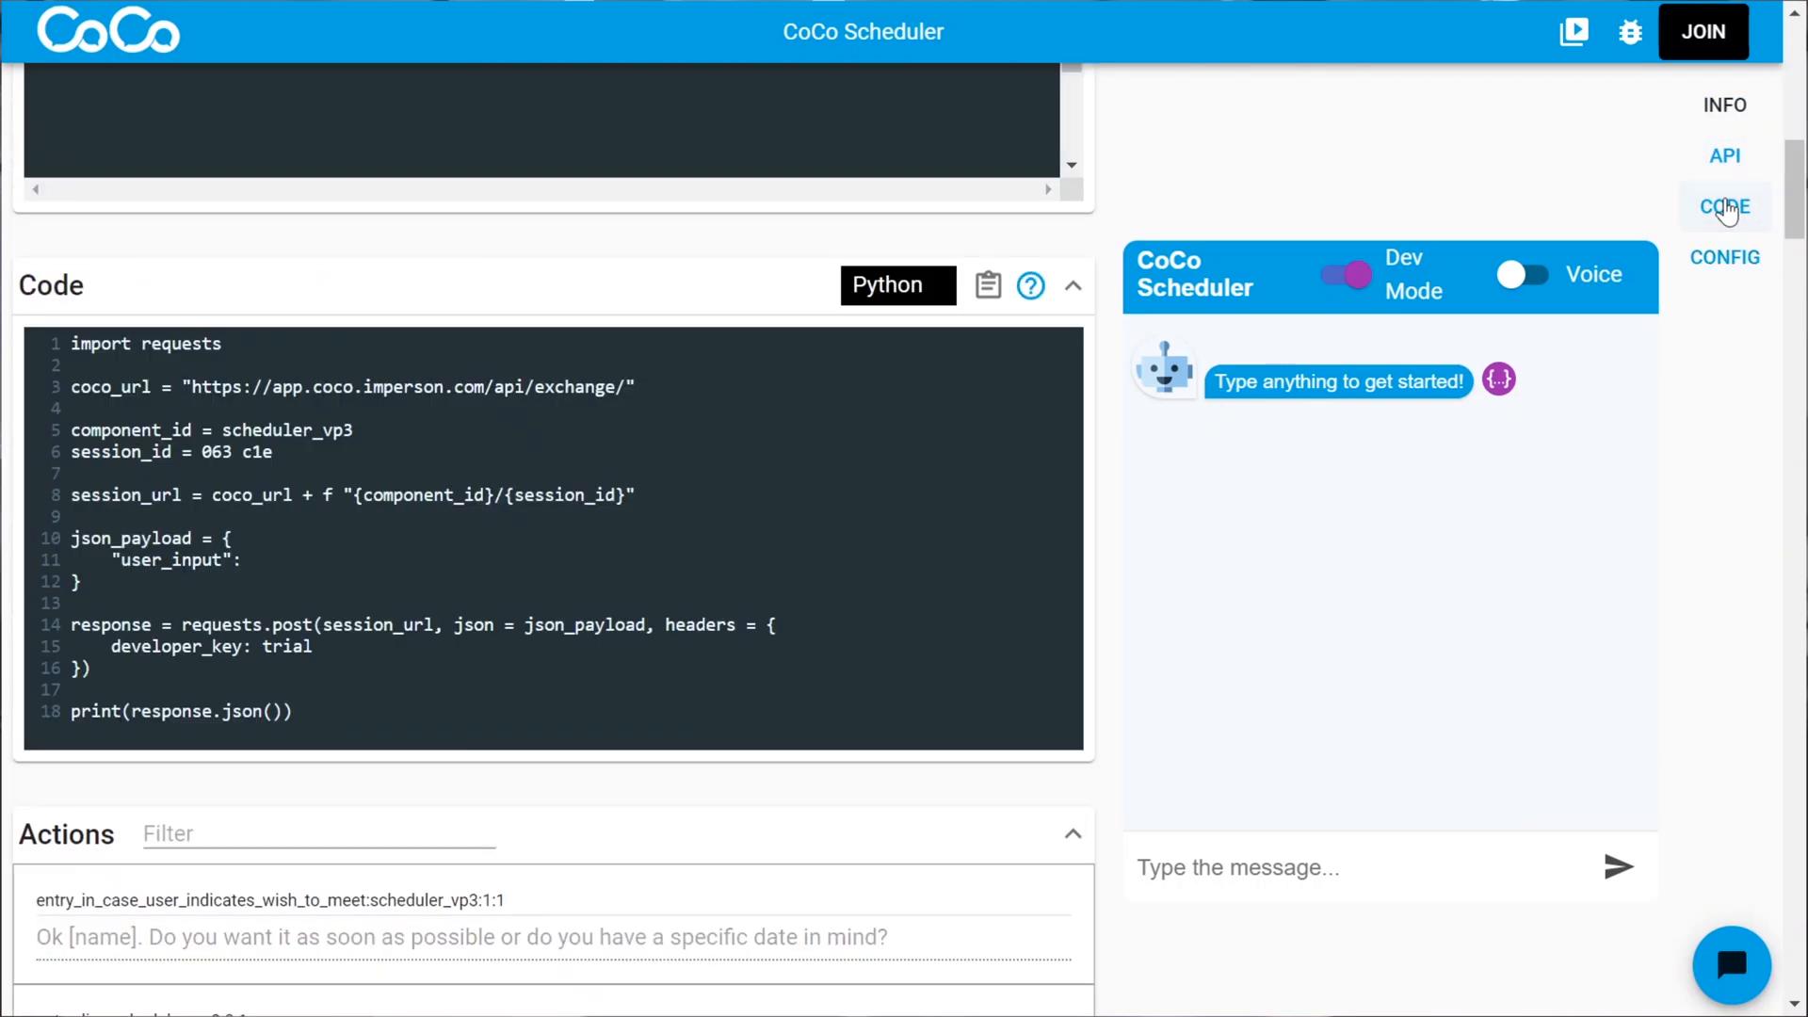
{"action": "left_click", "coordinate": [1725, 258]}
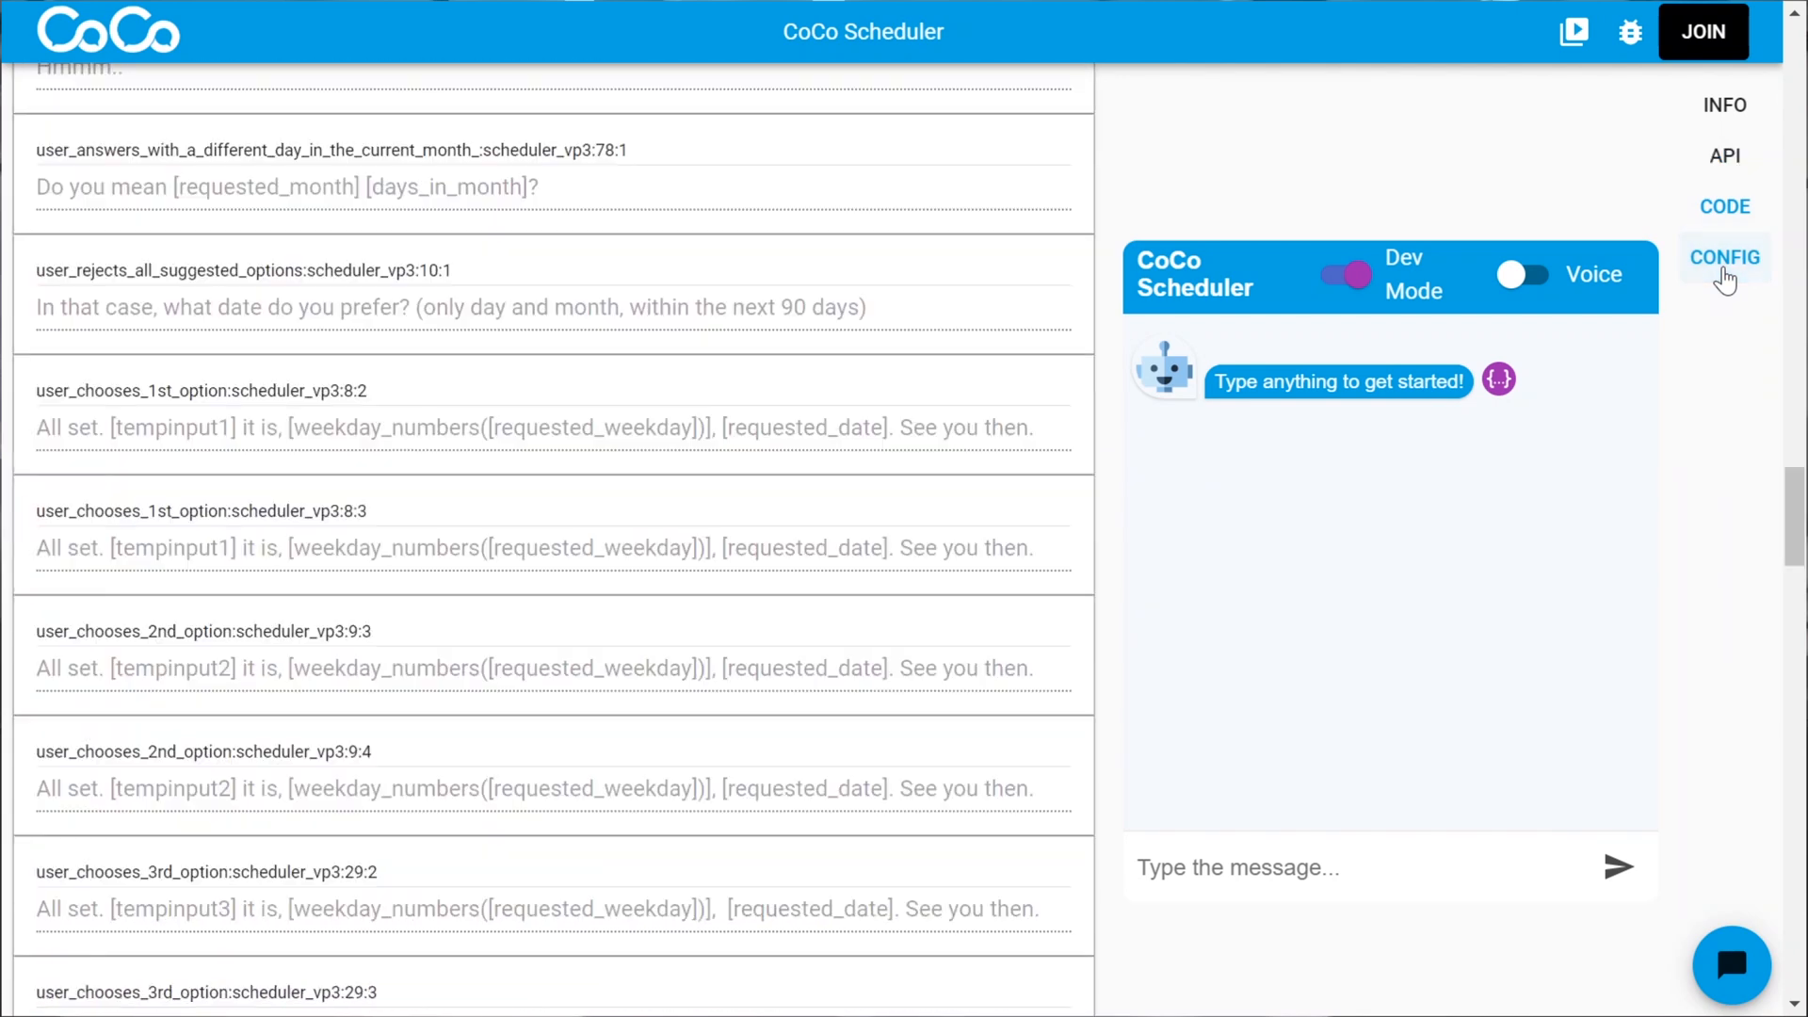
{"action": "scroll", "scroll_direction": "down", "scroll_amount": 3}
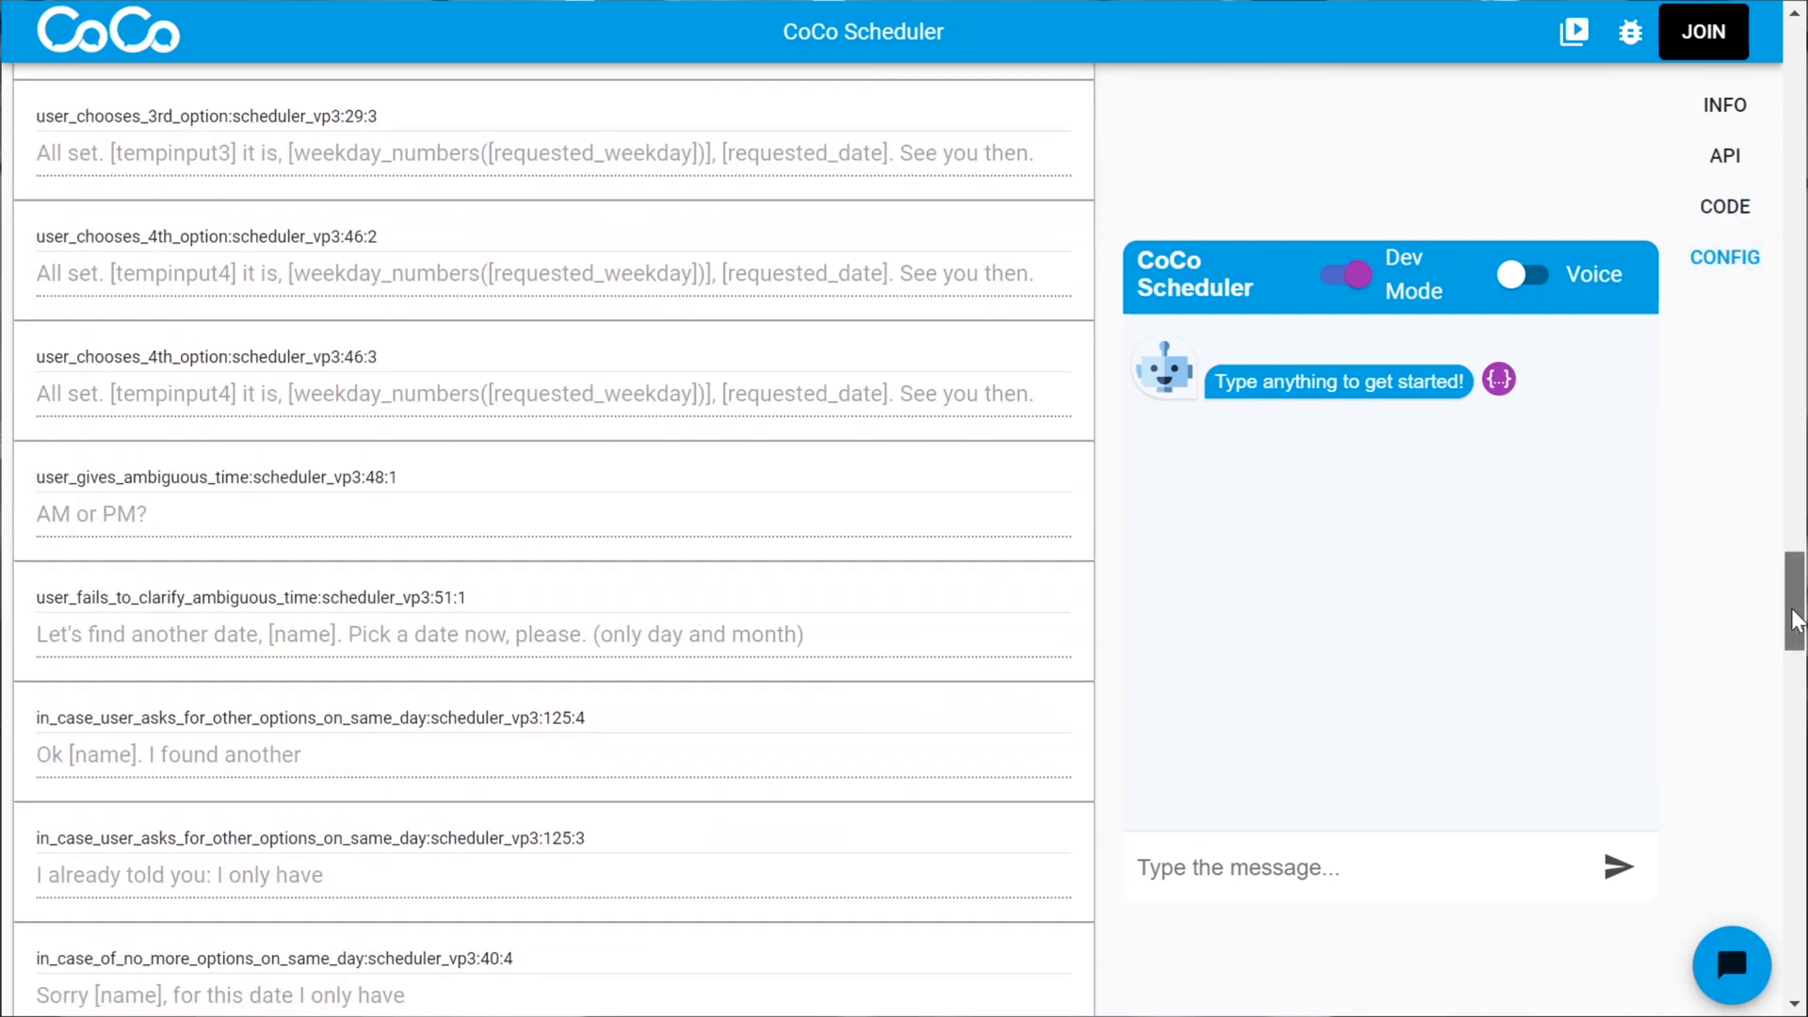
{"action": "scroll", "scroll_direction": "down", "scroll_amount": 3}
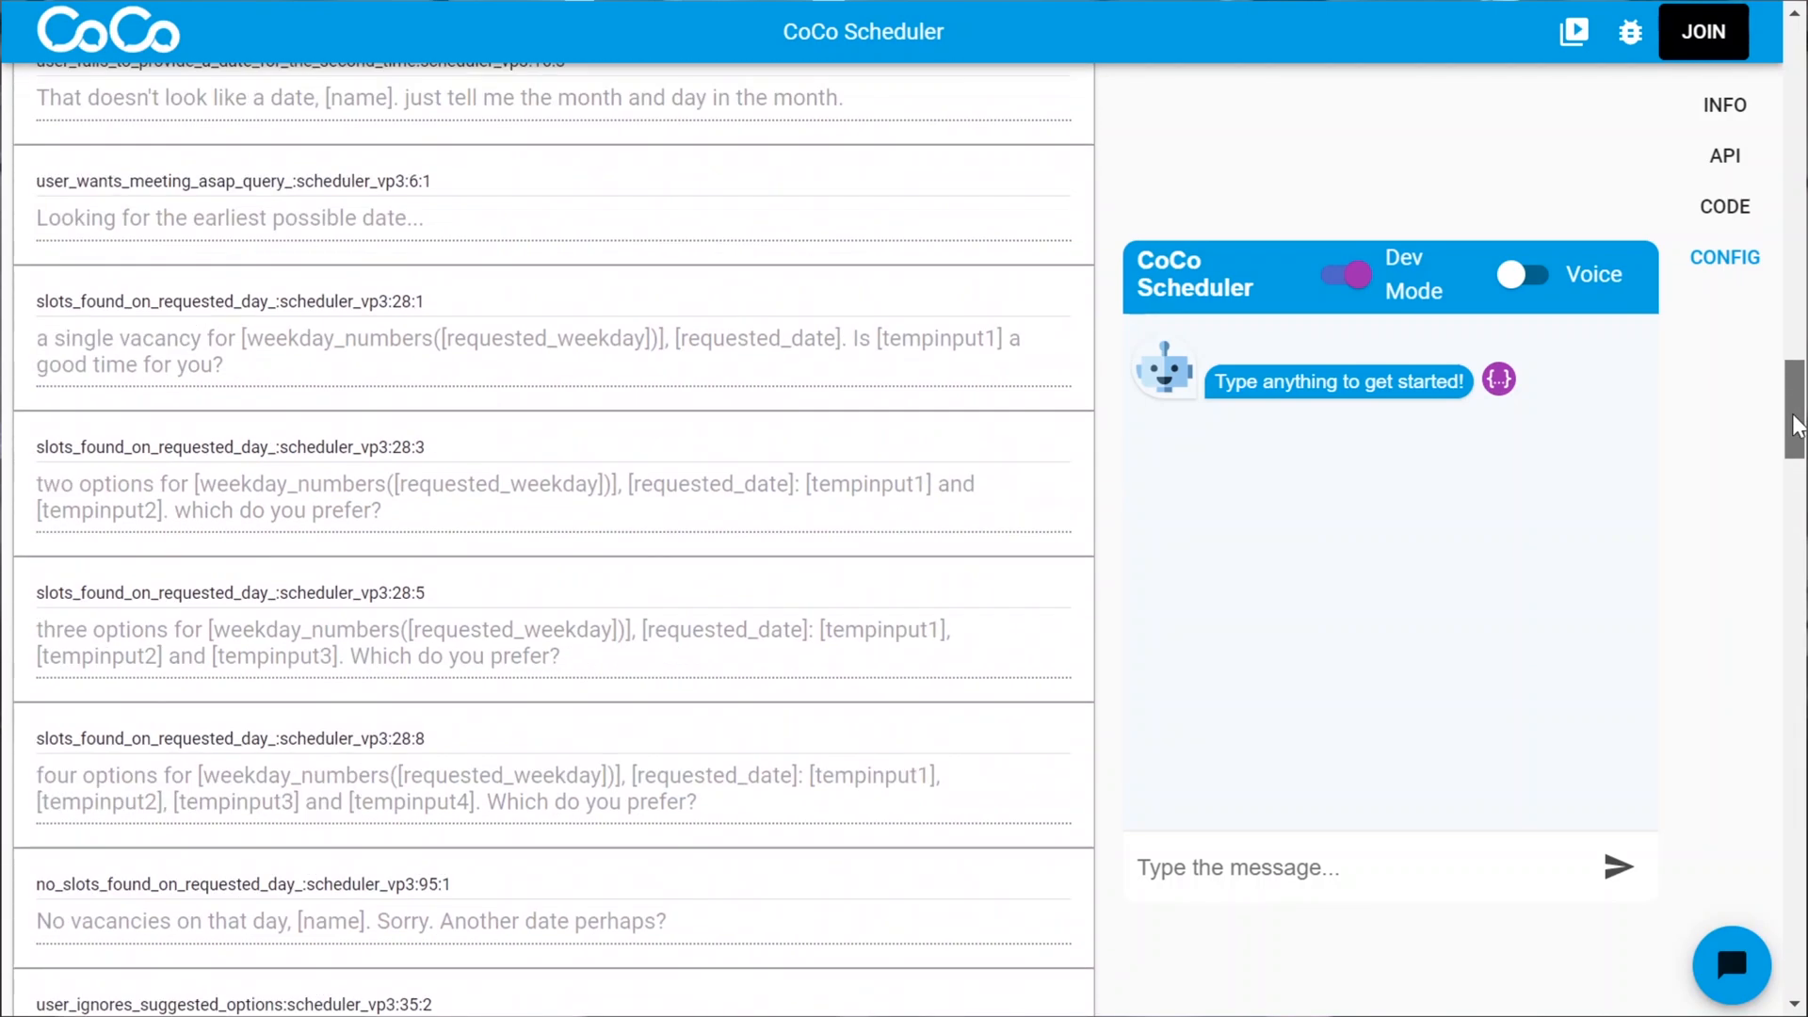
{"action": "scroll", "scroll_direction": "down", "scroll_amount": 3}
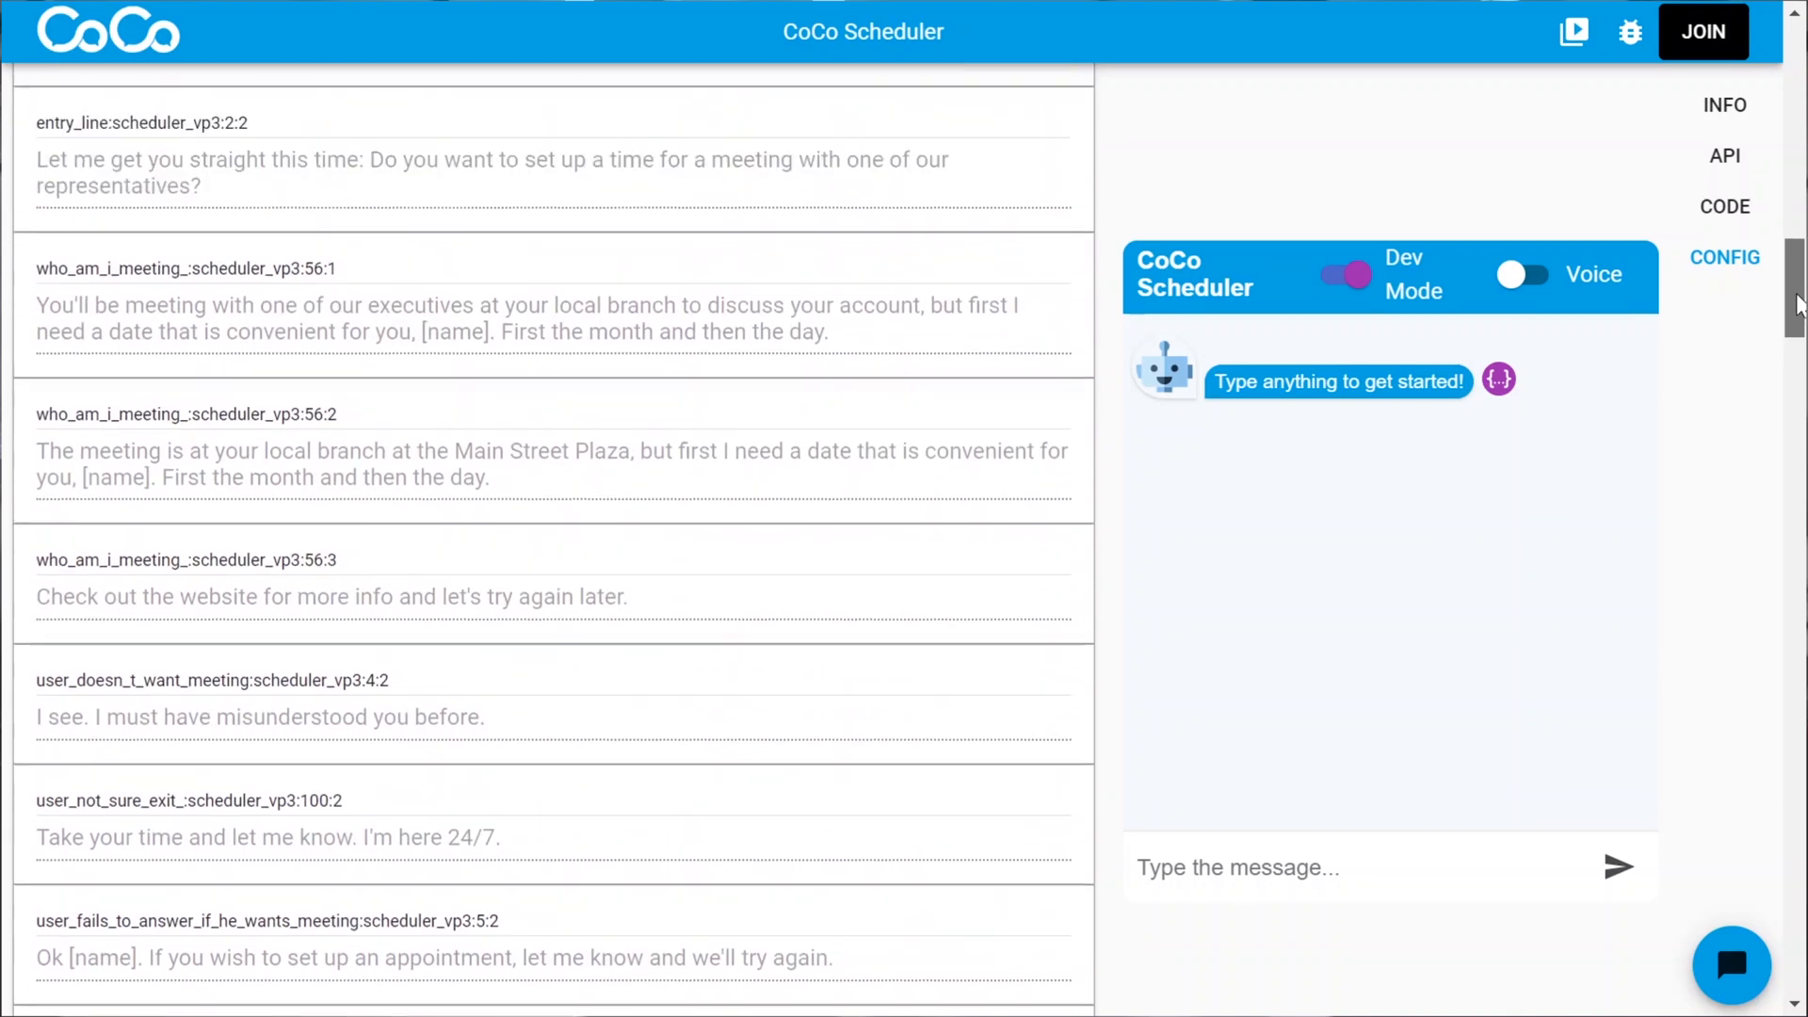
{"action": "left_click", "coordinate": [1725, 207]}
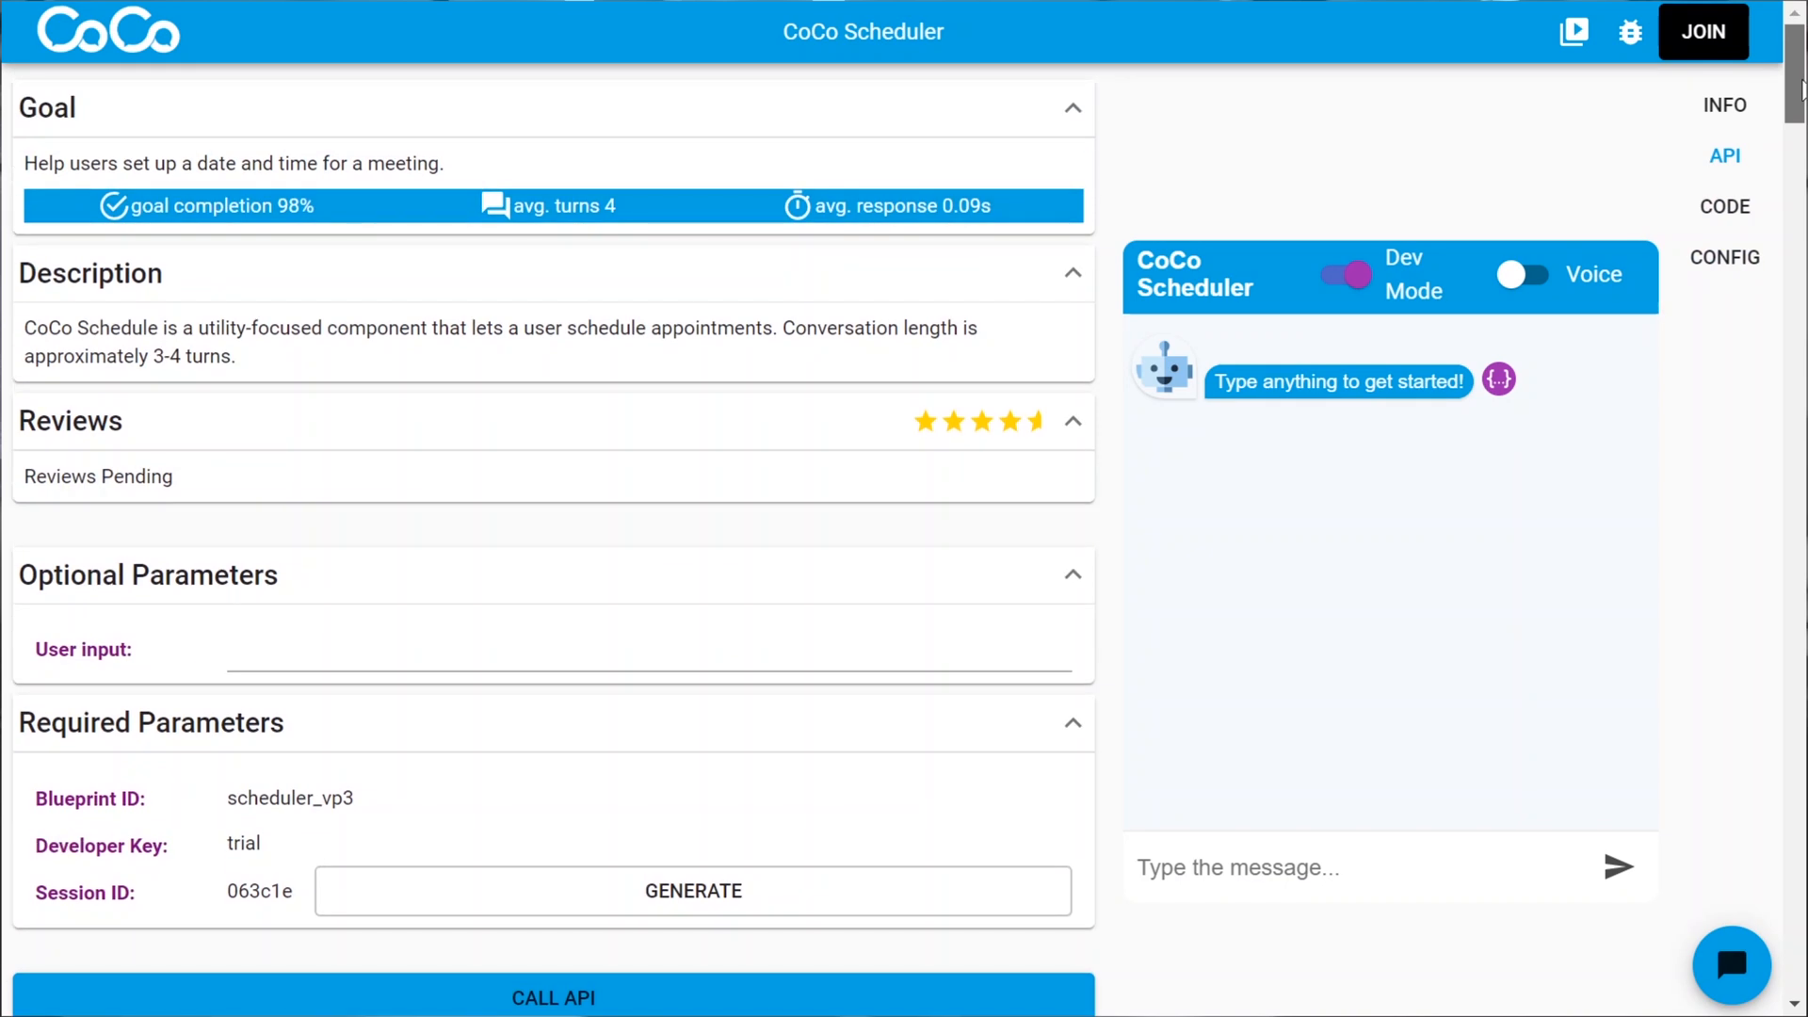
- Send 'hi' as user input to the Scheduler API and review the 200 OK appointment-offer response
{"action": "scroll", "scroll_direction": "down", "scroll_amount": 3}
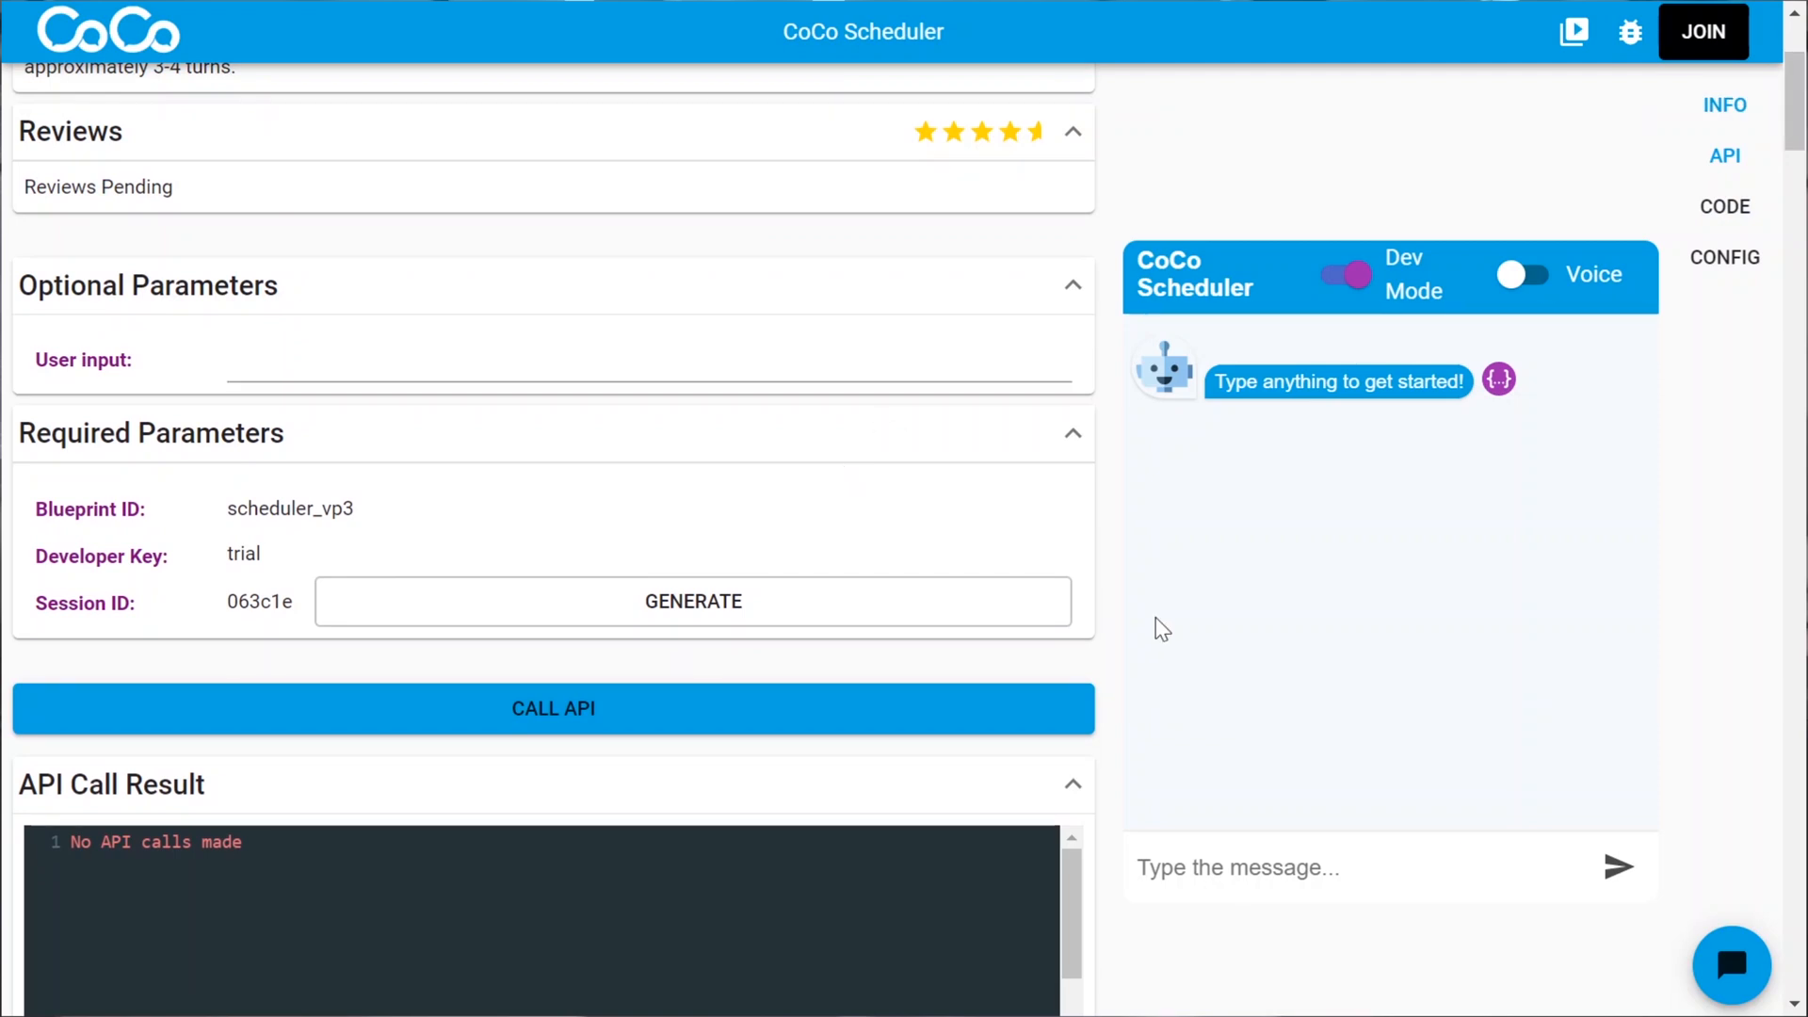
{"action": "scroll", "scroll_direction": "down", "scroll_amount": 3}
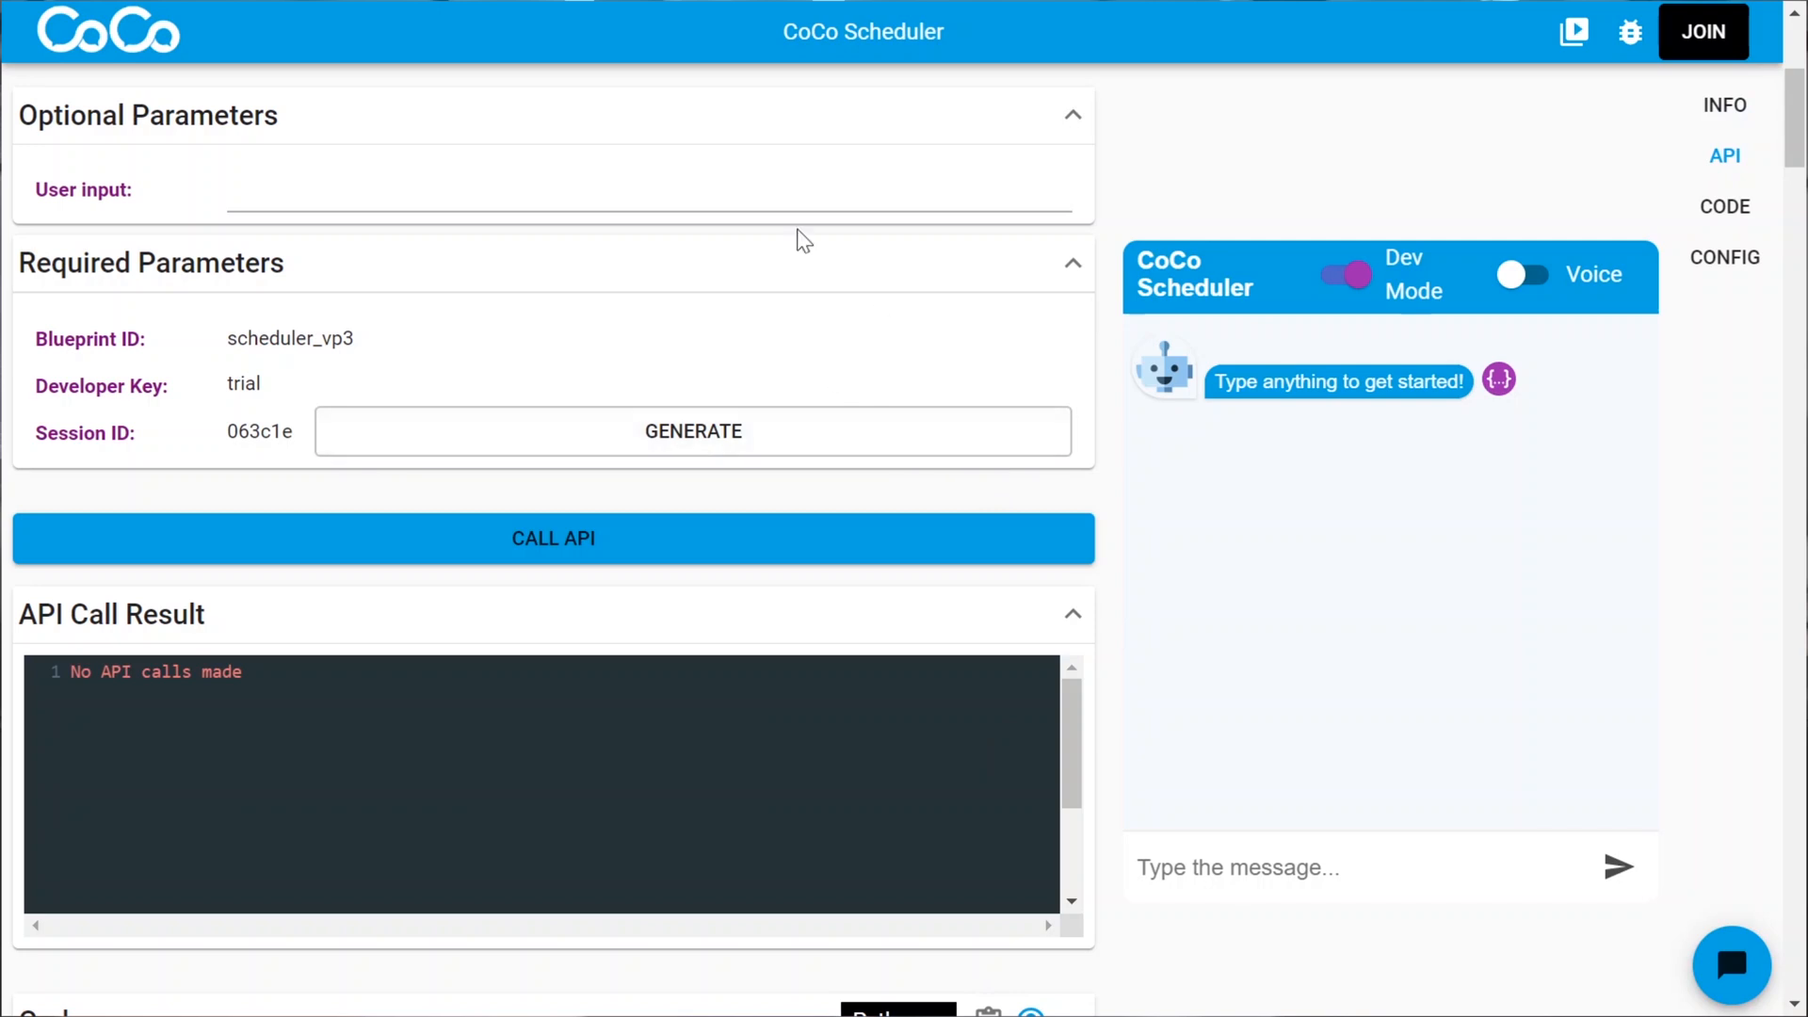
{"action": "mouse_move", "coordinate": [461, 450]}
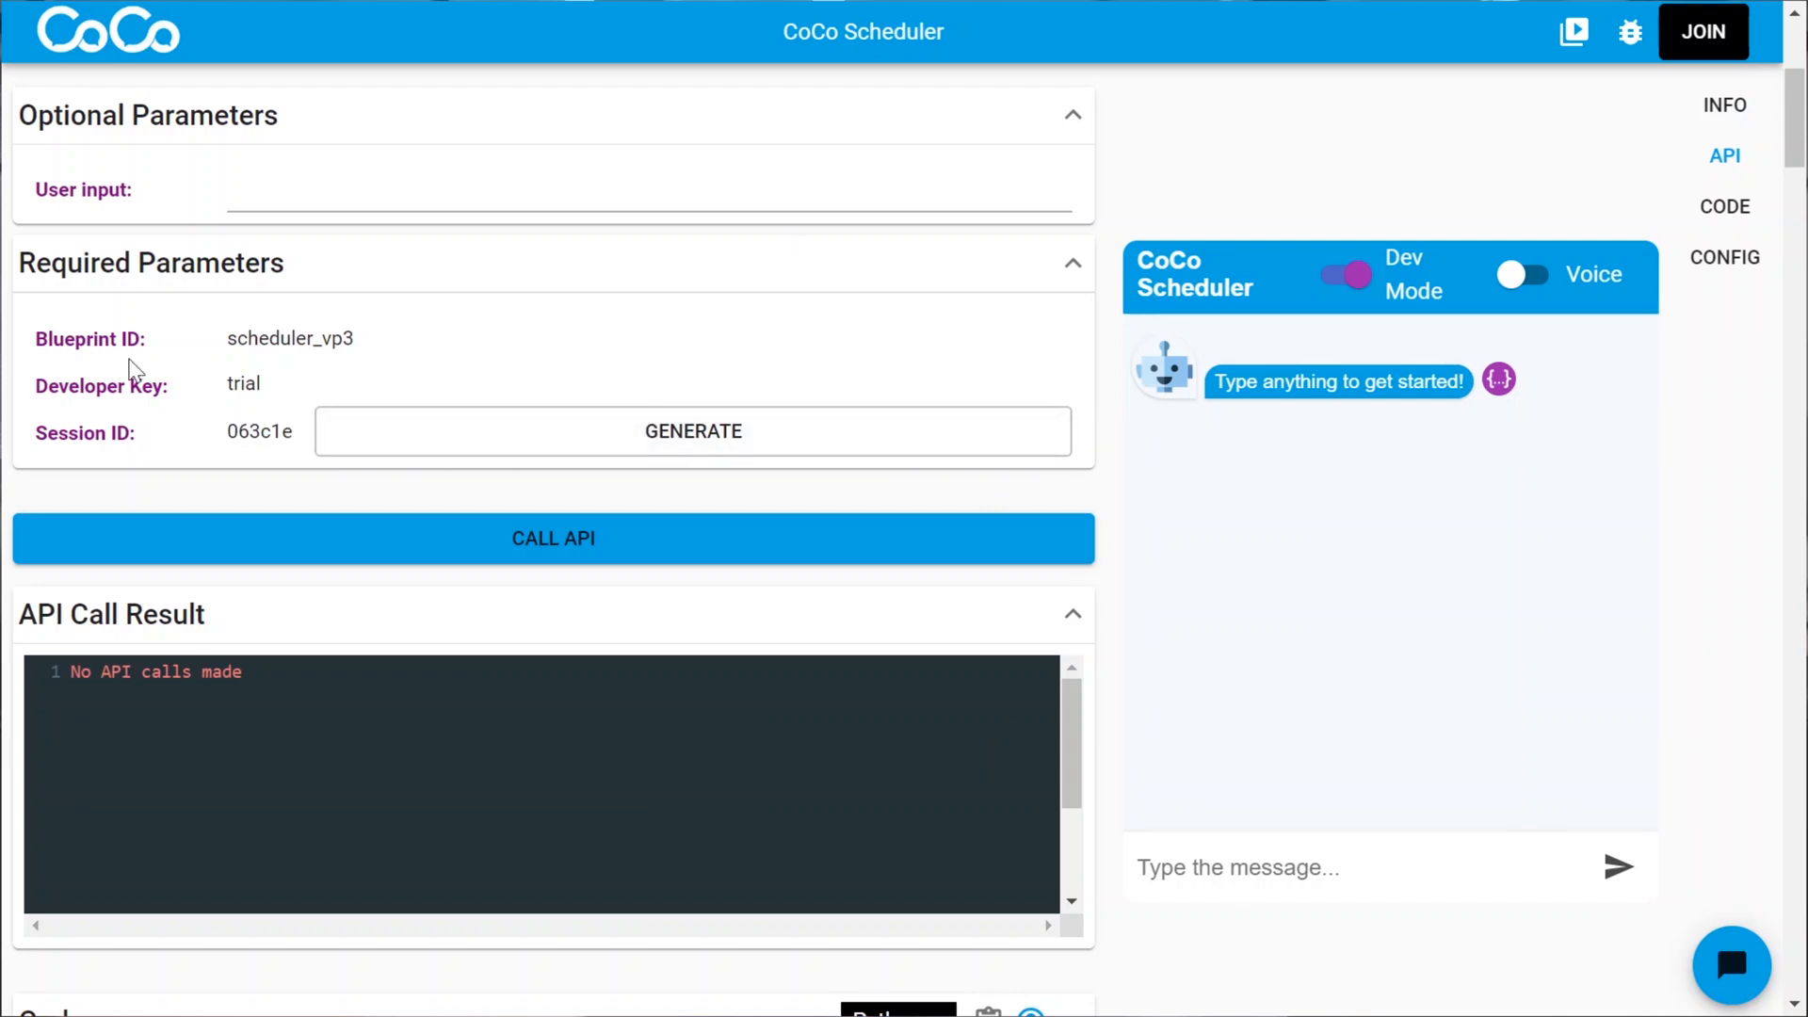
{"action": "left_click", "coordinate": [646, 188]}
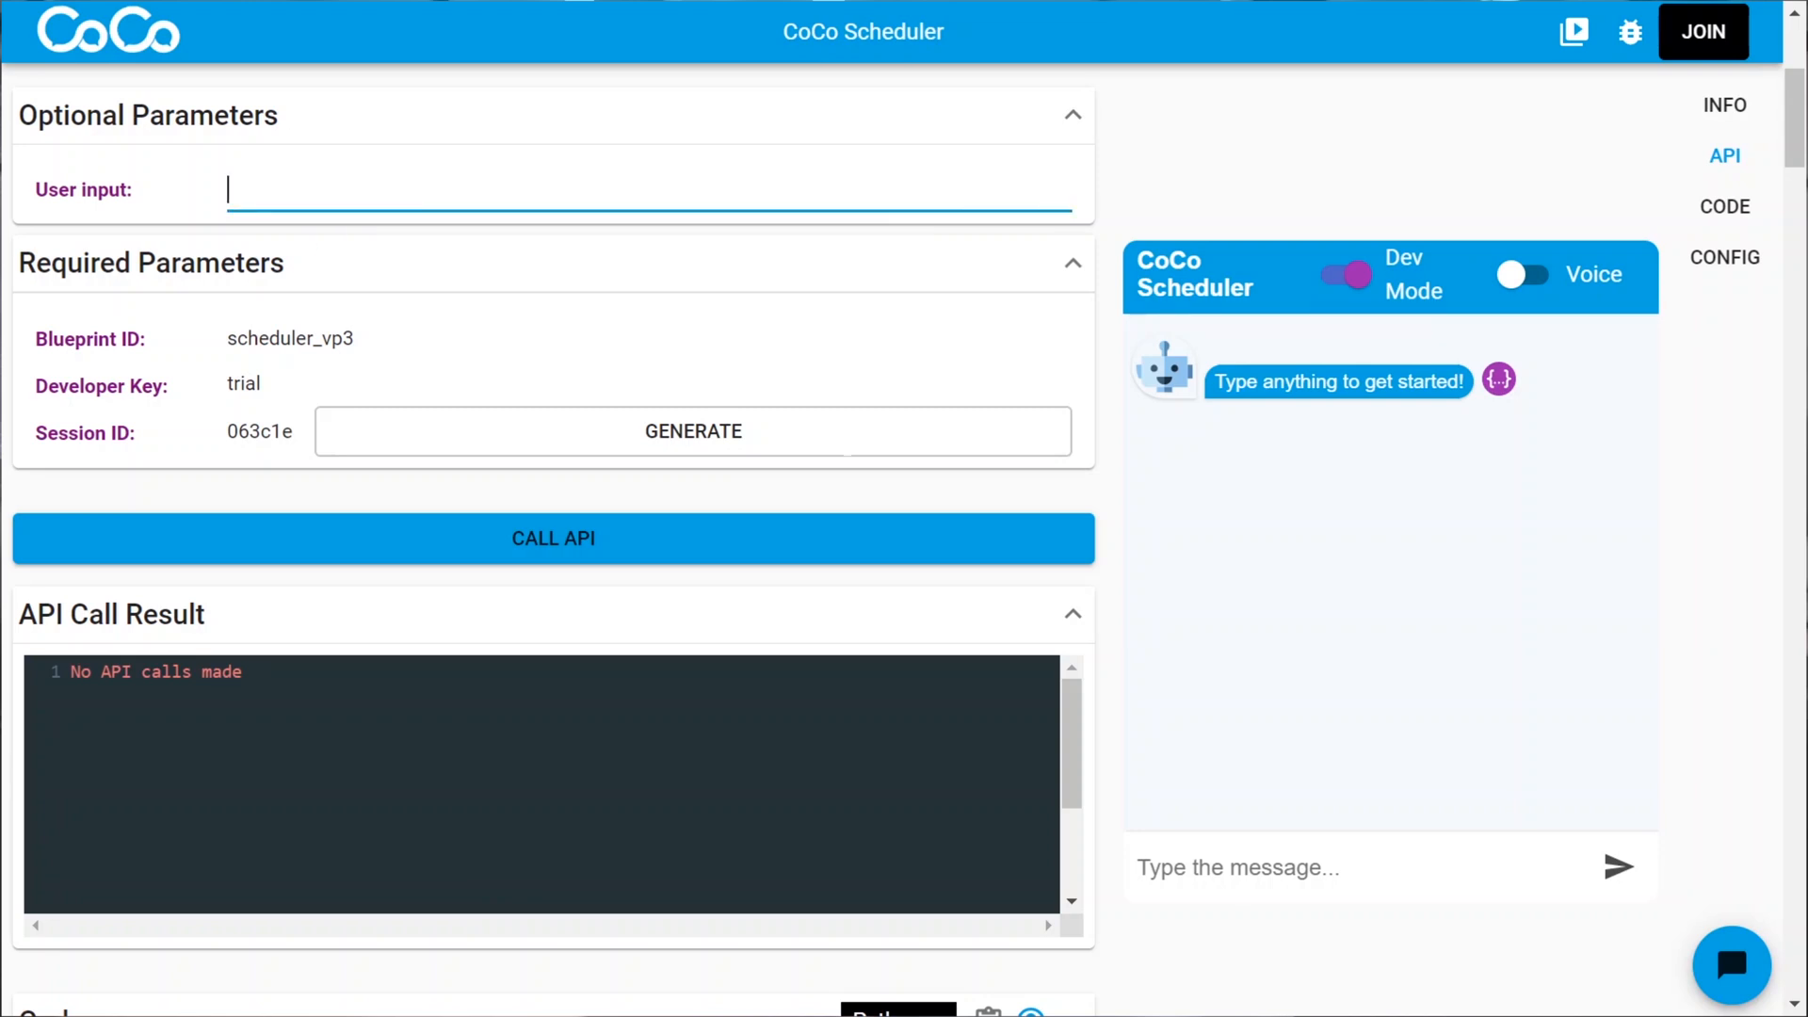
{"action": "type", "text": "hi"}
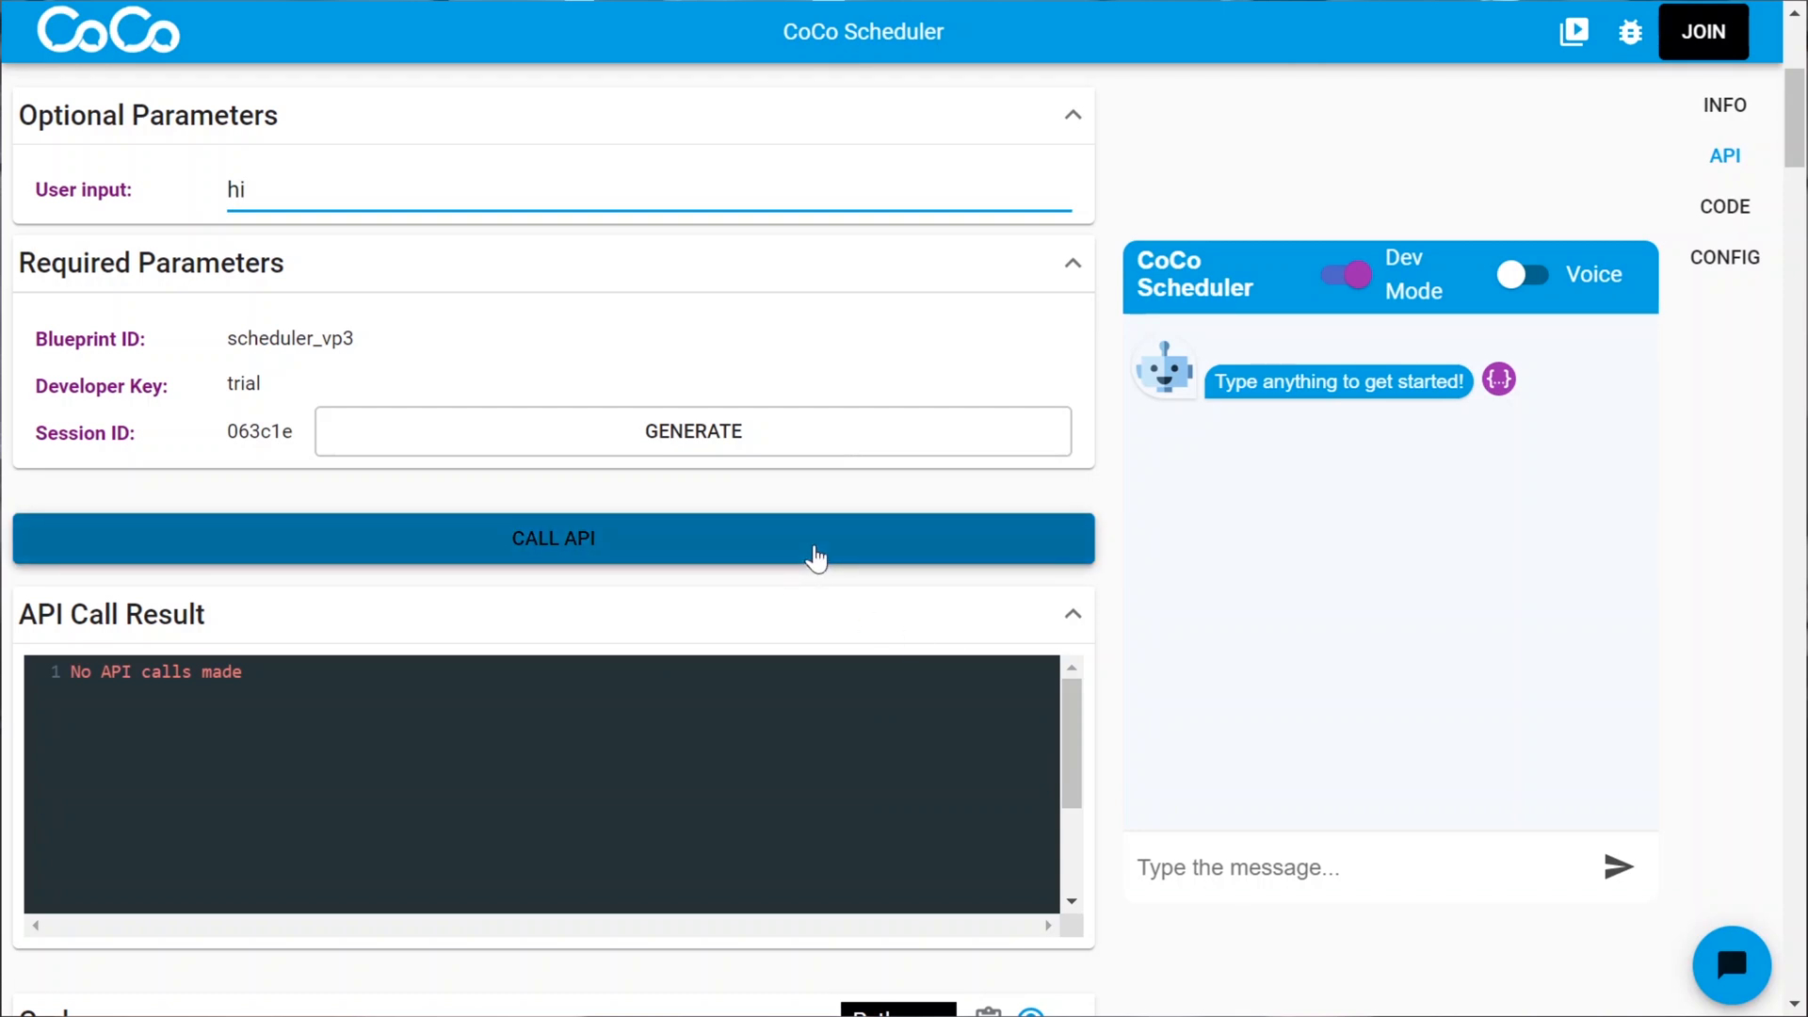
{"action": "left_click", "coordinate": [552, 538]}
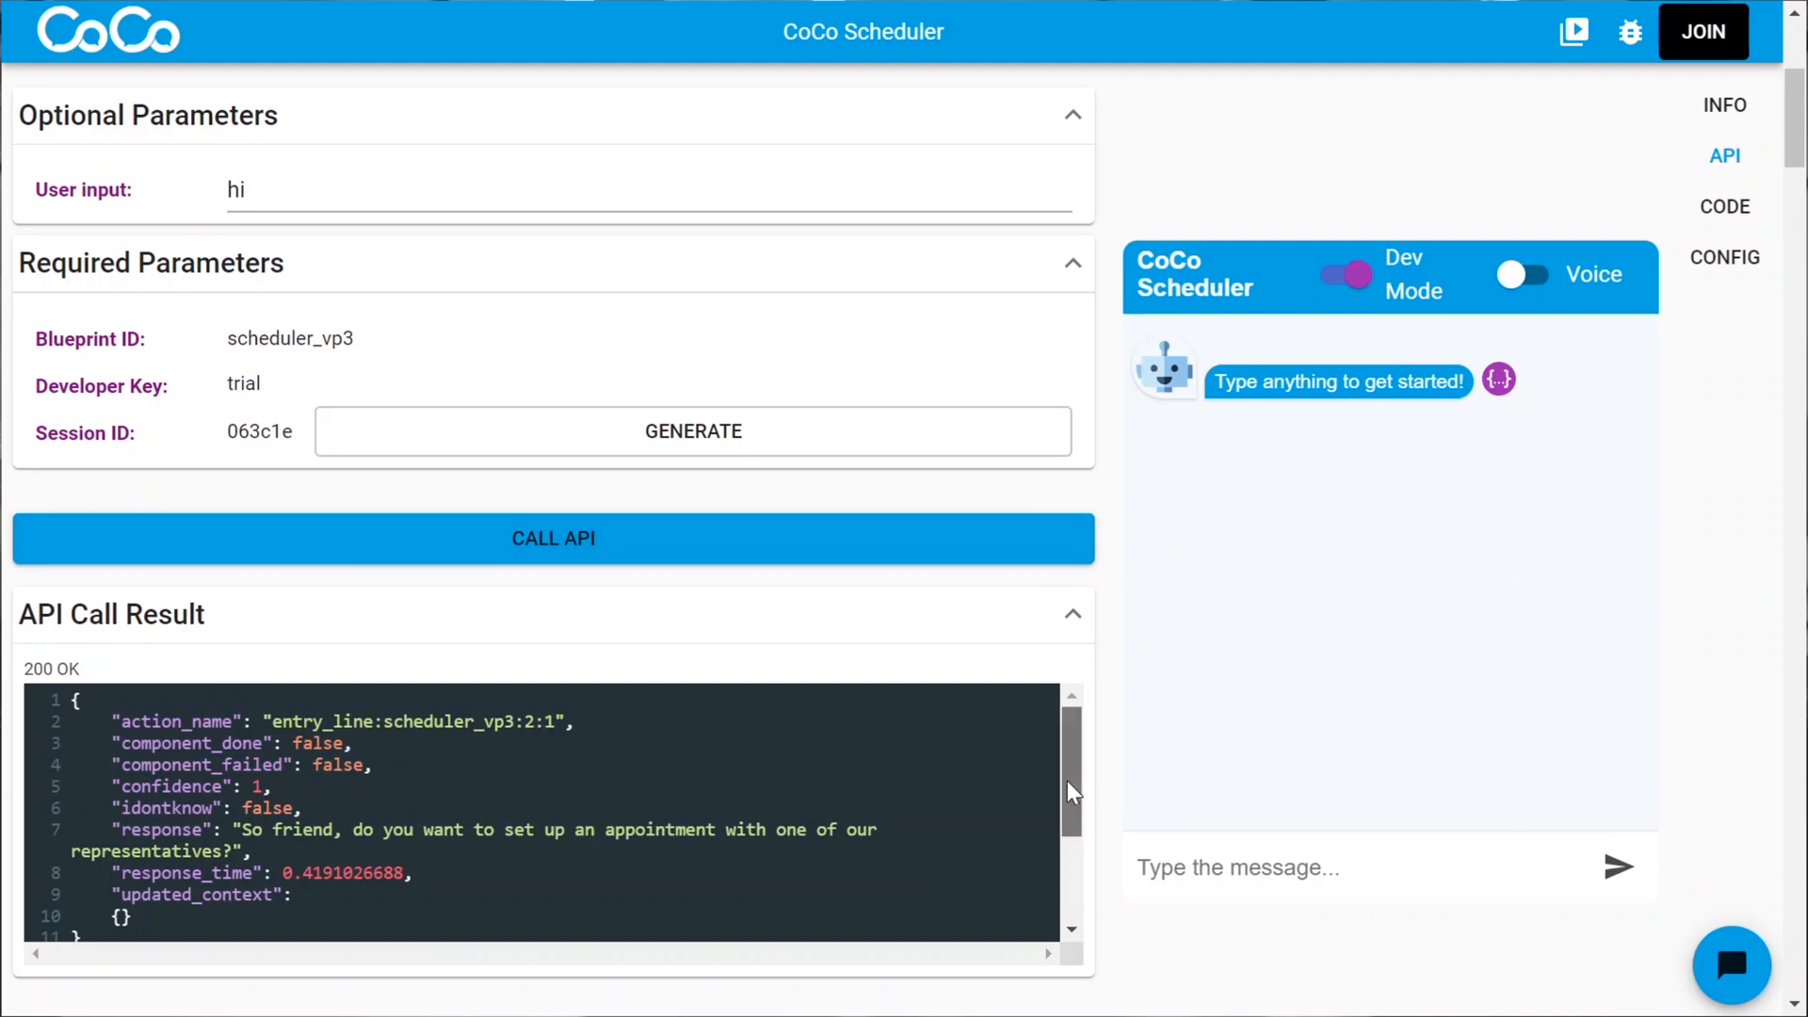
{"action": "scroll", "scroll_direction": "down", "scroll_amount": 3}
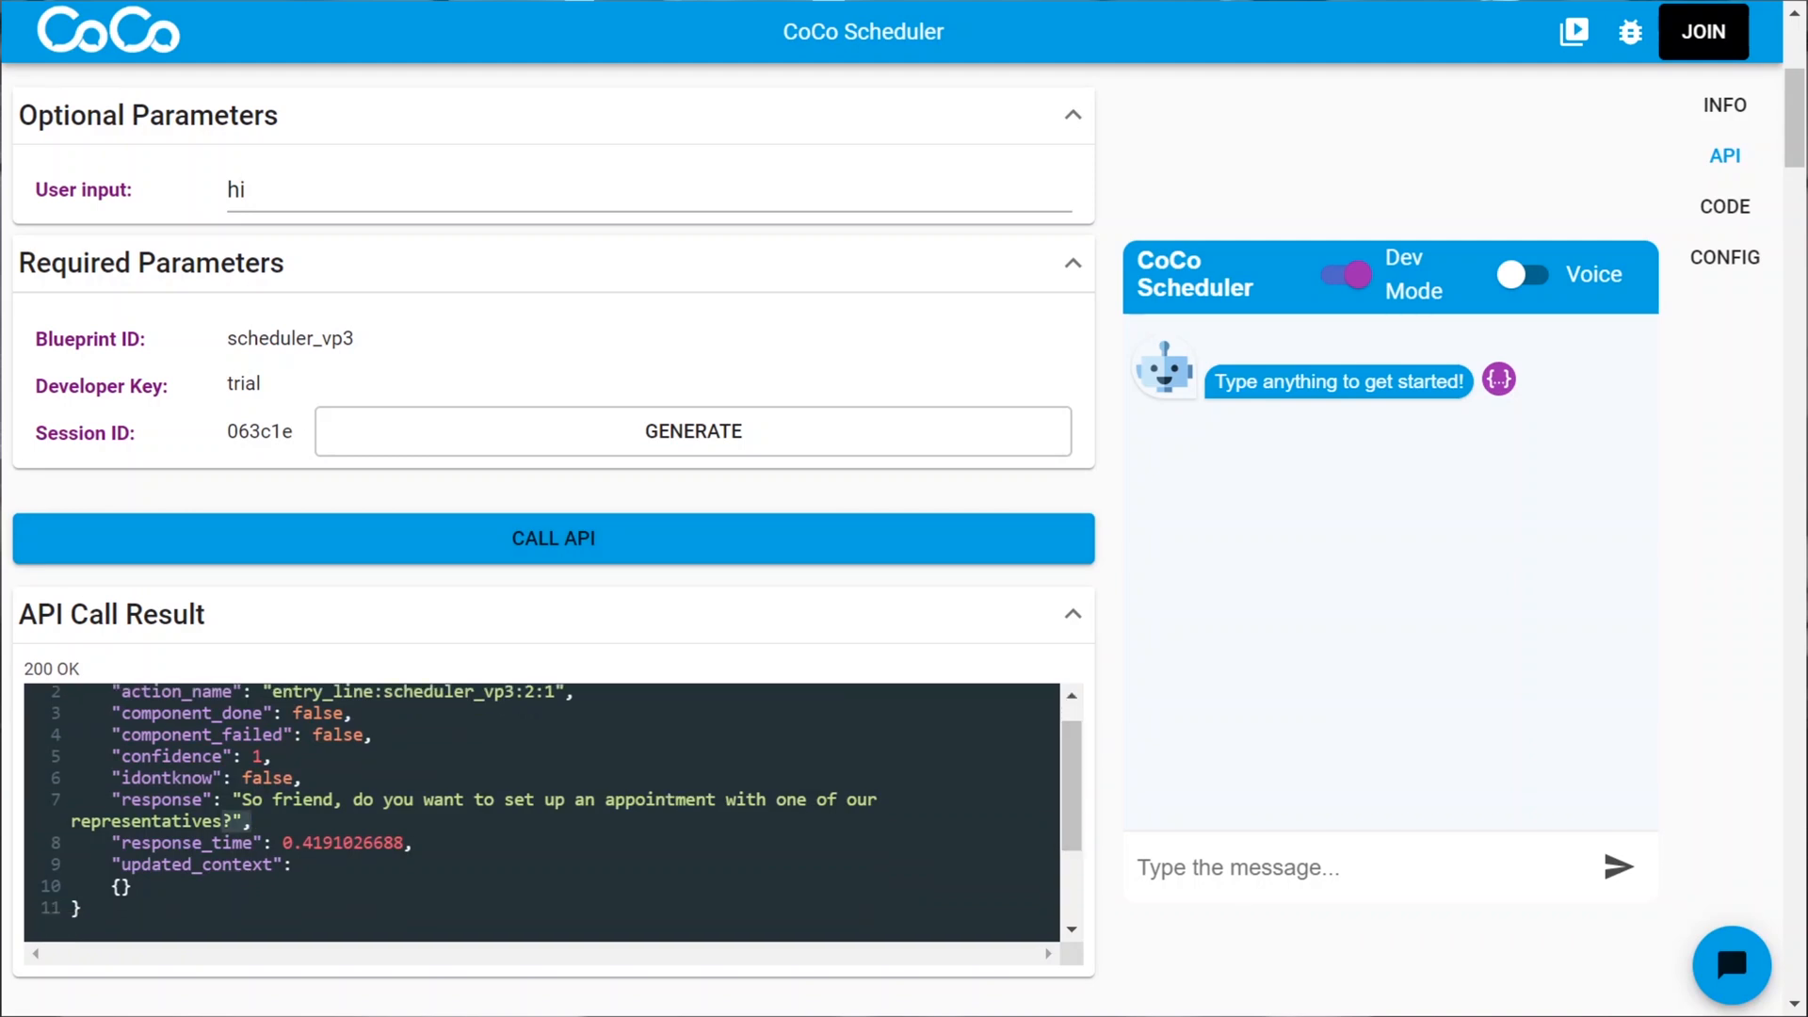
{"action": "double_click", "coordinate": [554, 799]}
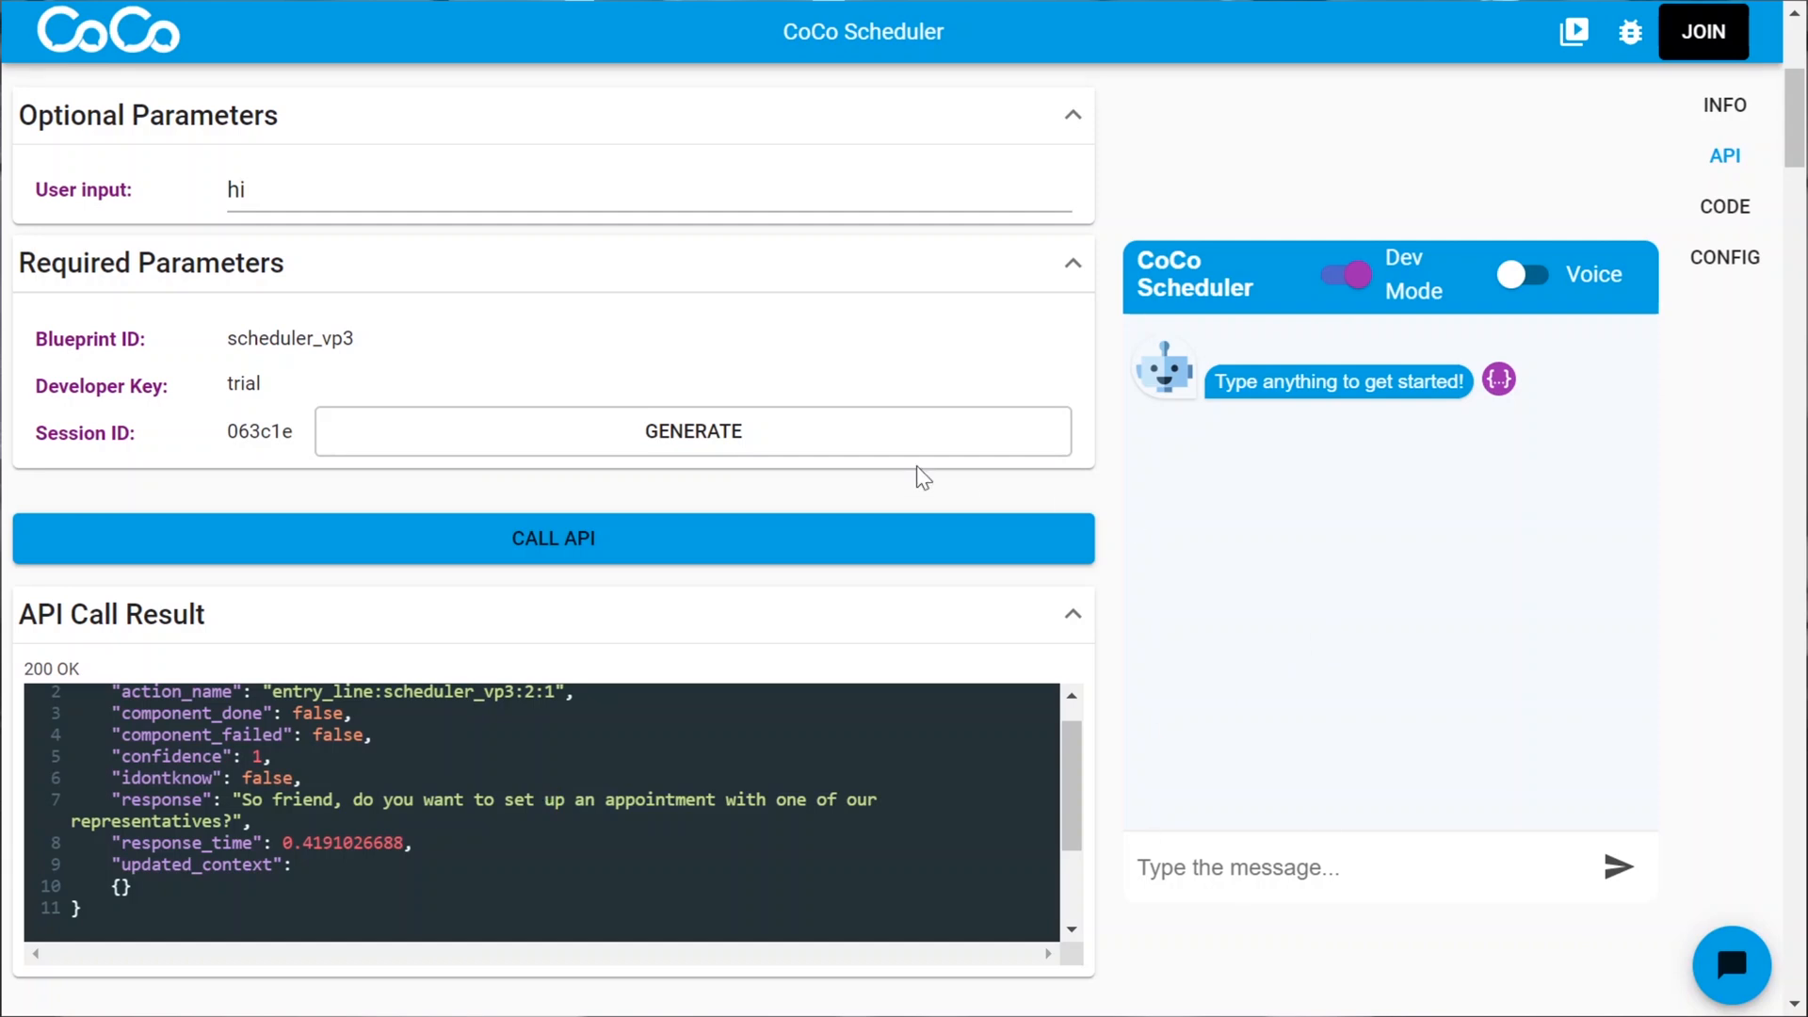
- Generate a new Session ID, greet the Scheduler with 'hi', and inspect the reply's raw JSON
{"action": "left_click", "coordinate": [691, 429]}
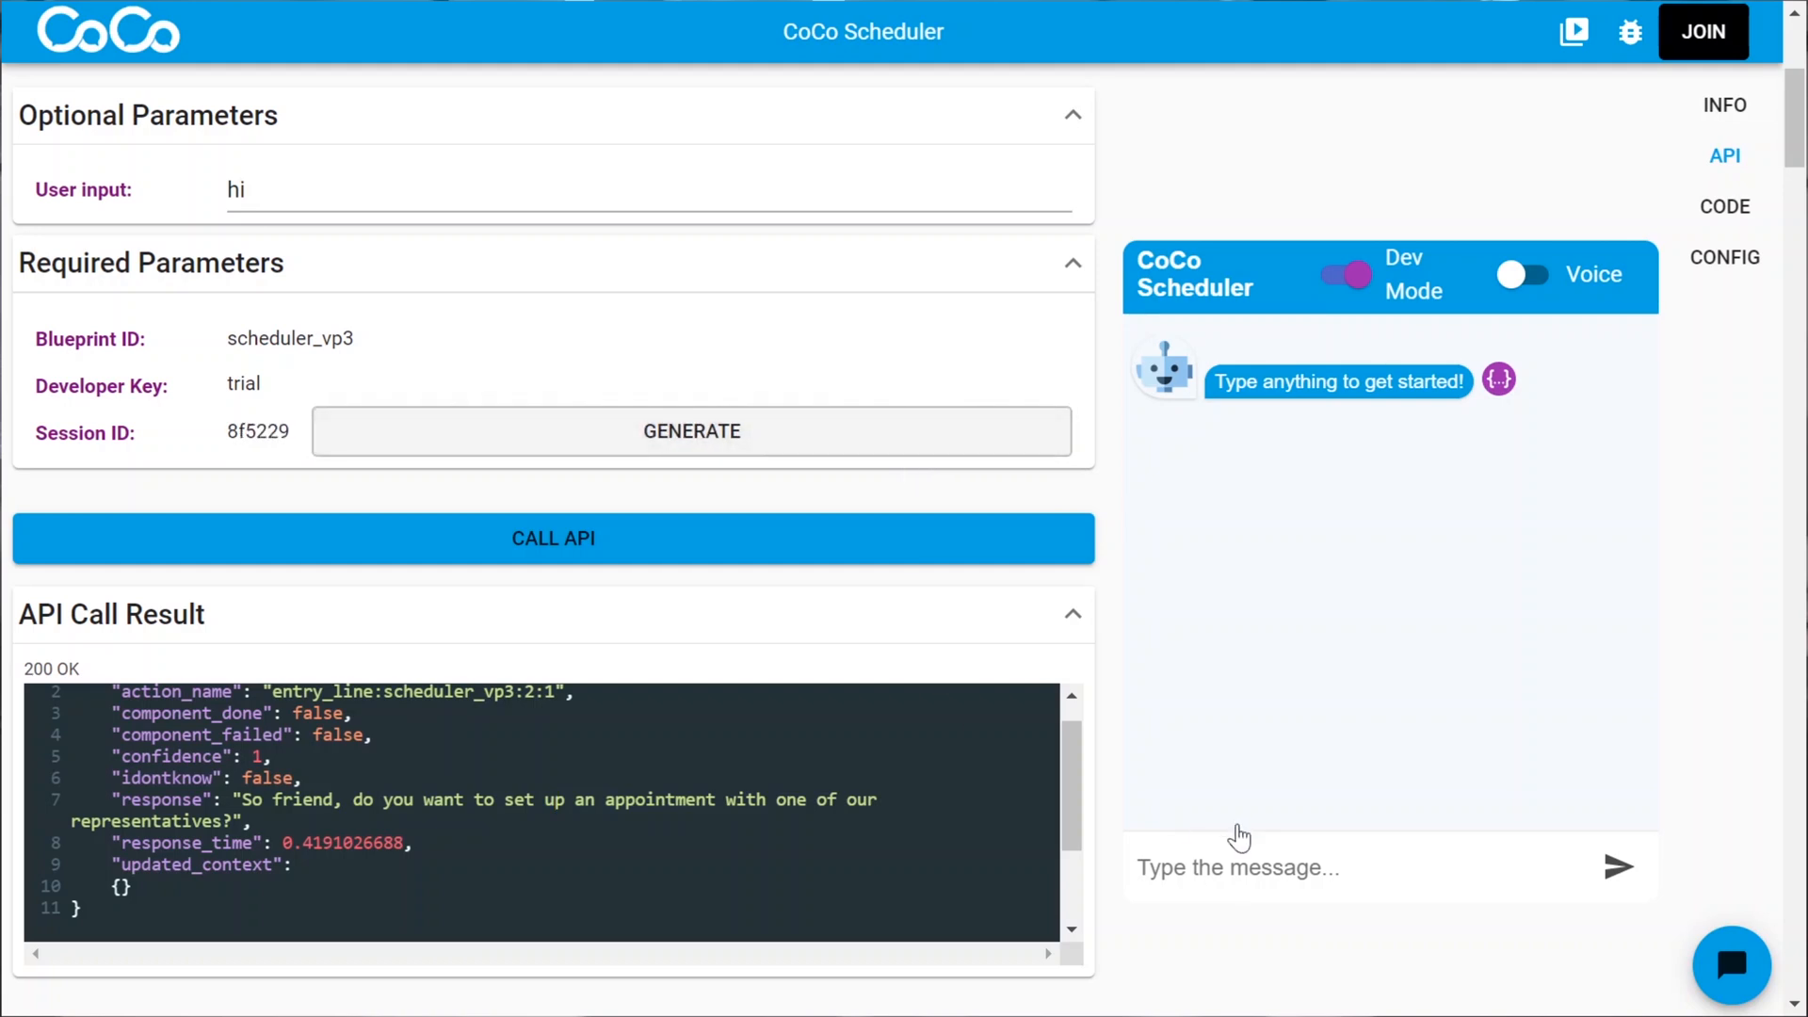
{"action": "left_click", "coordinate": [1237, 866]}
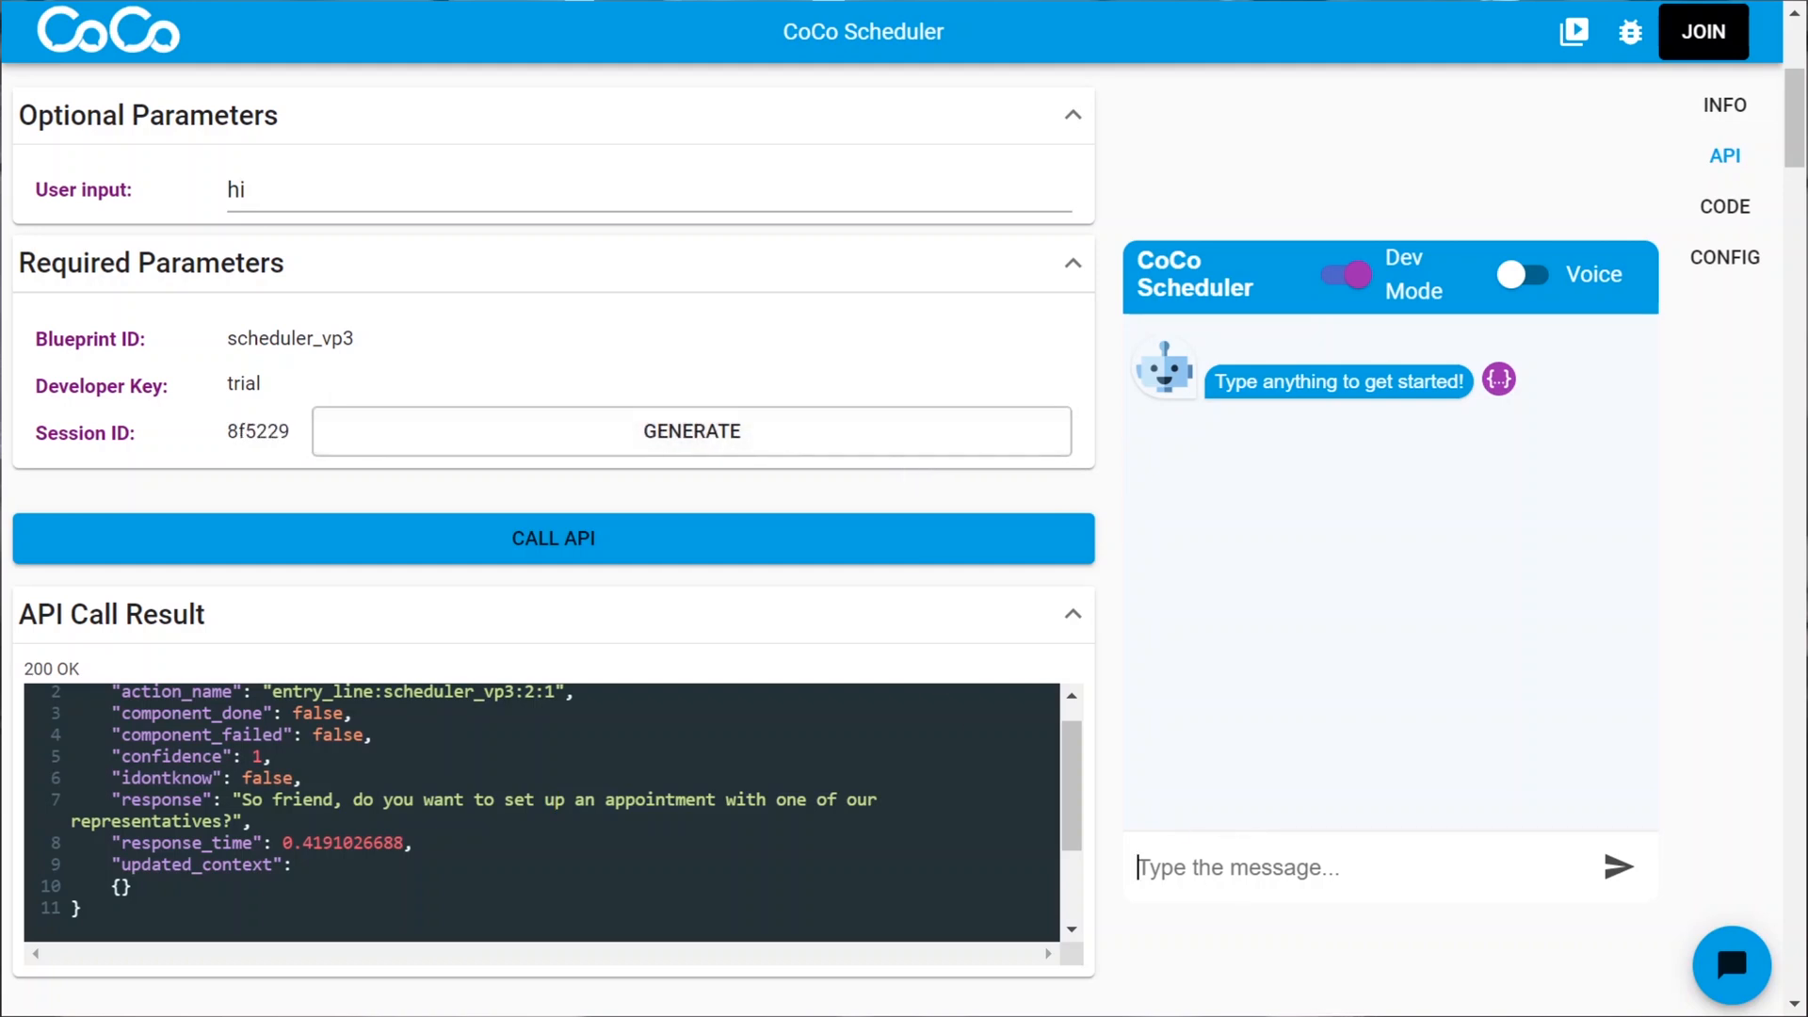
{"action": "left_click", "coordinate": [1620, 866]}
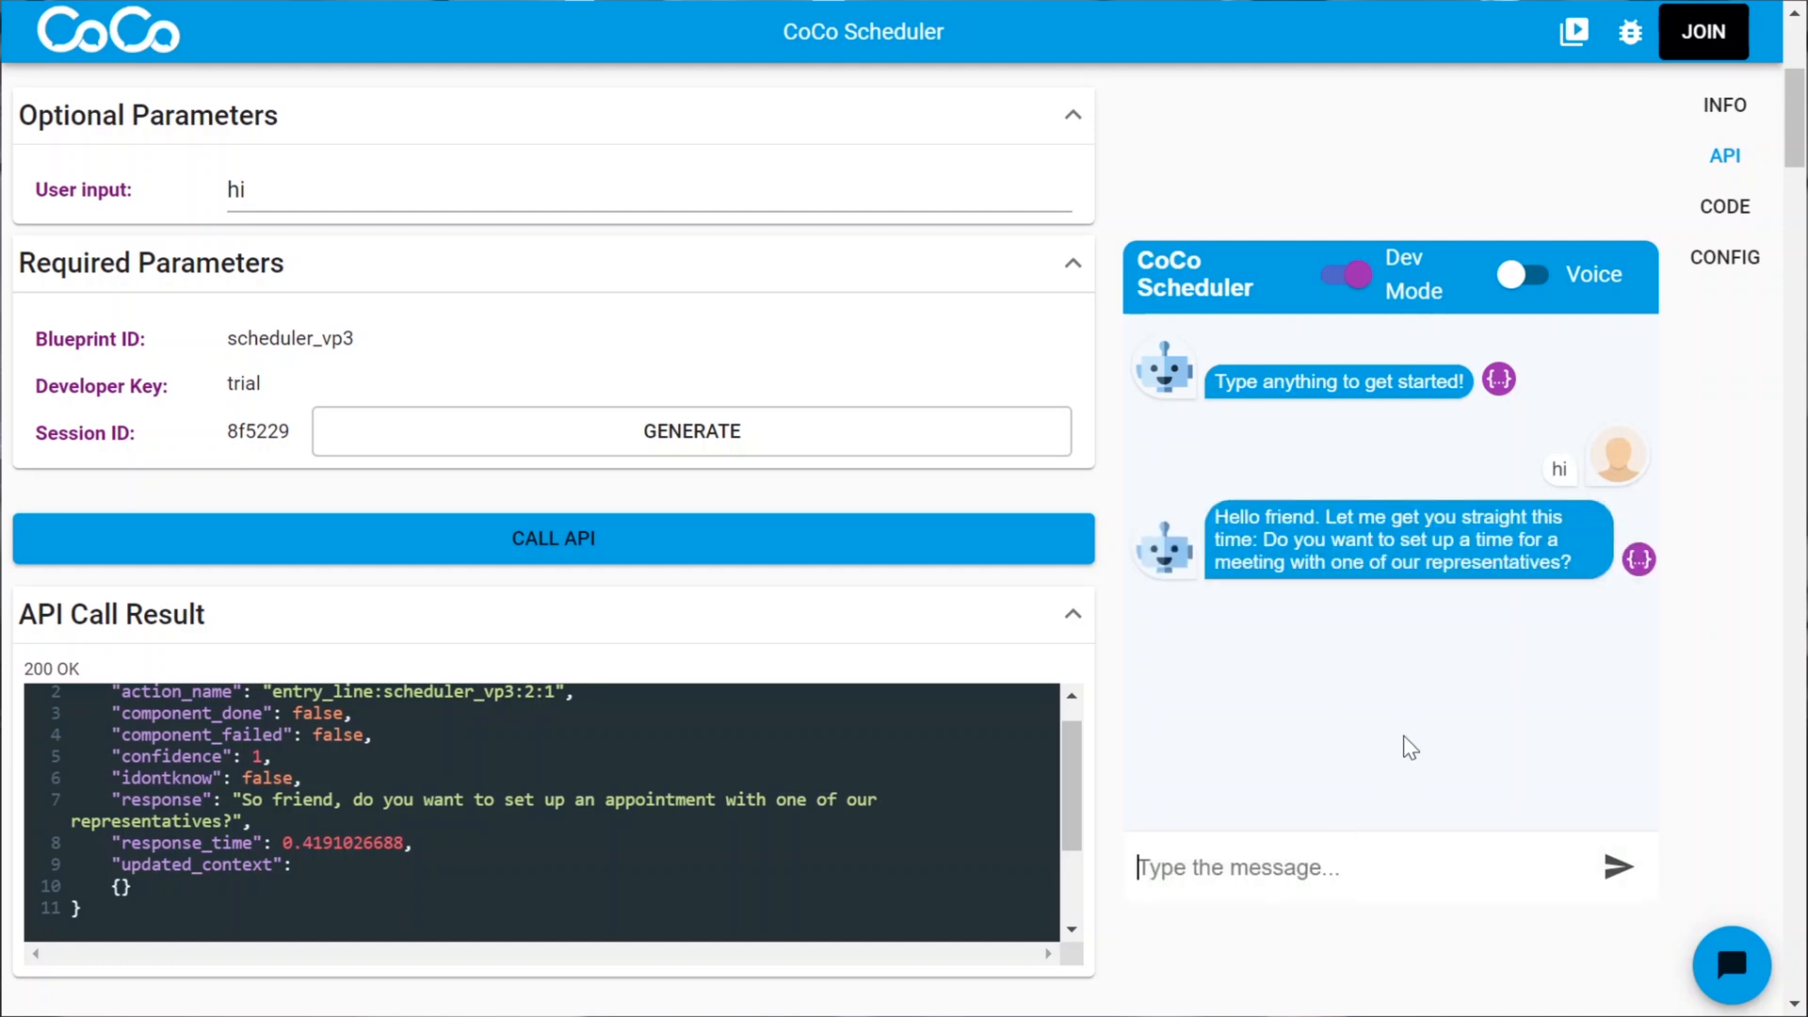
{"action": "mouse_move", "coordinate": [1639, 563]}
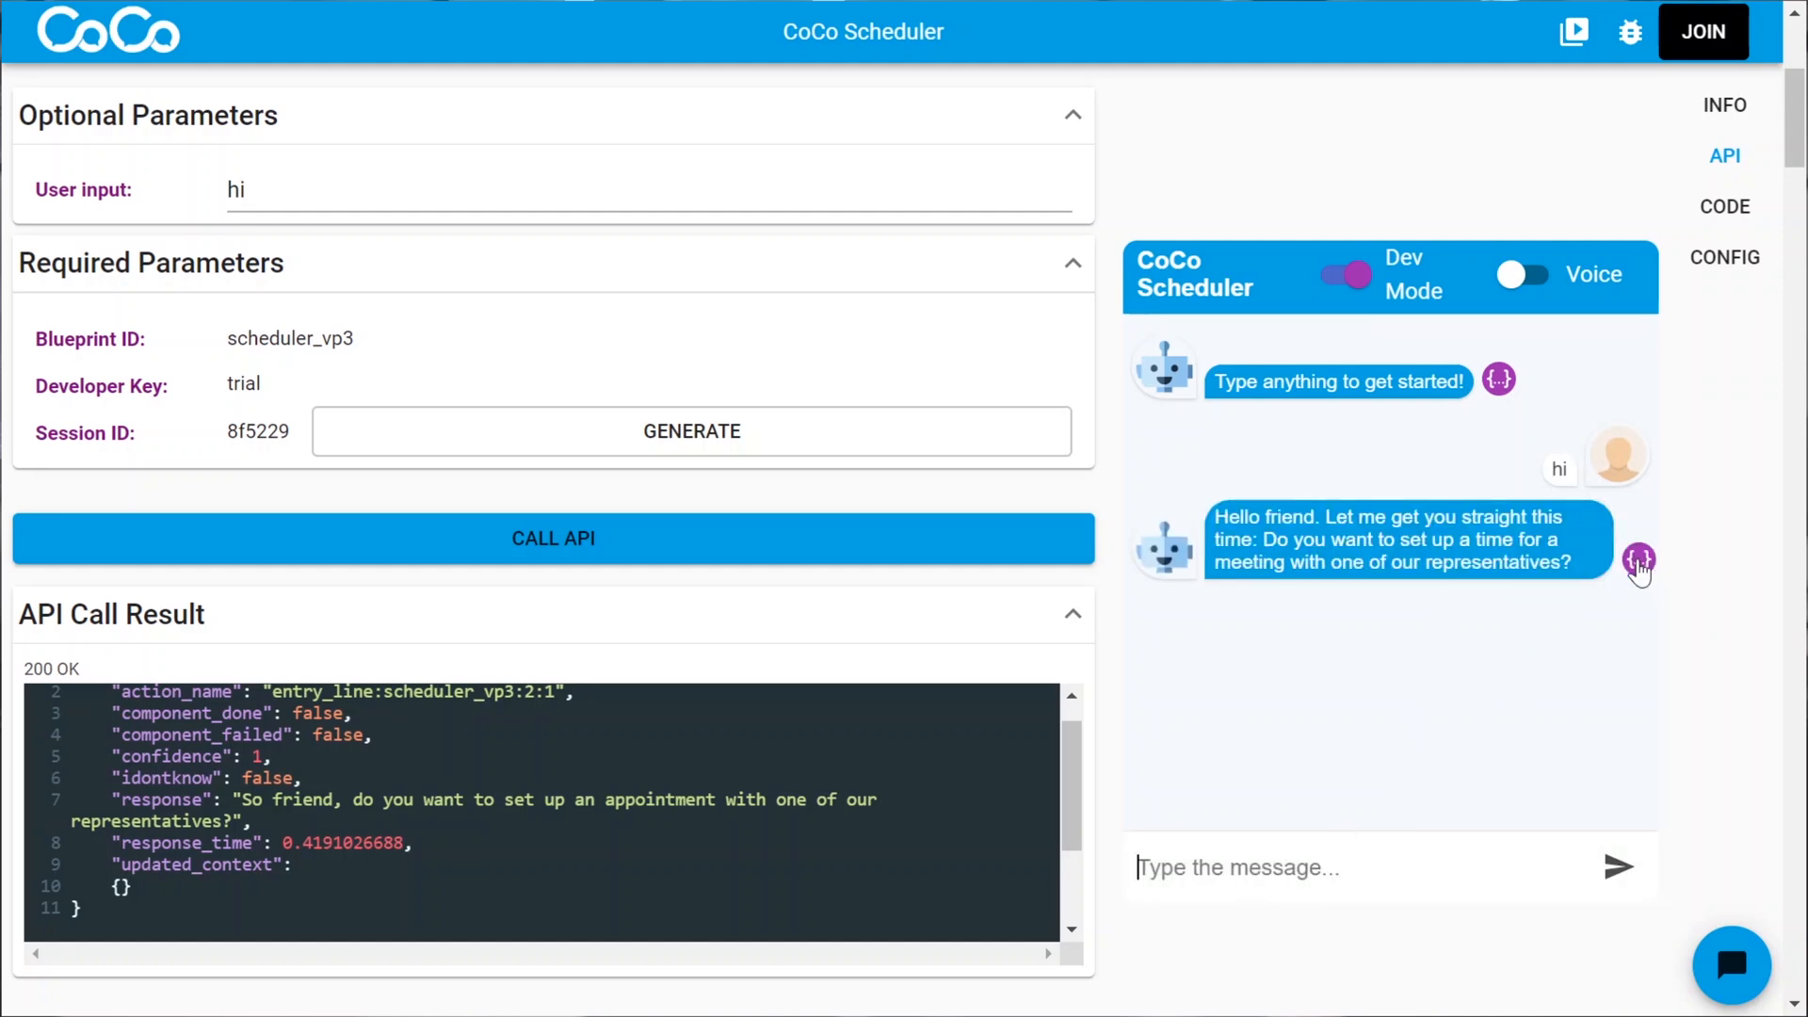
{"action": "mouse_move", "coordinate": [1403, 505]}
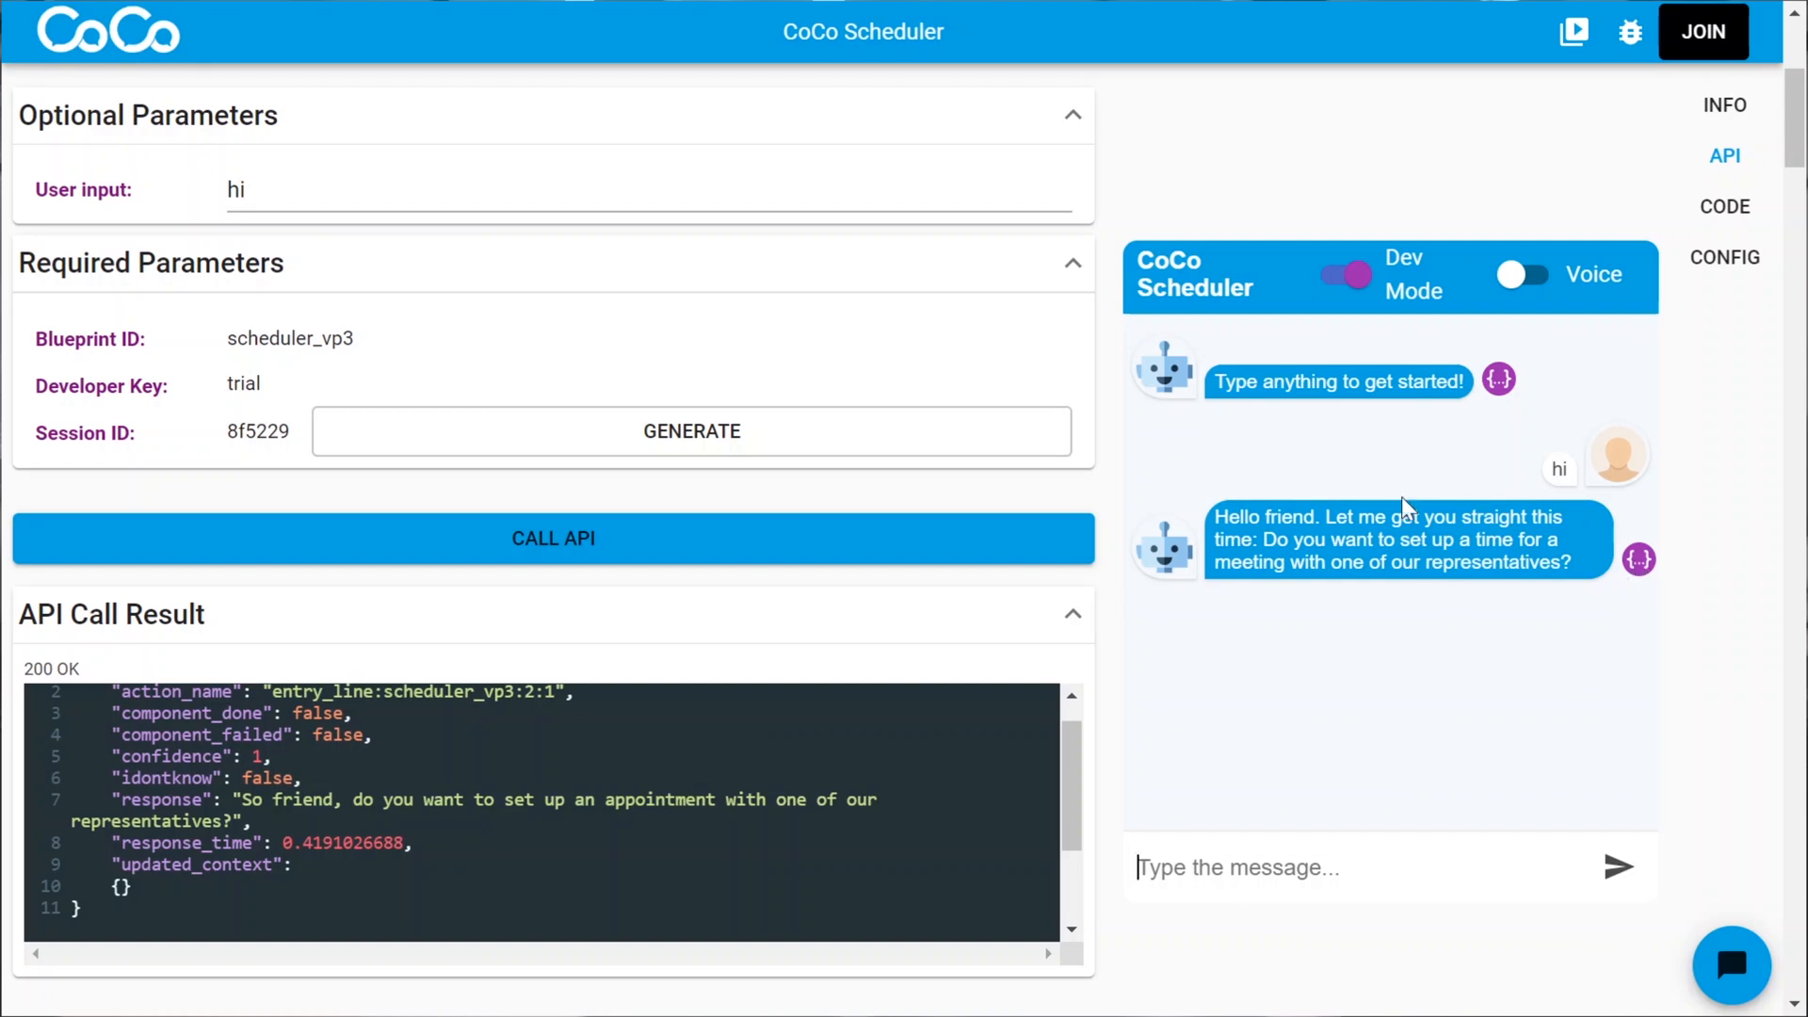
{"action": "mouse_move", "coordinate": [1670, 590]}
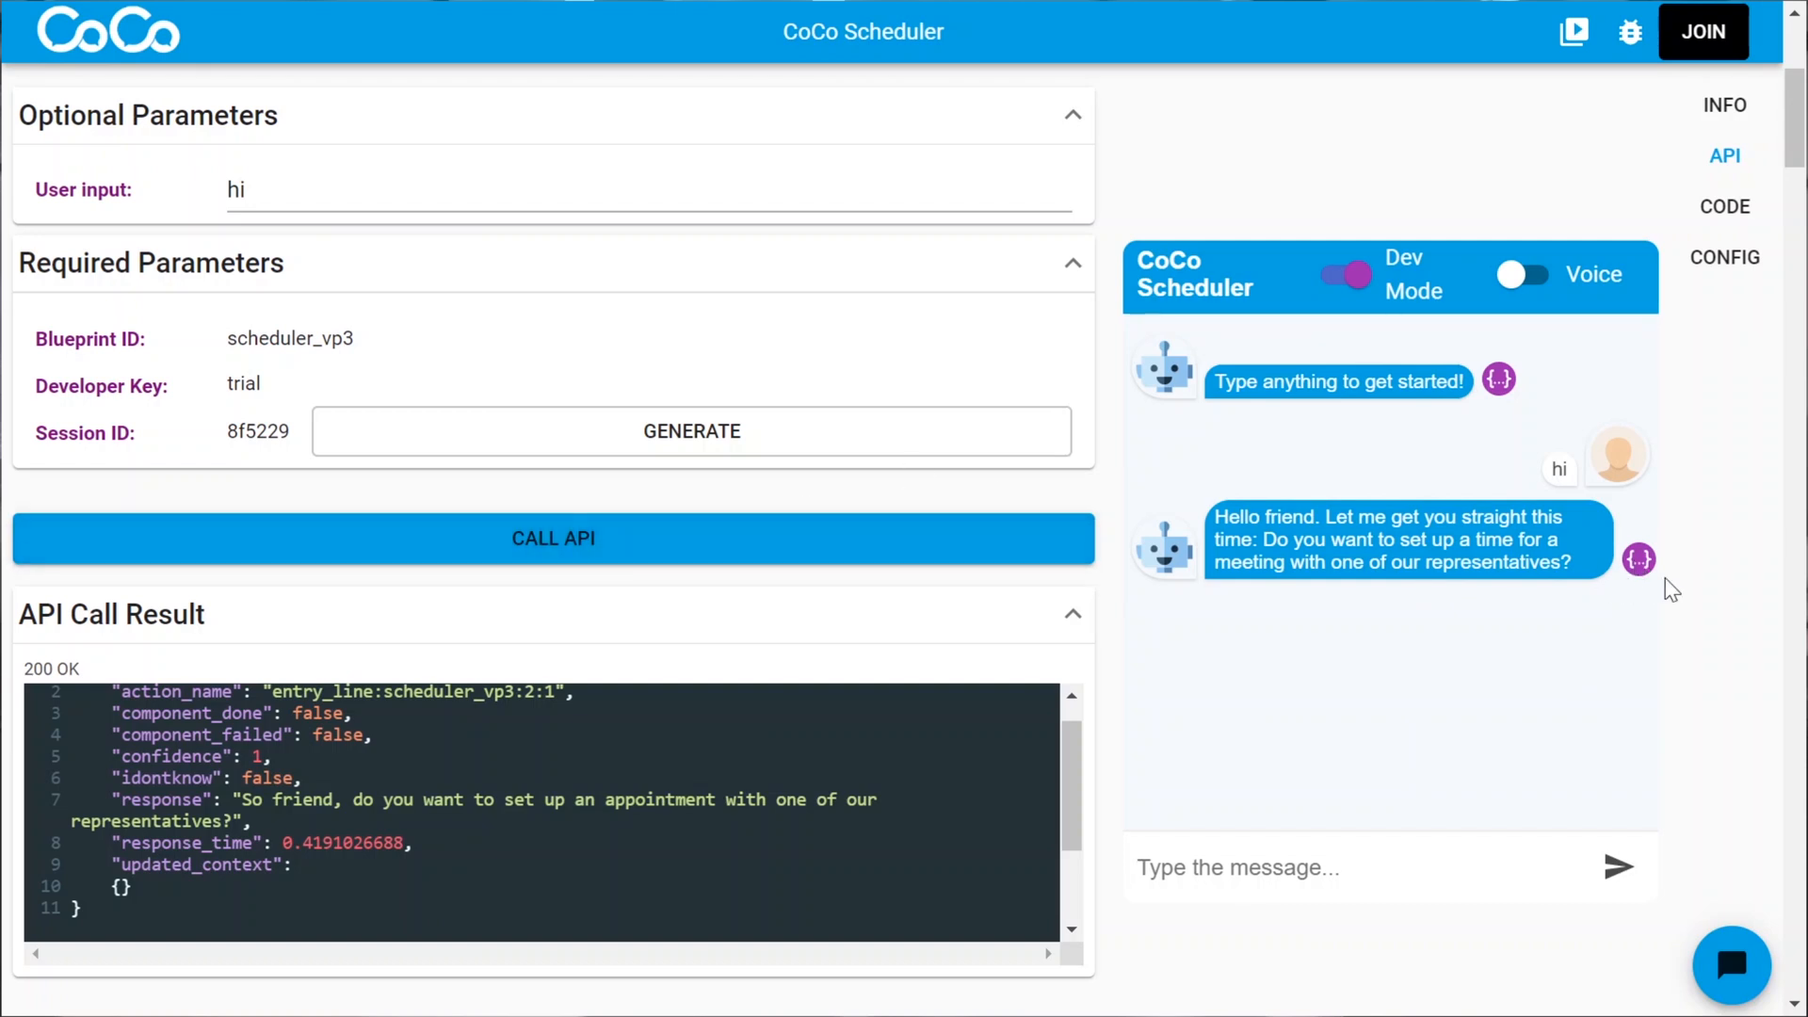
{"action": "left_click", "coordinate": [1637, 559]}
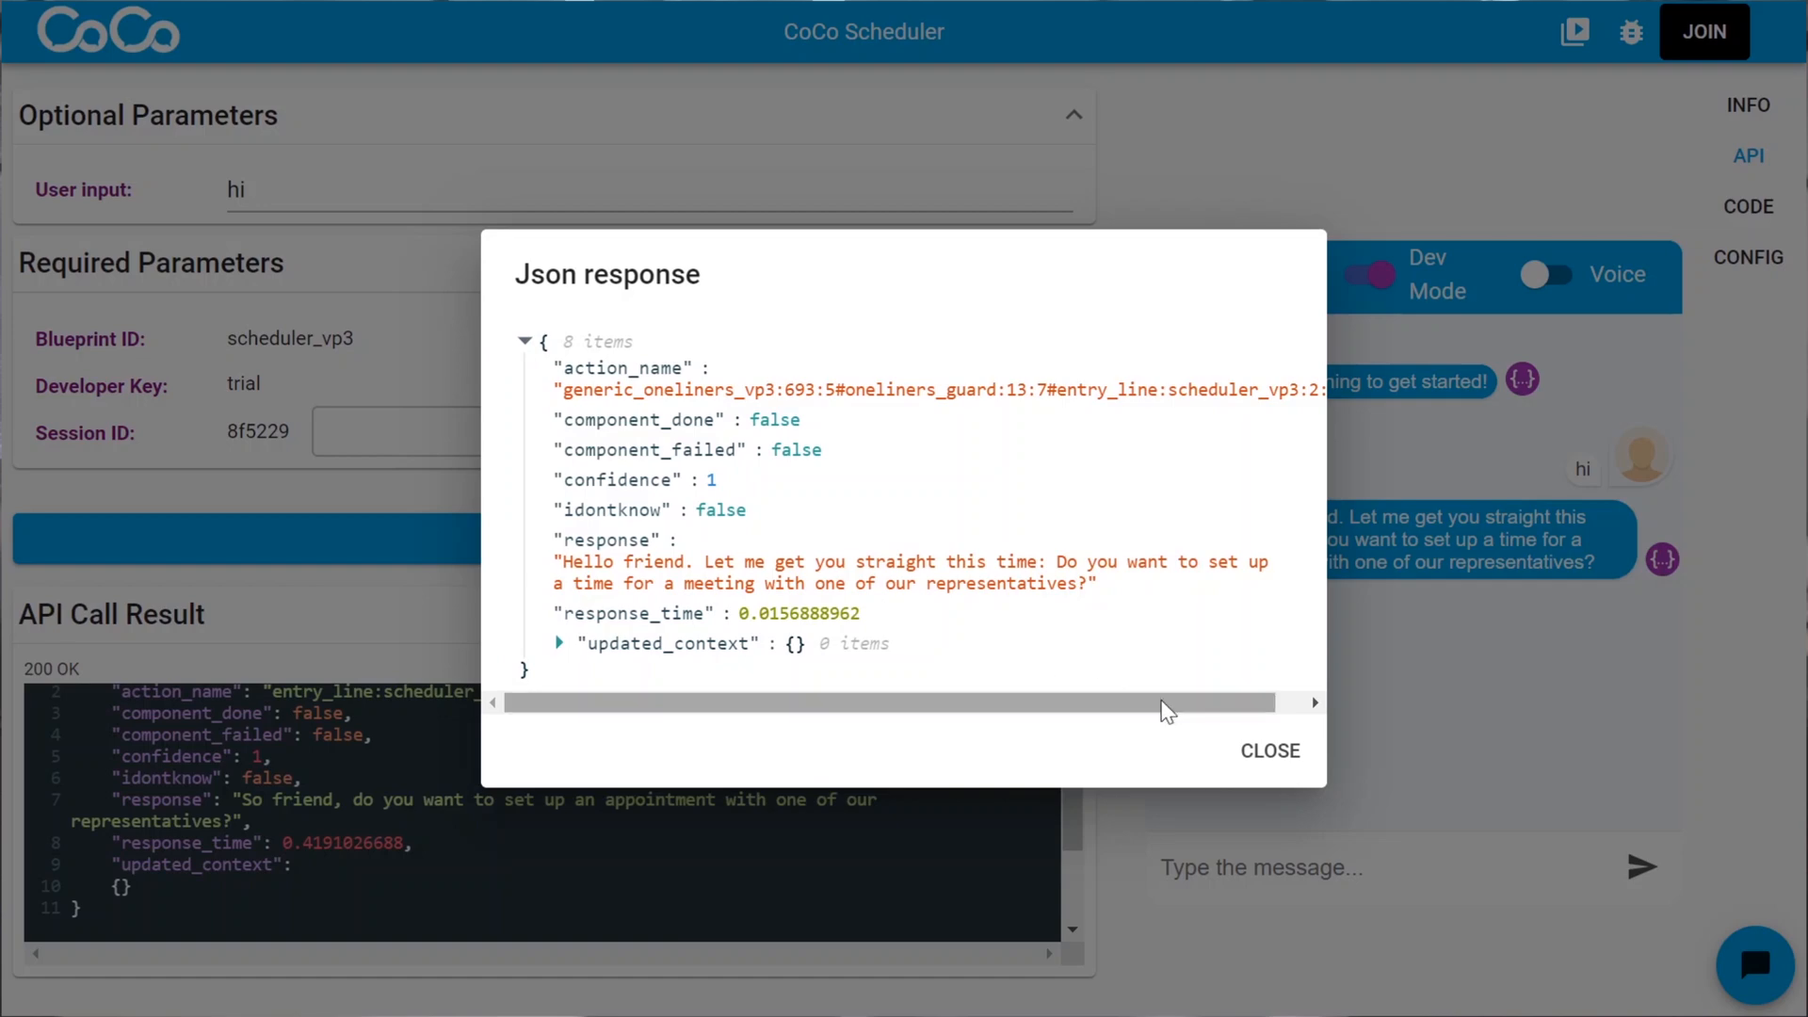
{"action": "left_click", "coordinate": [1267, 751]}
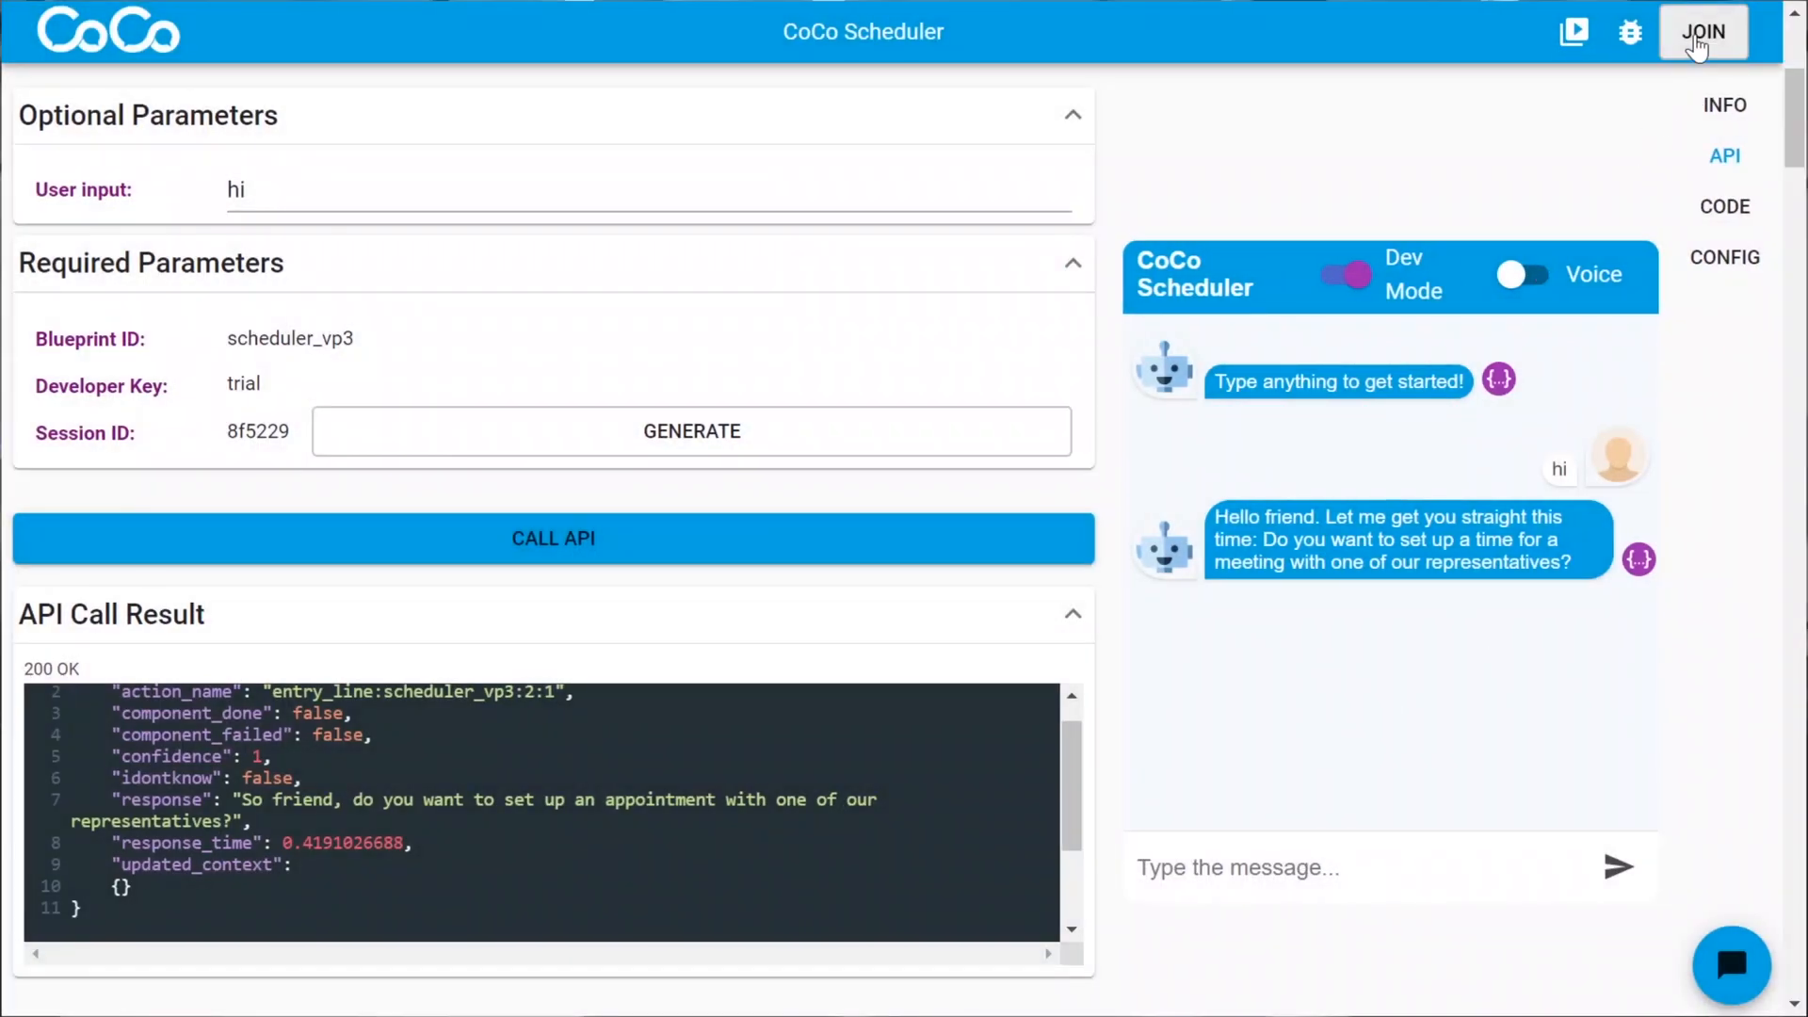
{"action": "mouse_move", "coordinate": [1702, 32]}
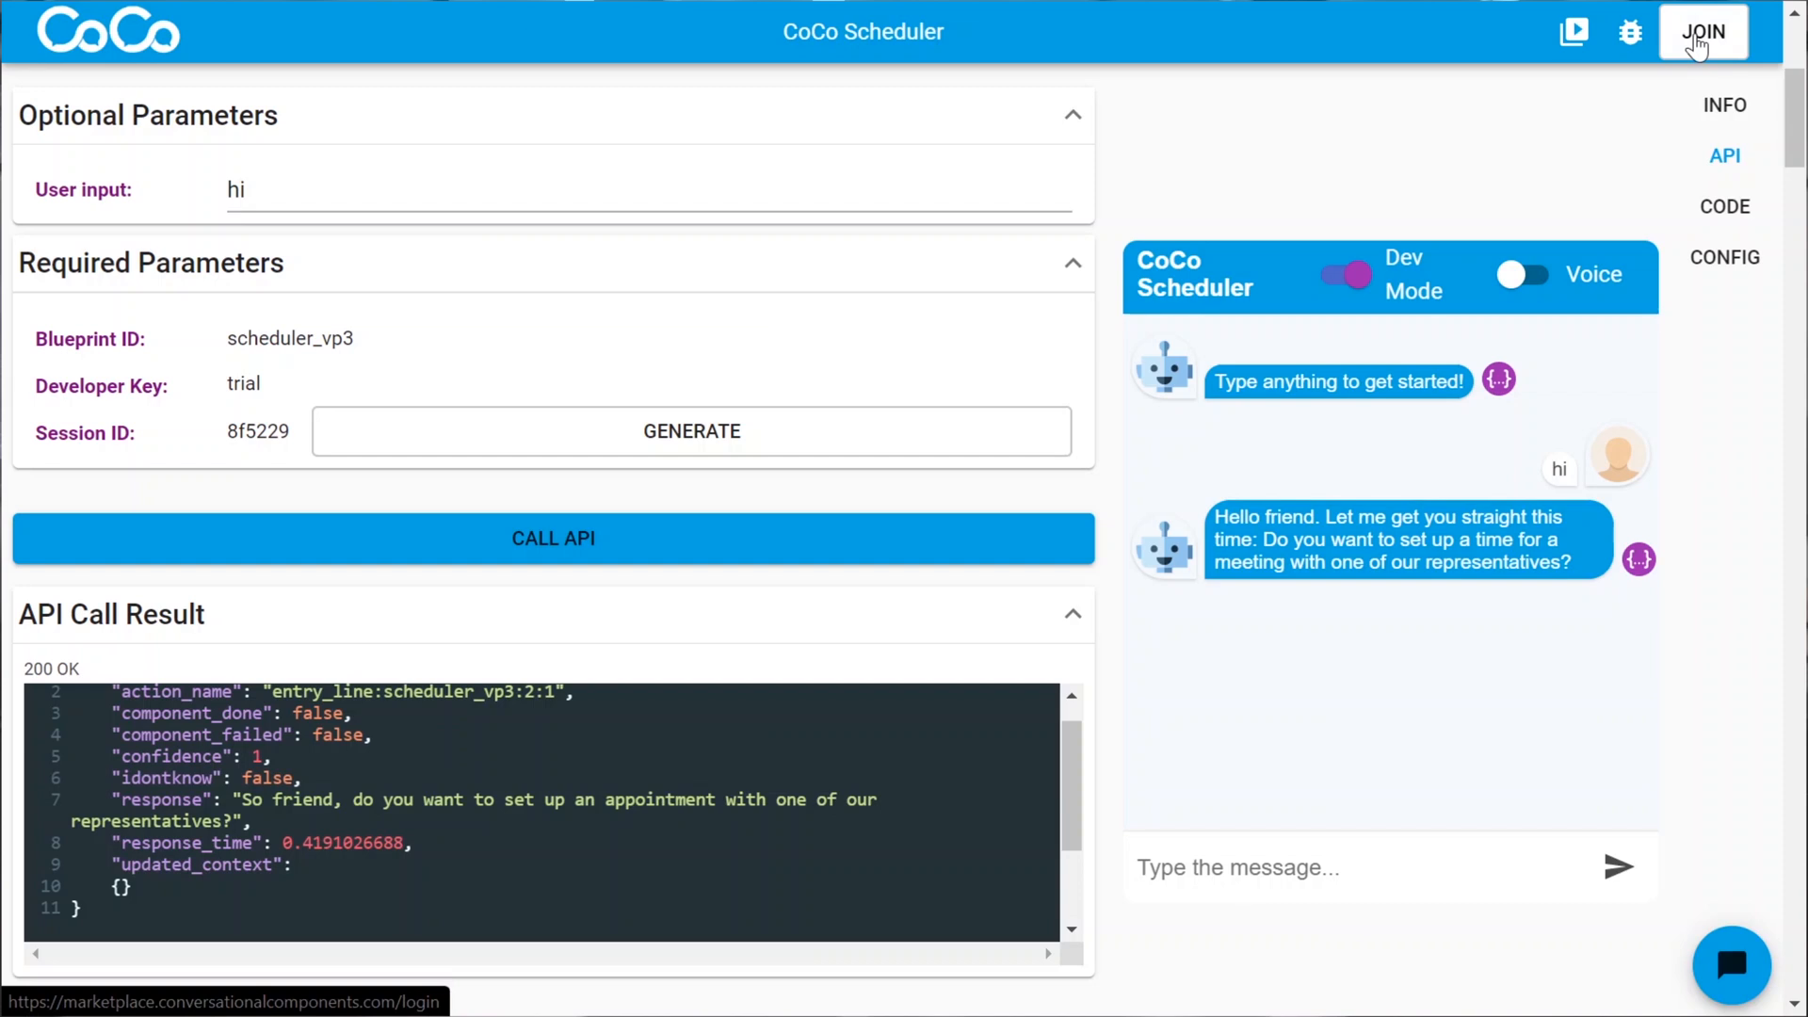
- Join the marketplace via Continue with Google and choose the Google account
{"action": "left_click", "coordinate": [1702, 32]}
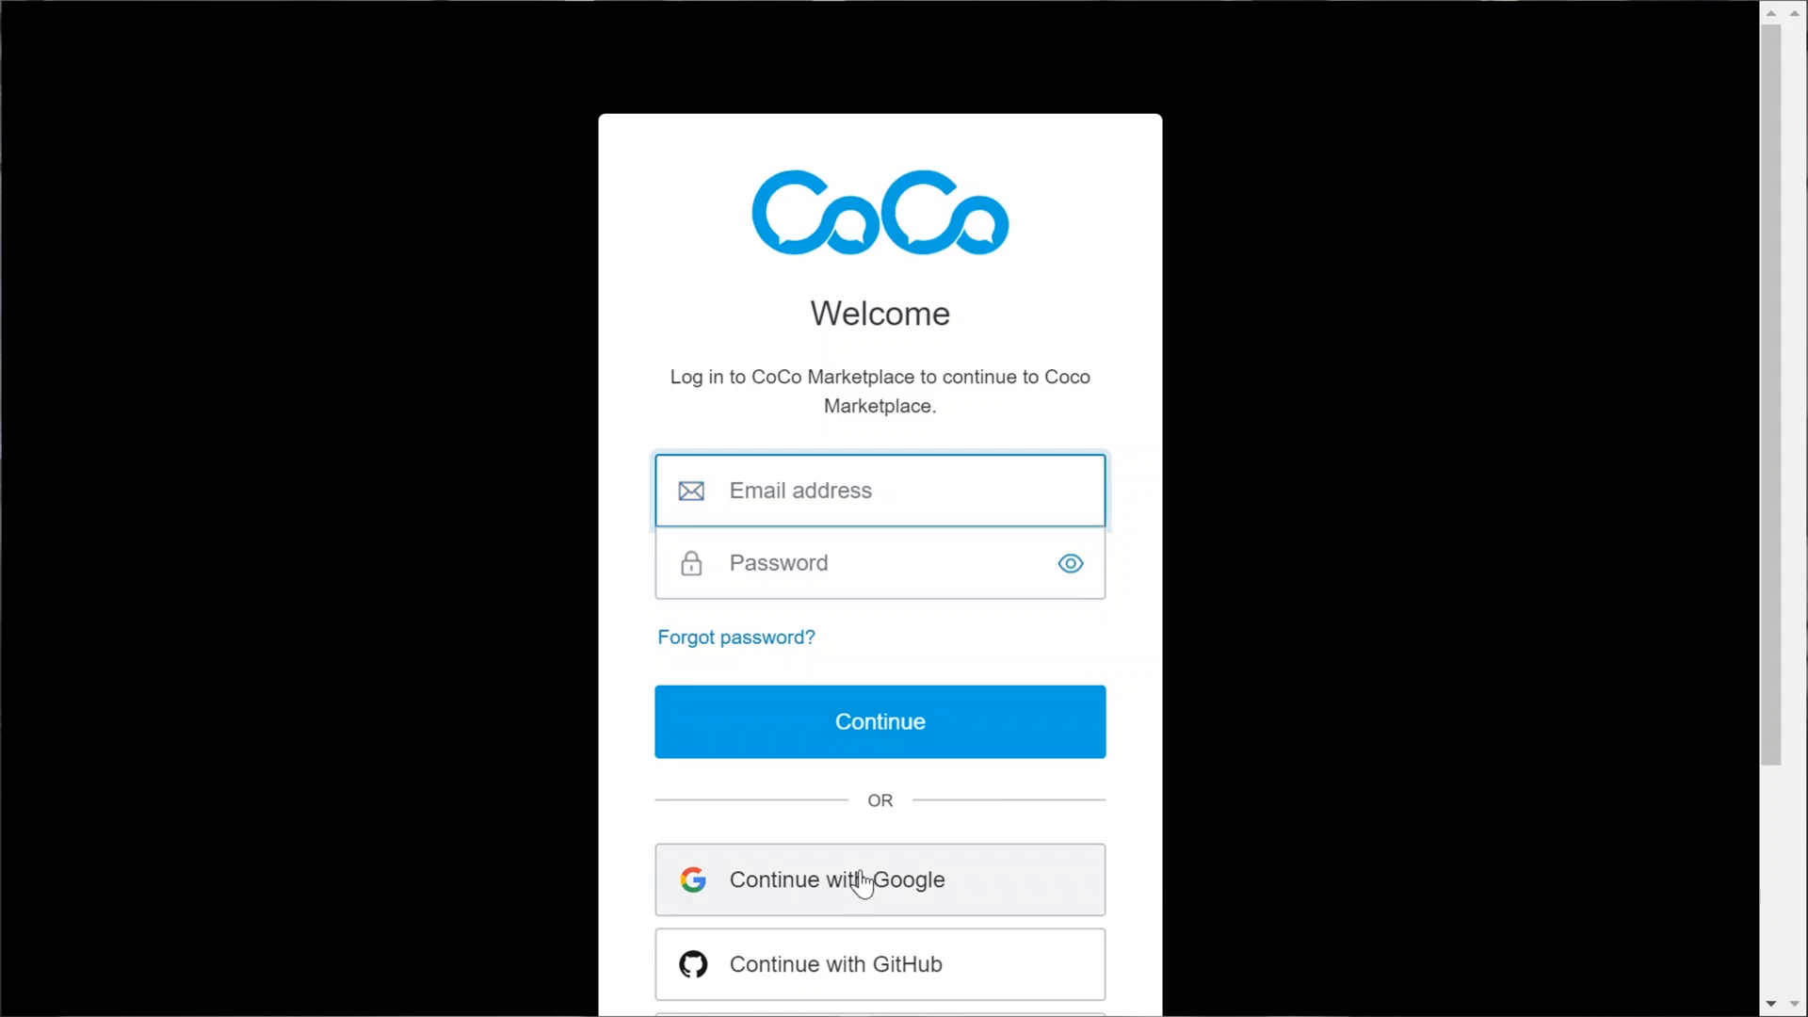
{"action": "left_click", "coordinate": [880, 879]}
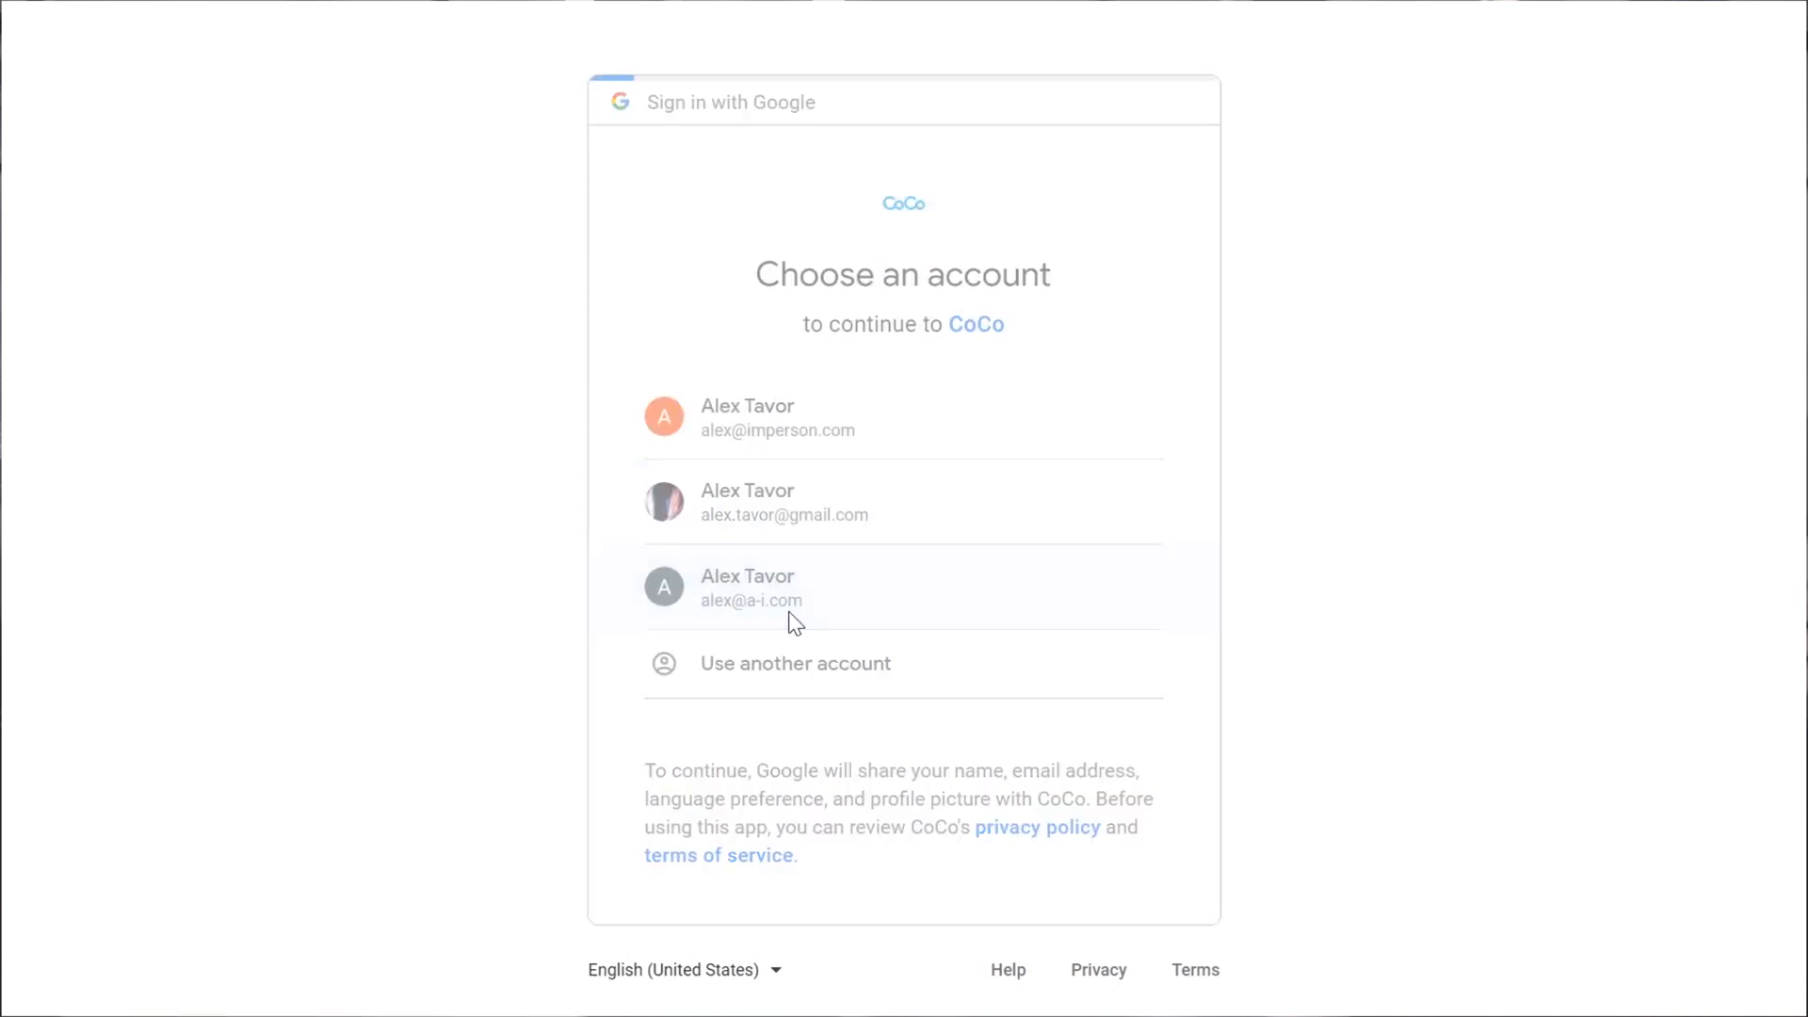
{"action": "left_click", "coordinate": [795, 588]}
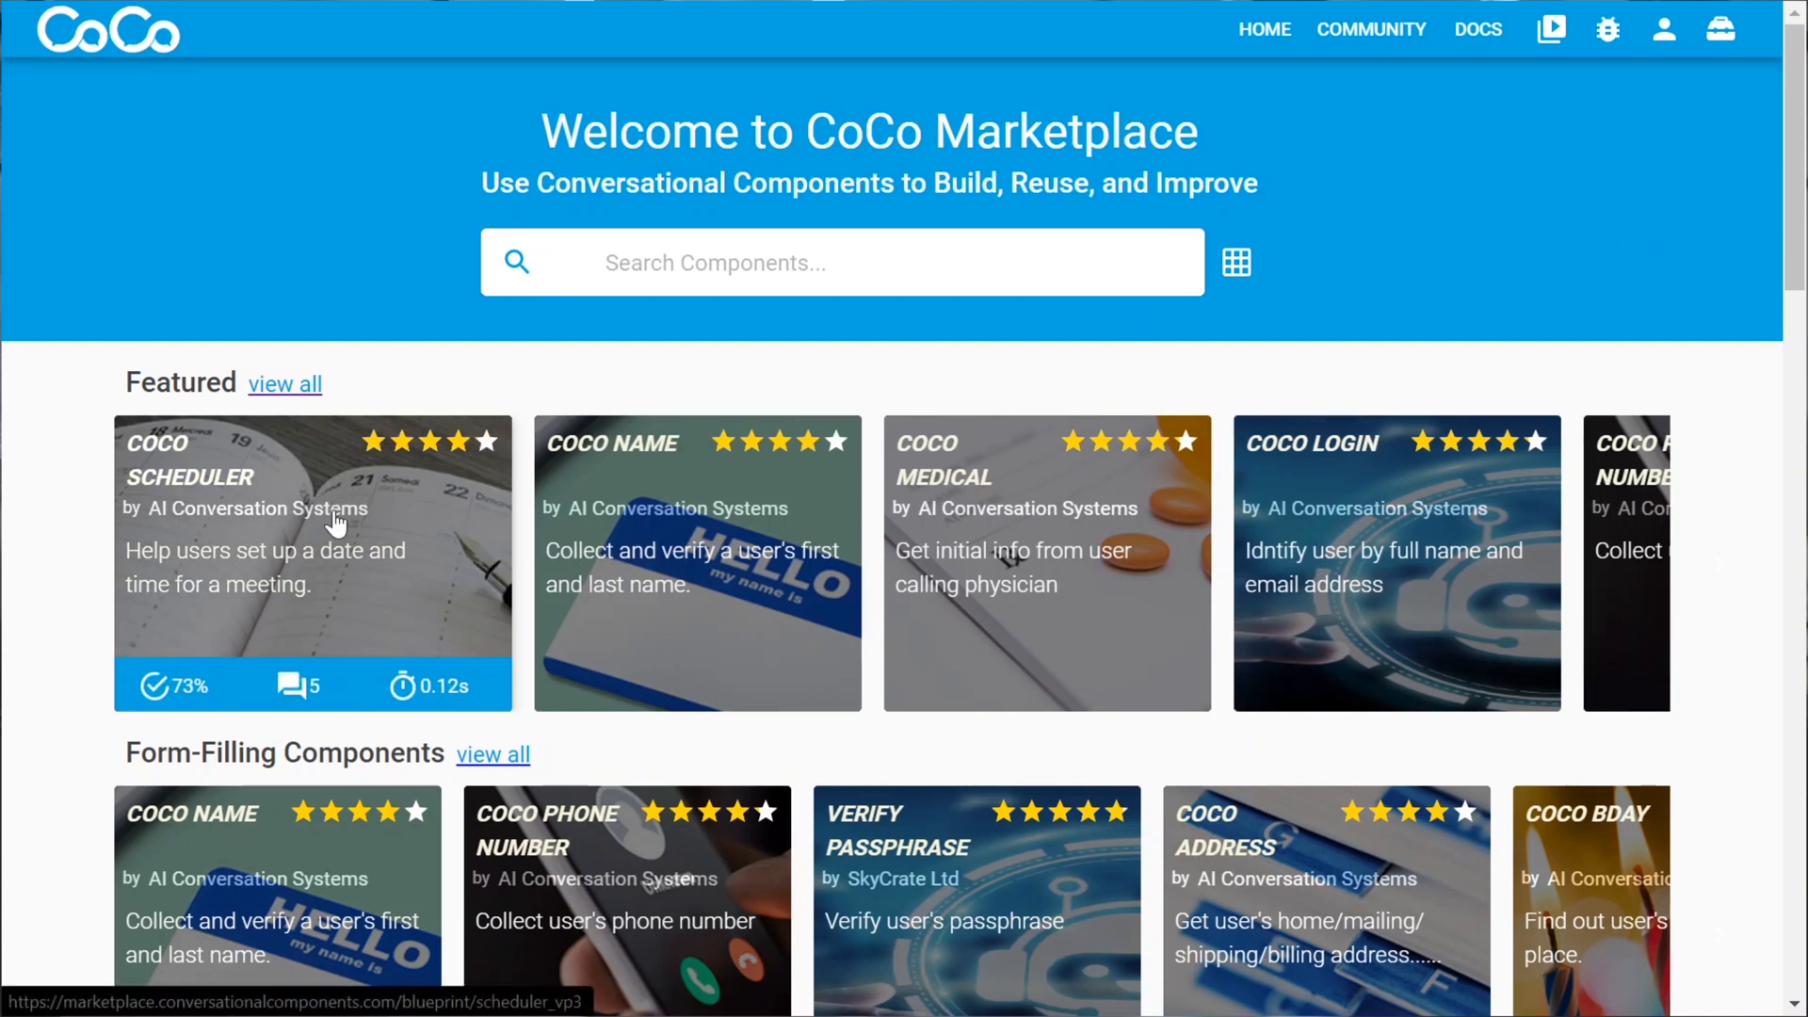
{"action": "mouse_move", "coordinate": [311, 539]}
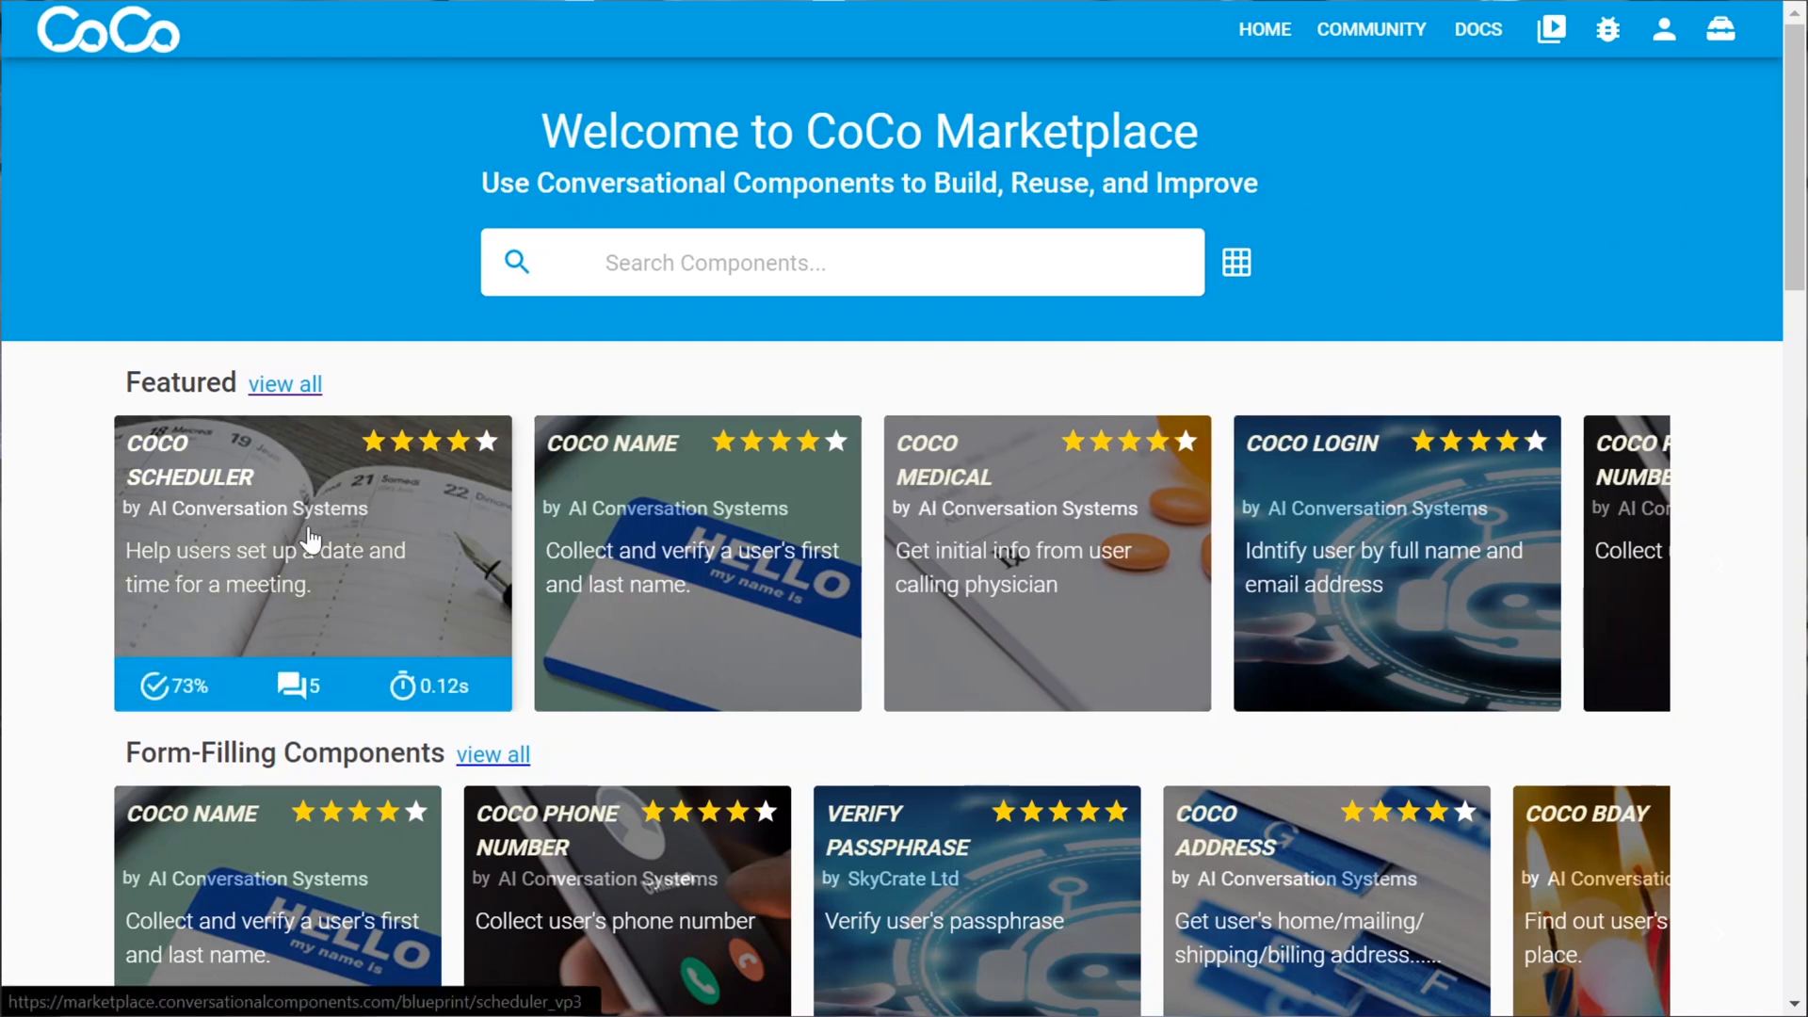
- Select the COCO SCHEDULER card under Featured to view its details page
{"action": "left_click", "coordinate": [311, 561]}
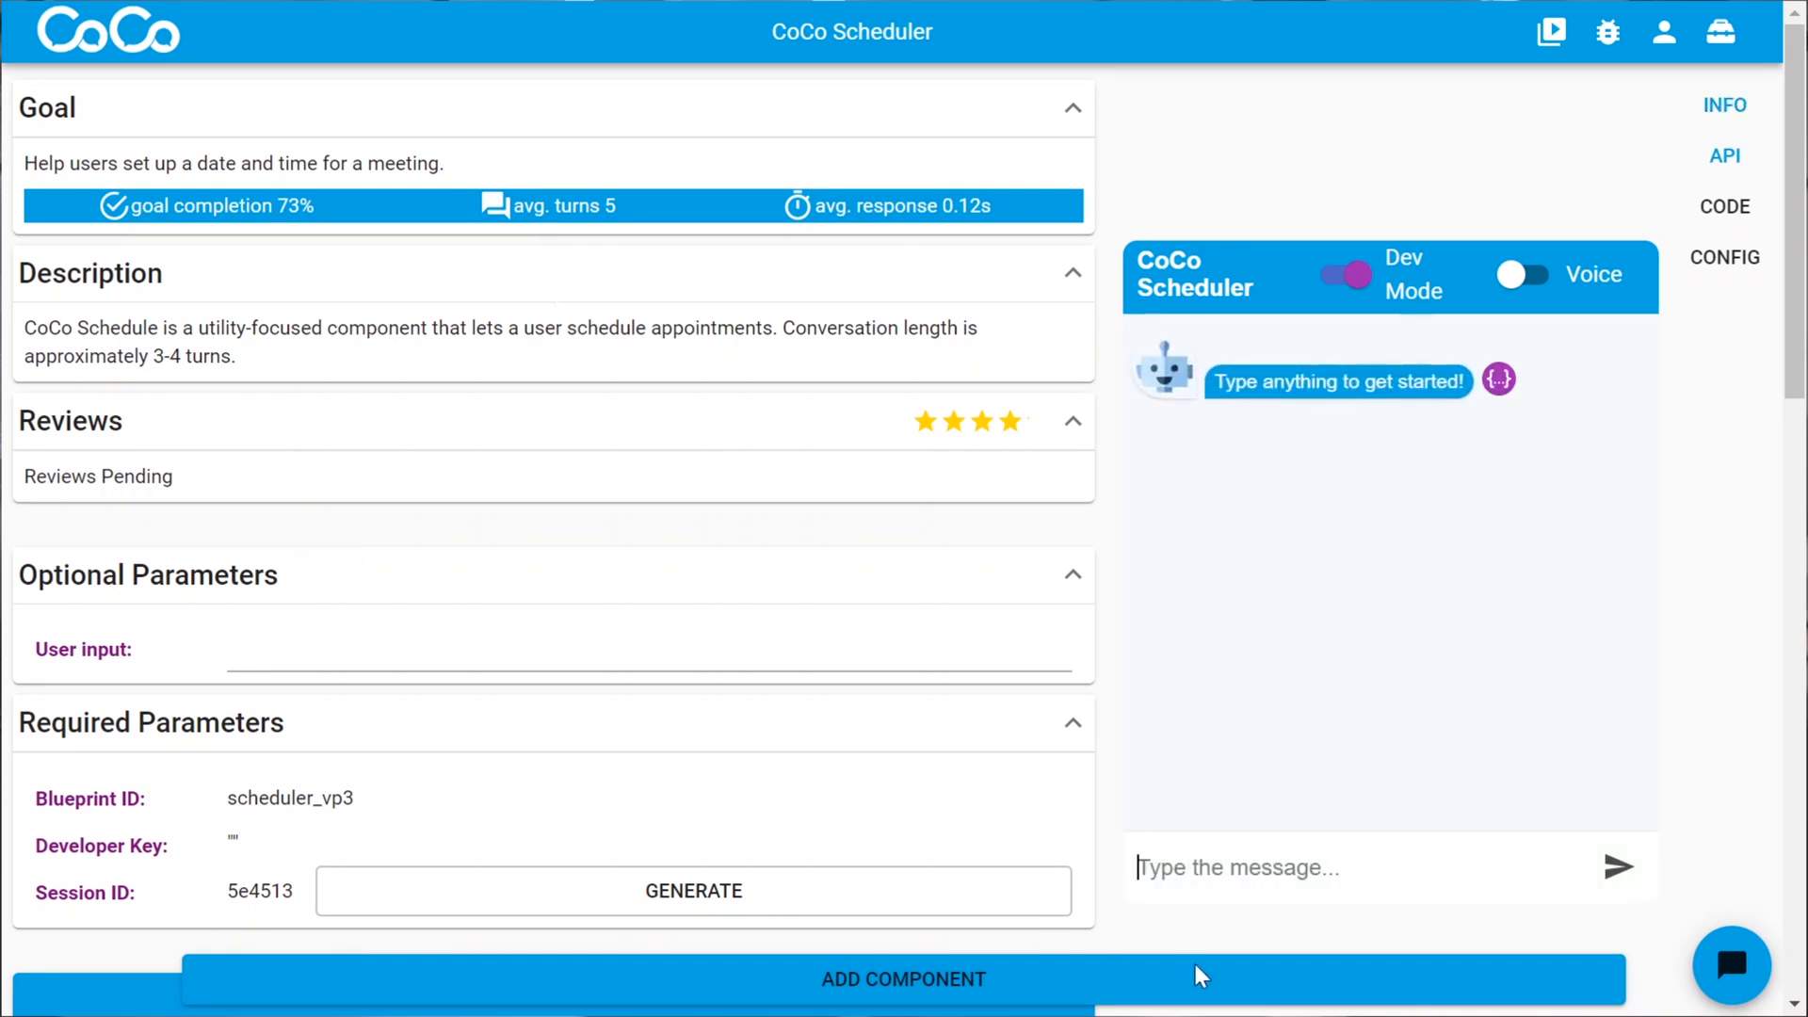
{"action": "mouse_move", "coordinate": [1135, 989]}
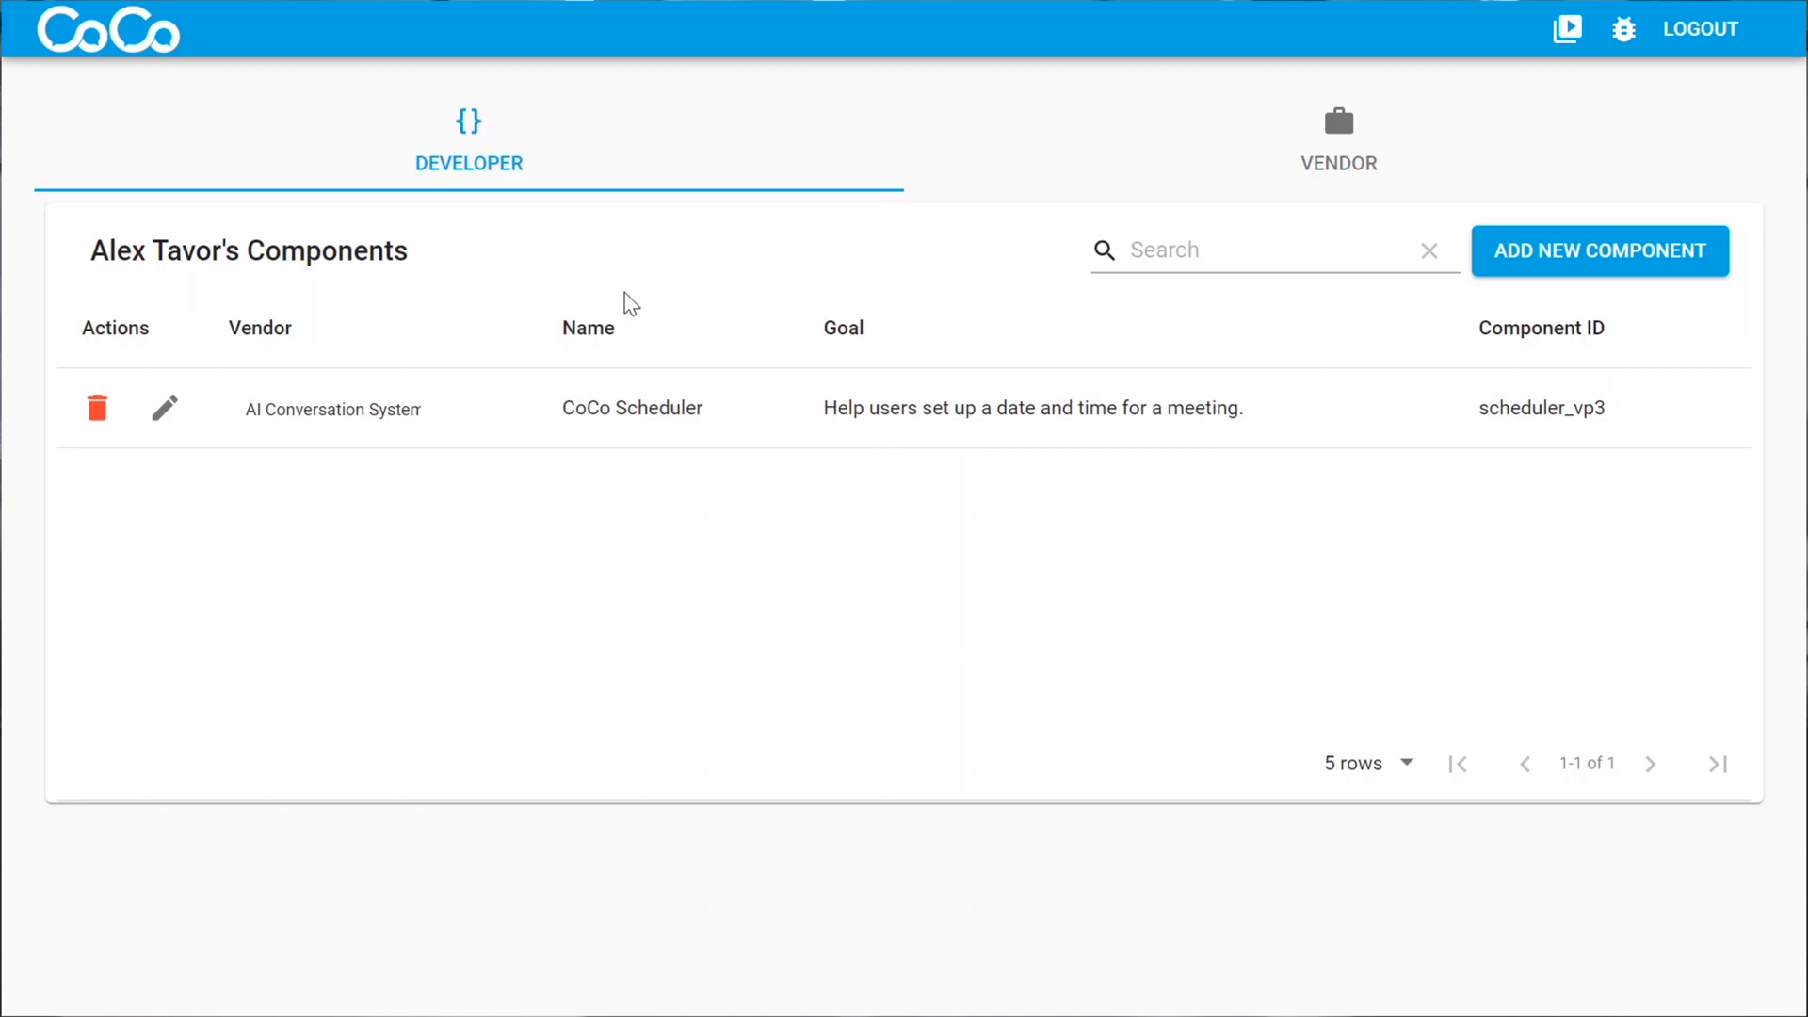
{"action": "mouse_move", "coordinate": [303, 435]}
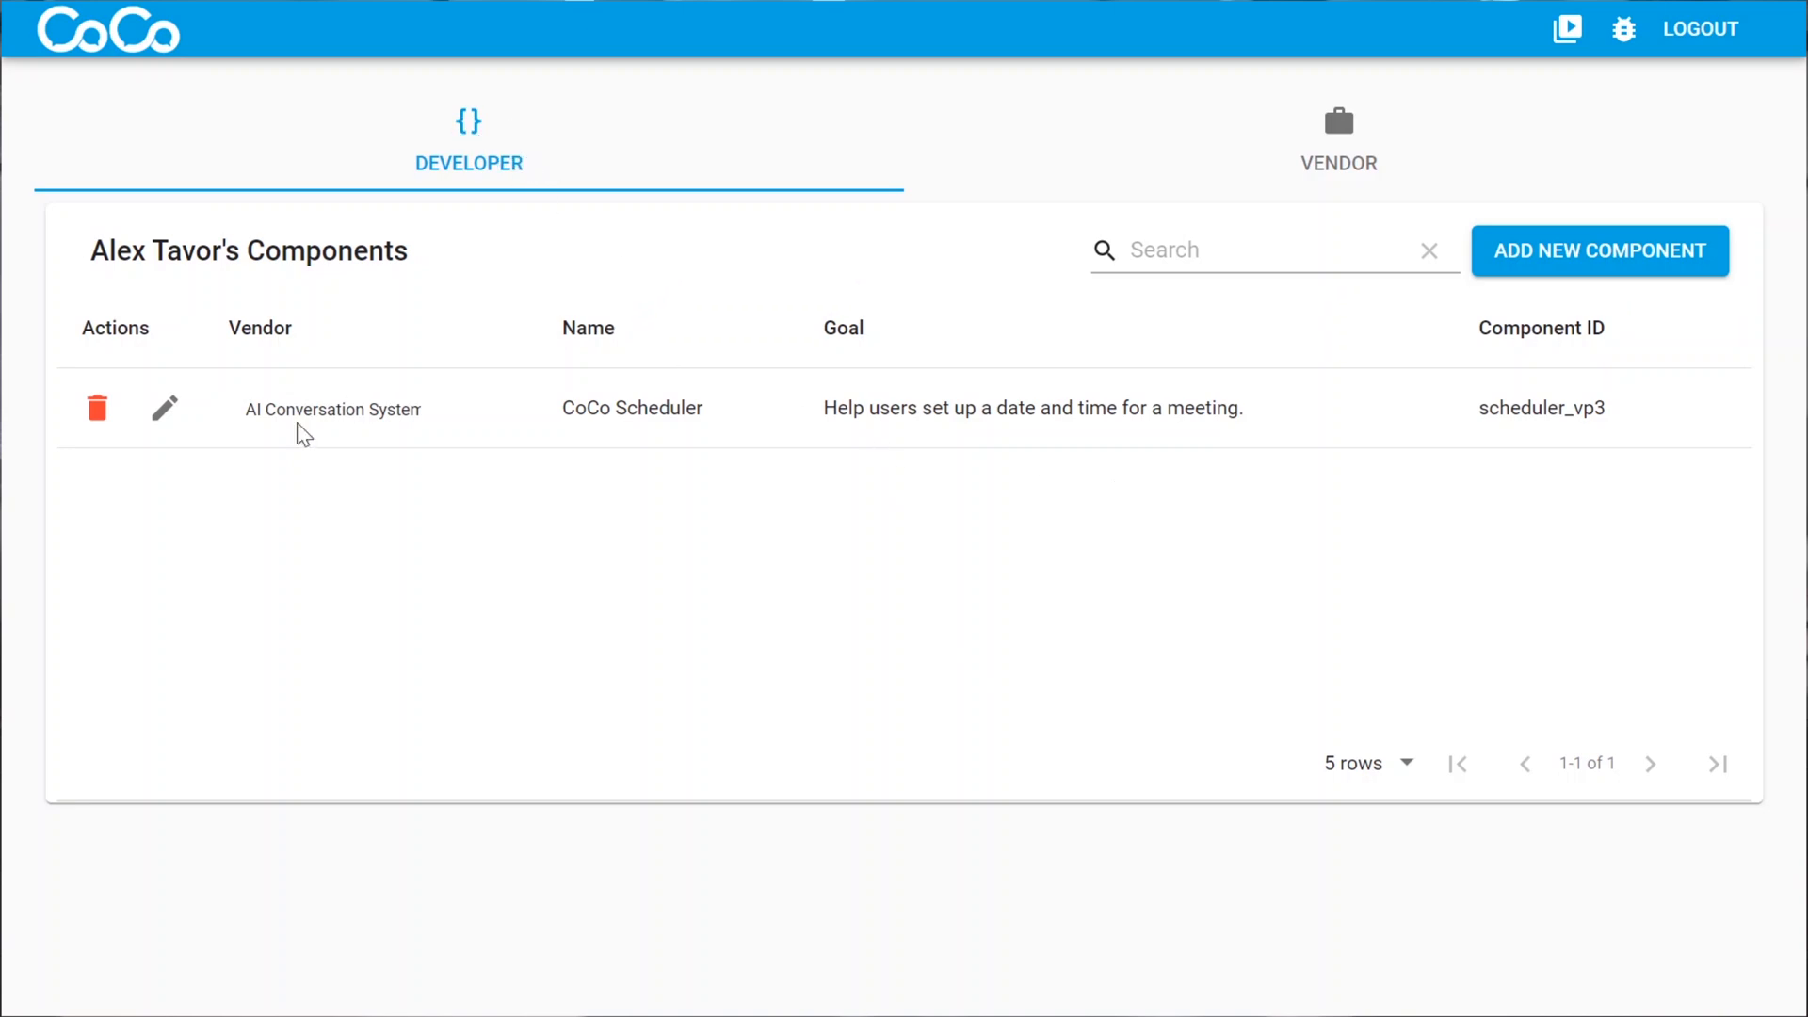
{"action": "mouse_move", "coordinate": [607, 405]}
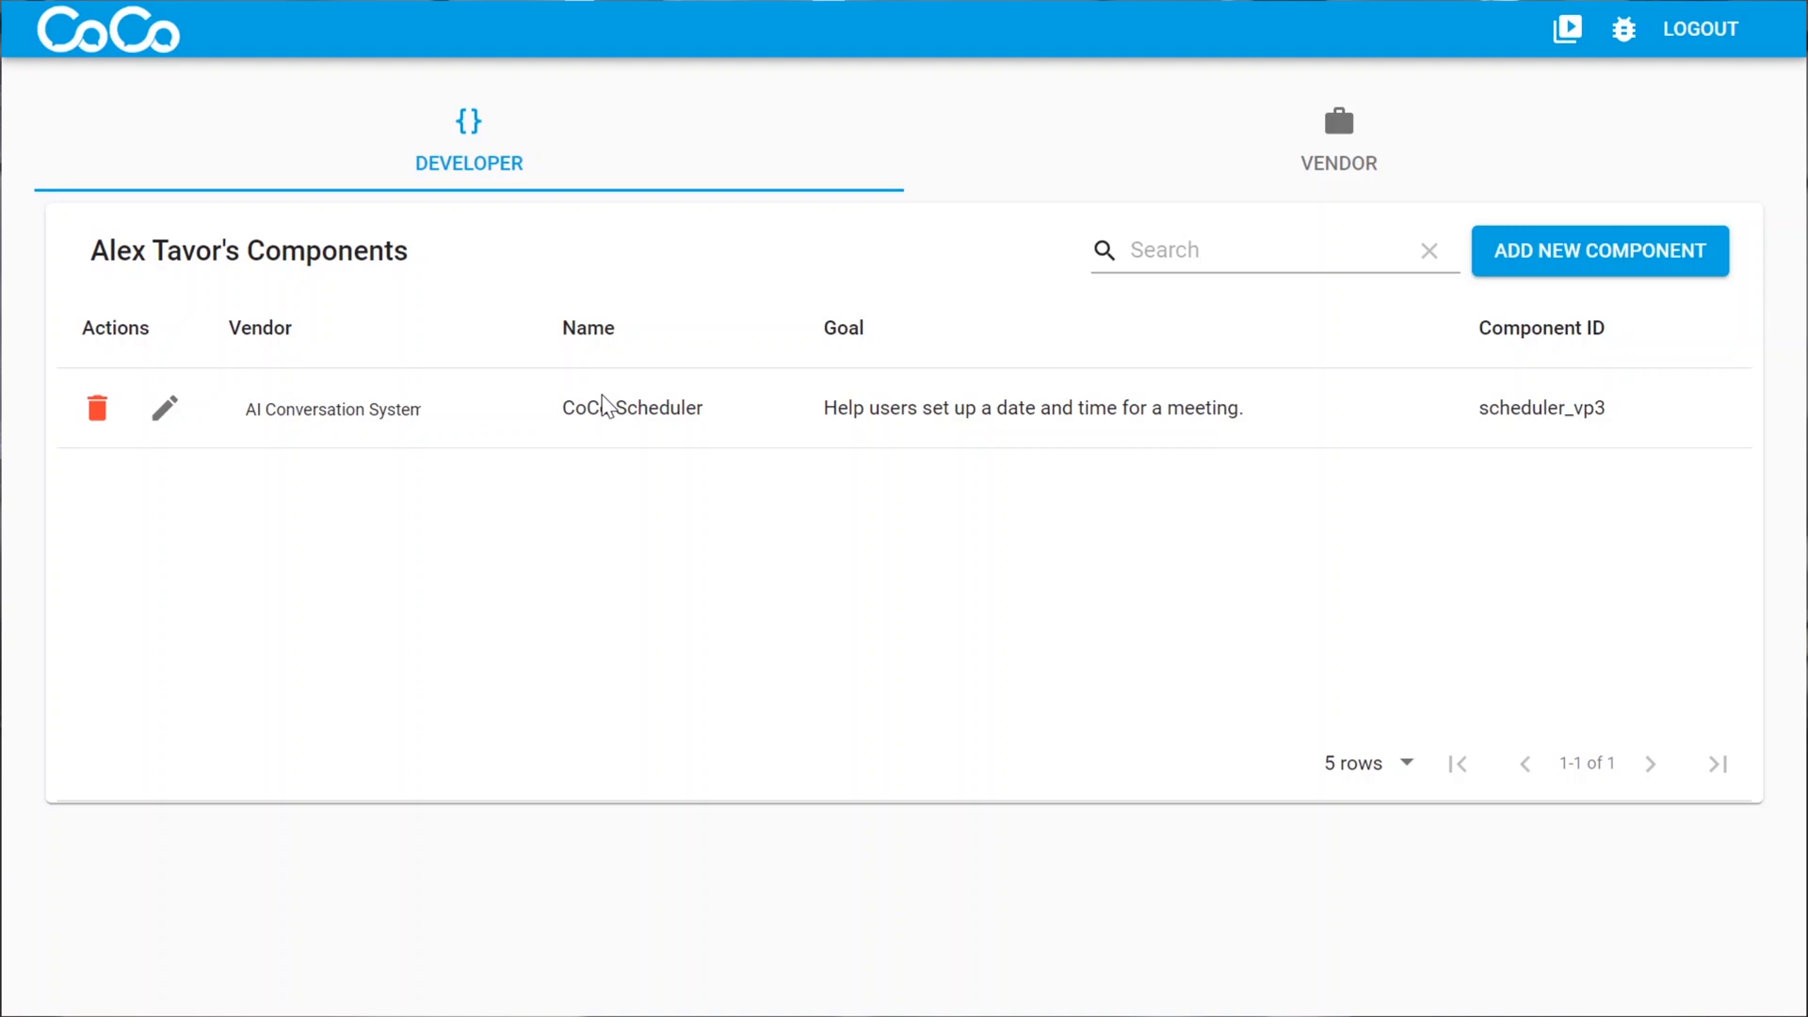
{"action": "mouse_move", "coordinate": [1414, 445]}
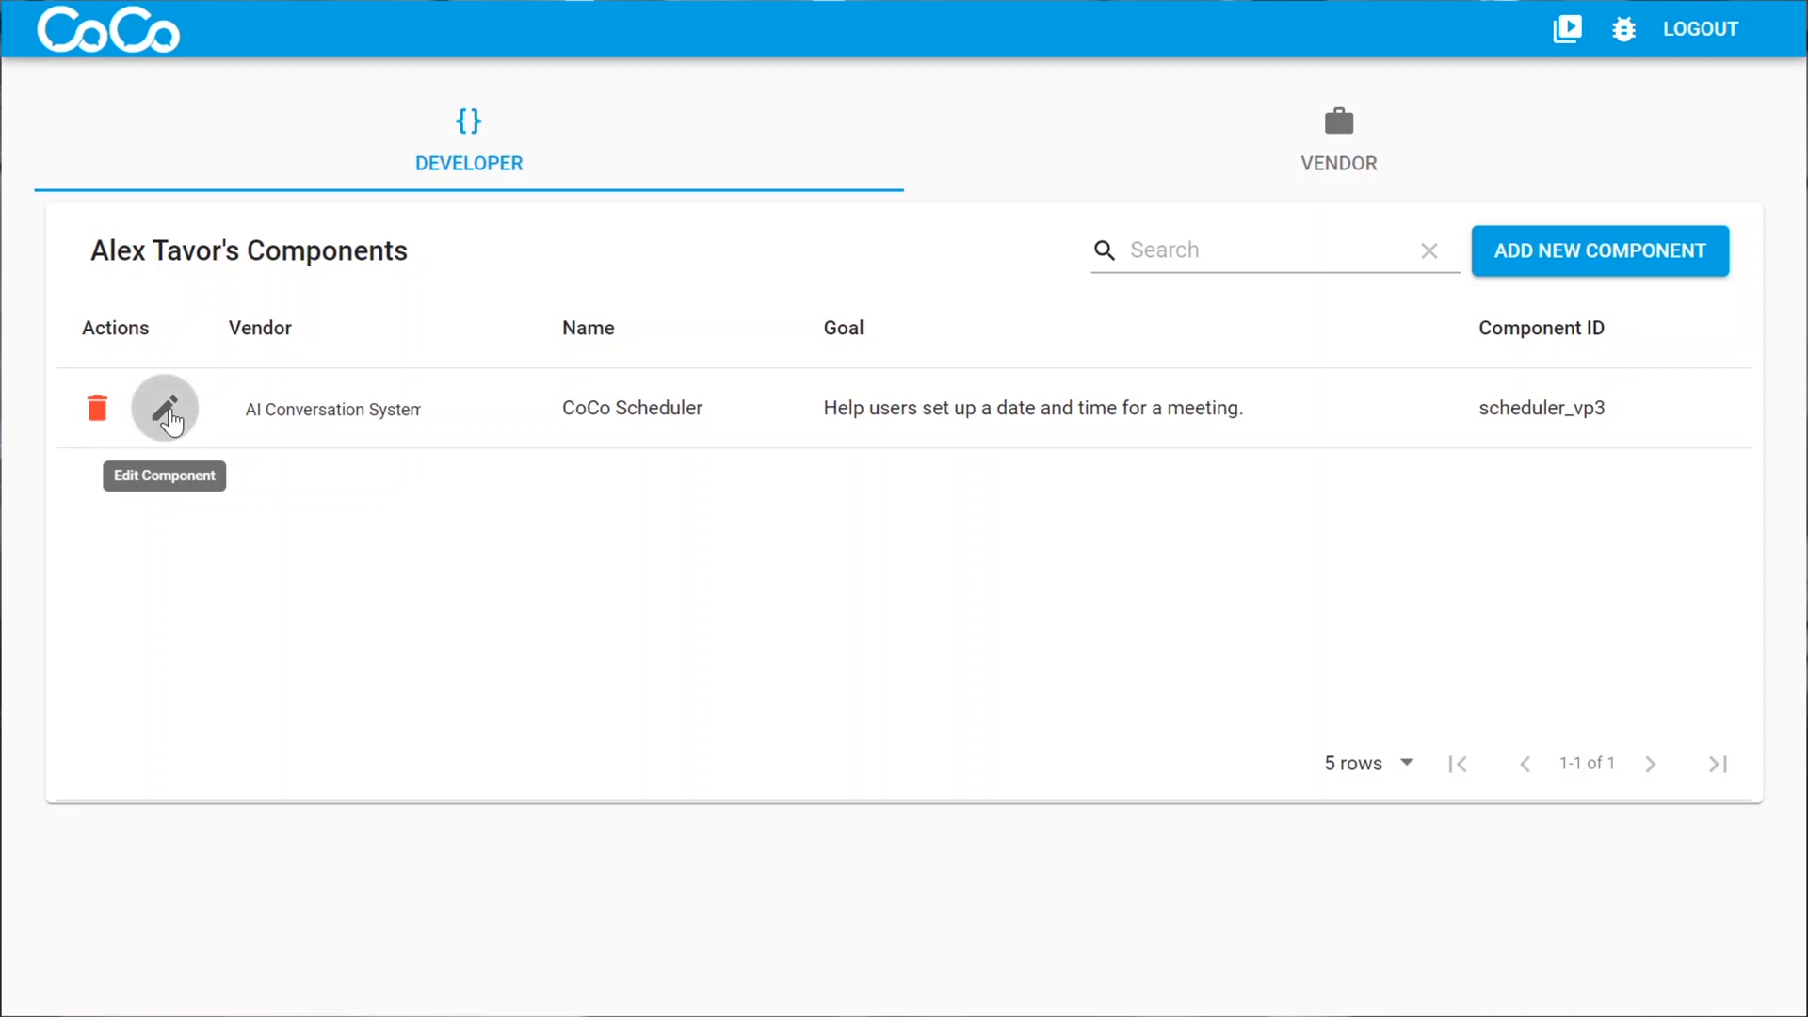
- Edit the CoCo Scheduler row in the Developer components table
{"action": "left_click", "coordinate": [164, 407]}
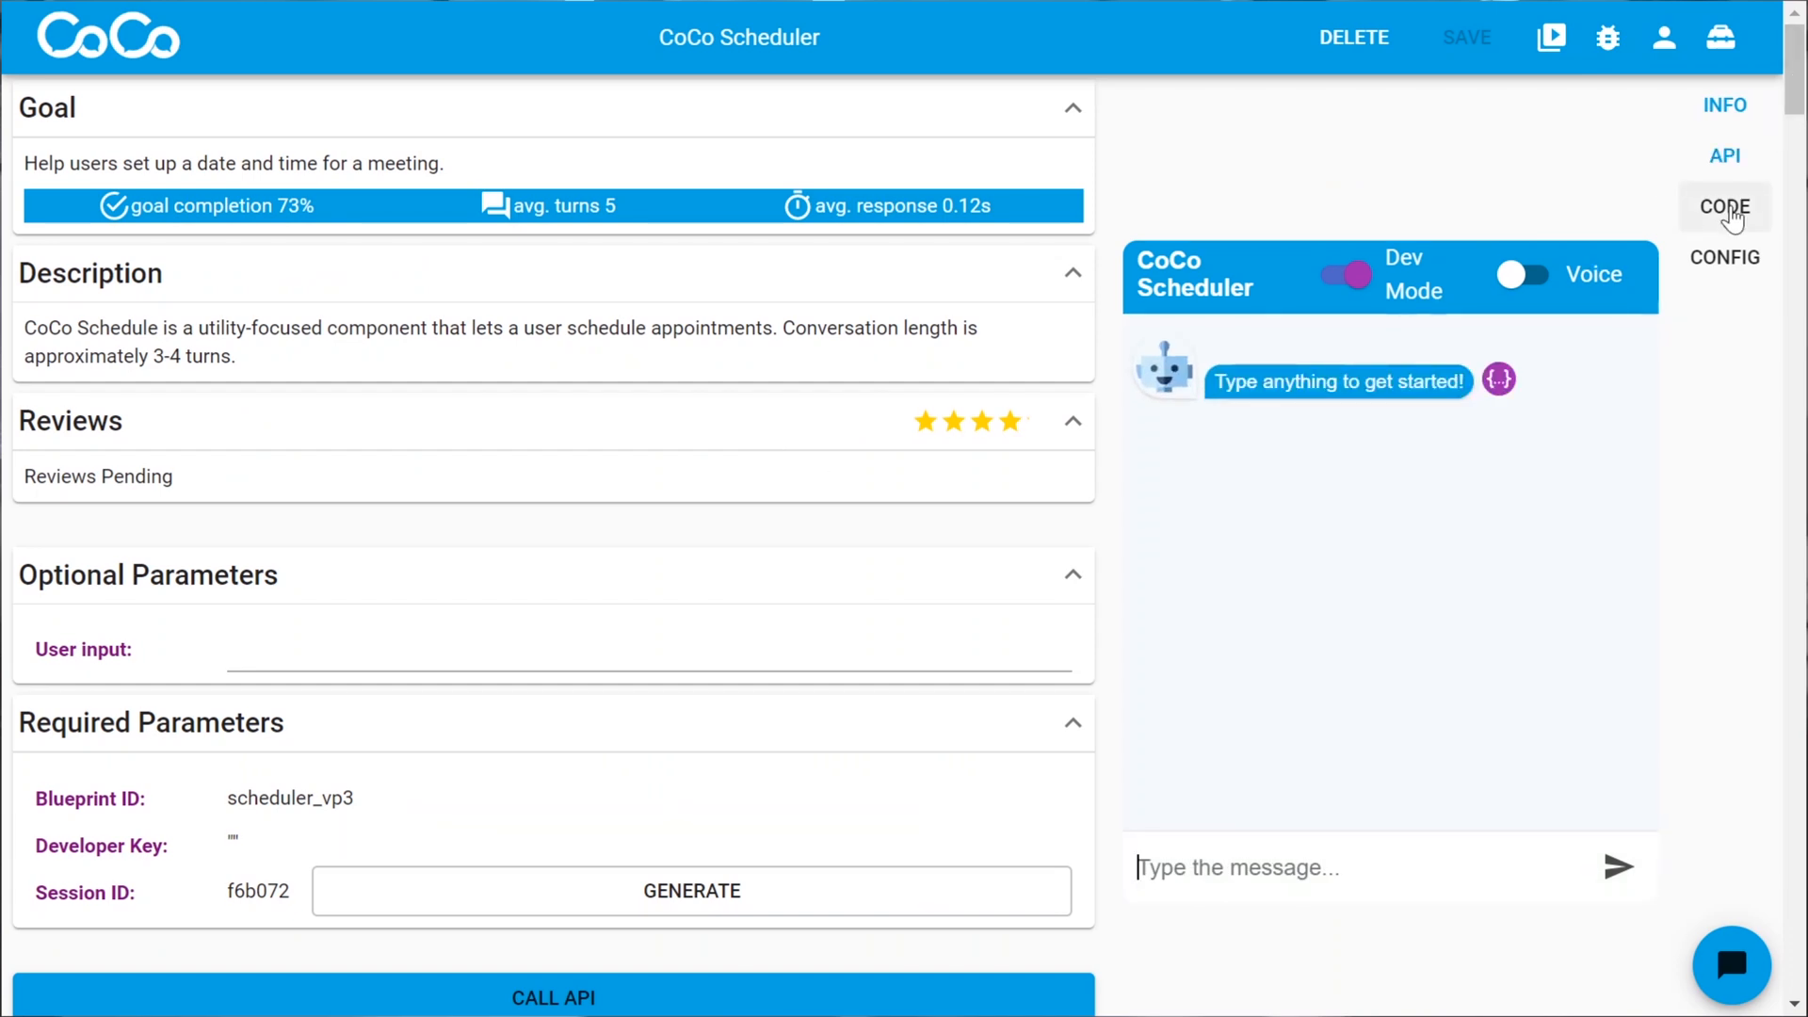
- Show the CONFIG actions list with the entry_line:scheduler_vp3:2:1 response text
{"action": "scroll", "scroll_direction": "down", "scroll_amount": 3}
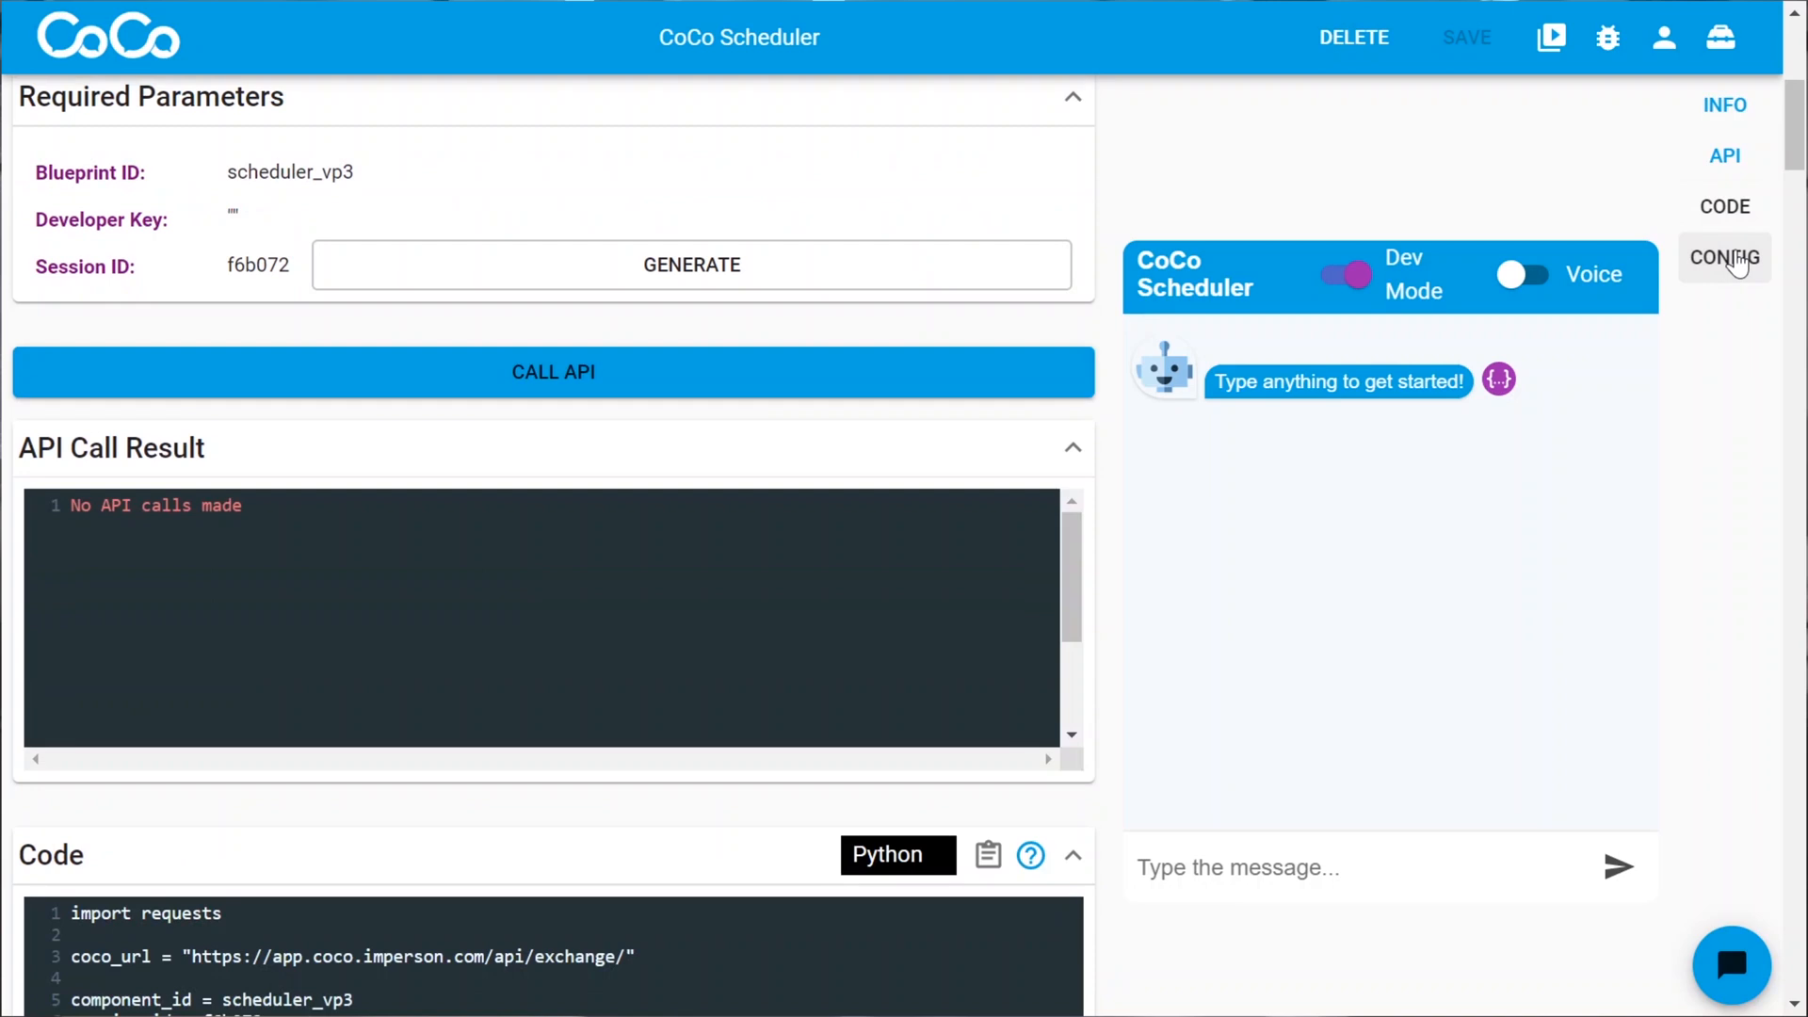
{"action": "left_click", "coordinate": [1724, 258]}
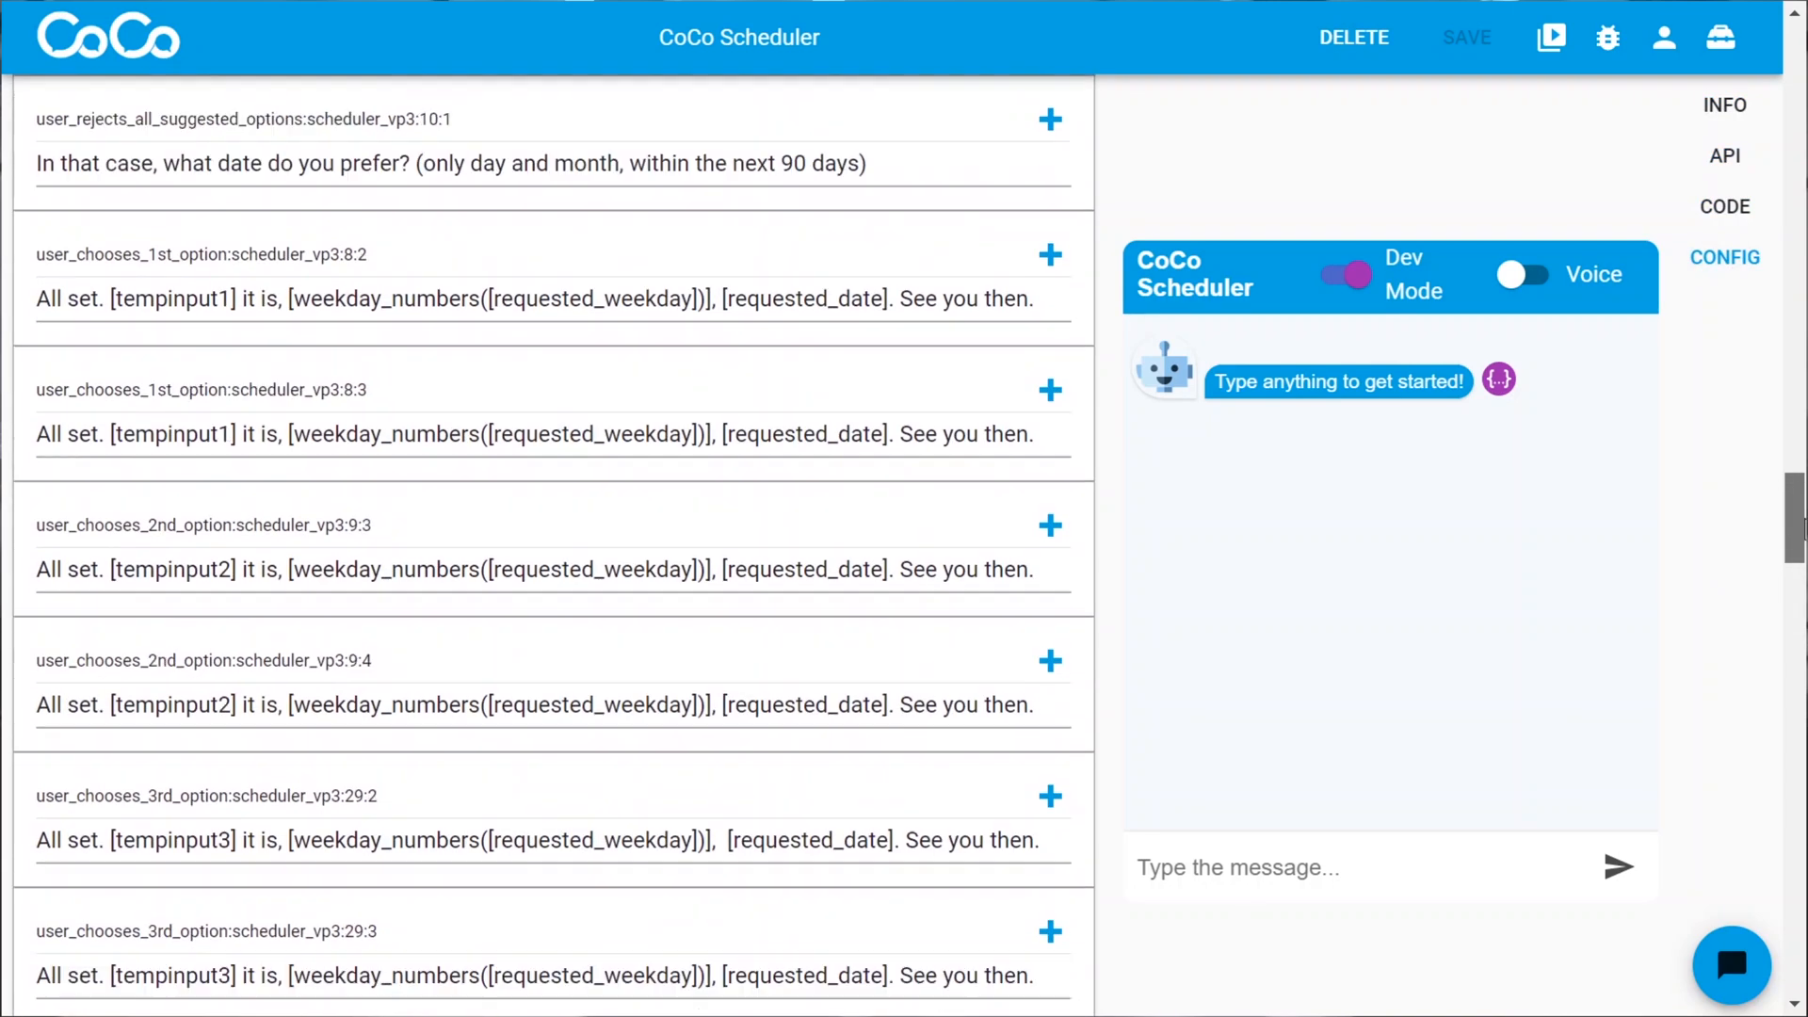
{"action": "scroll", "scroll_direction": "down", "scroll_amount": 3}
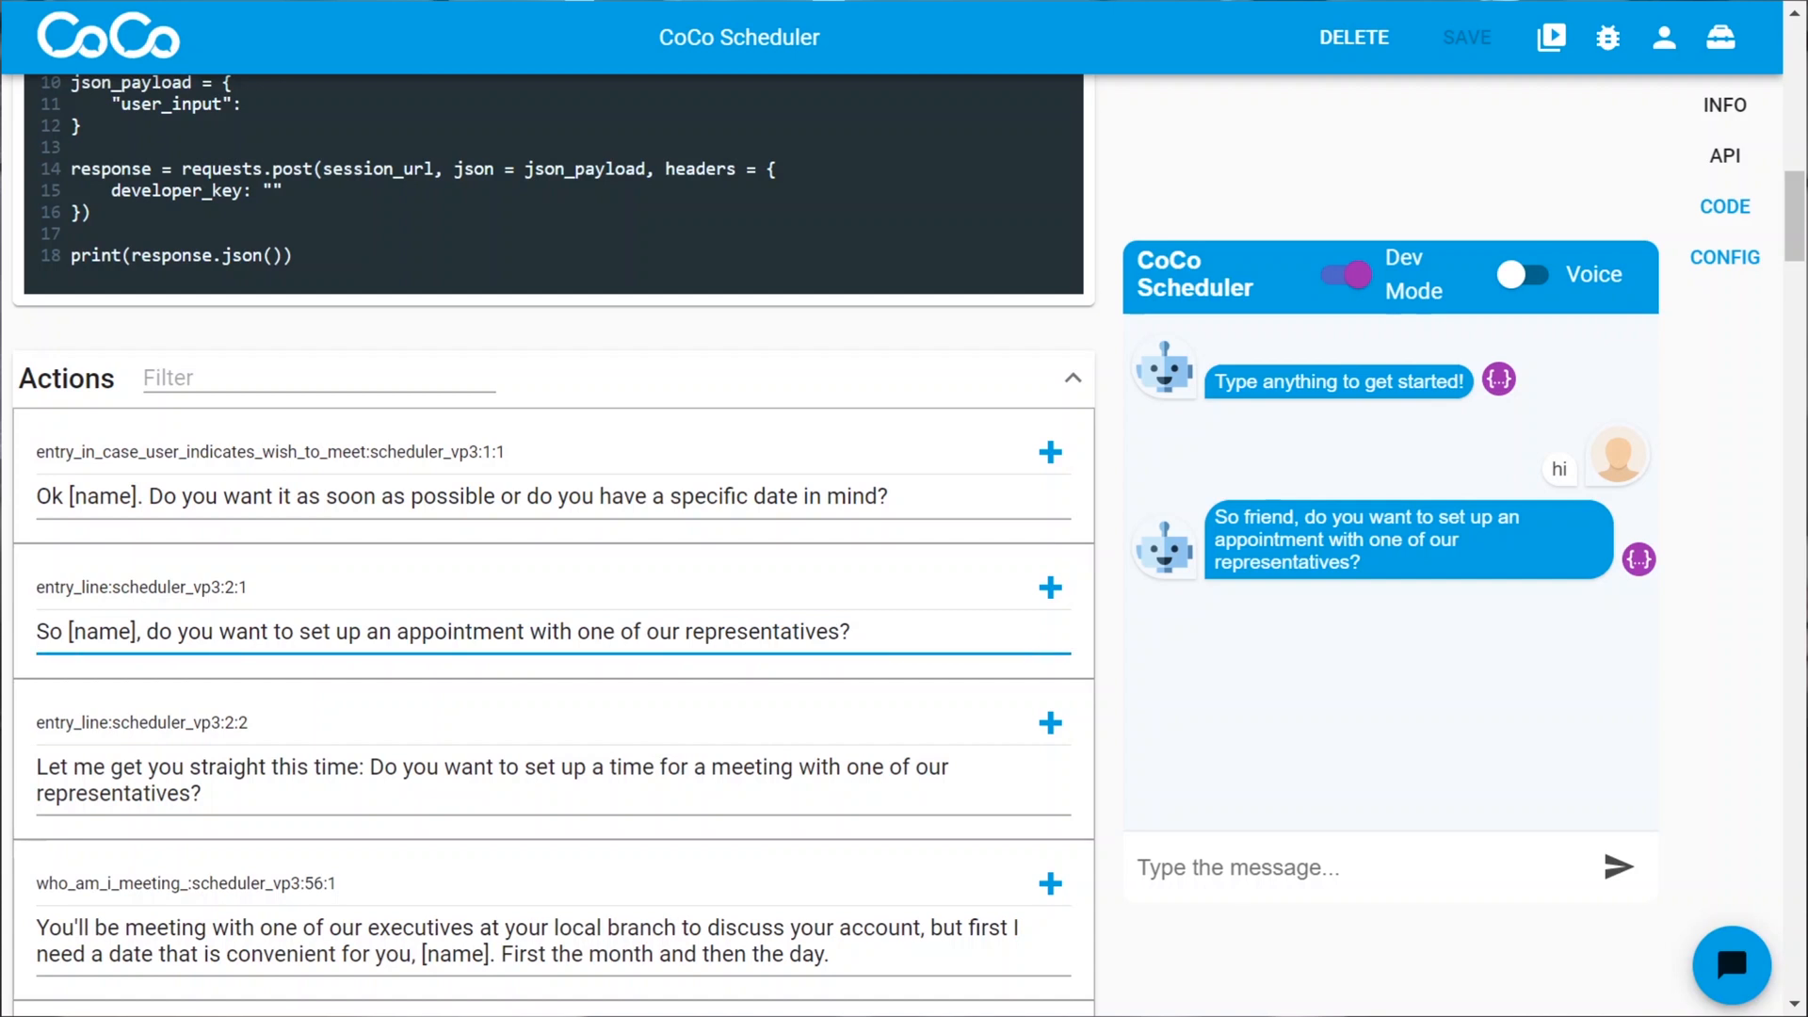
- Replace the entry_line response text with 'Hi, friend!!!' and save the component
{"action": "double_click", "coordinate": [53, 631]}
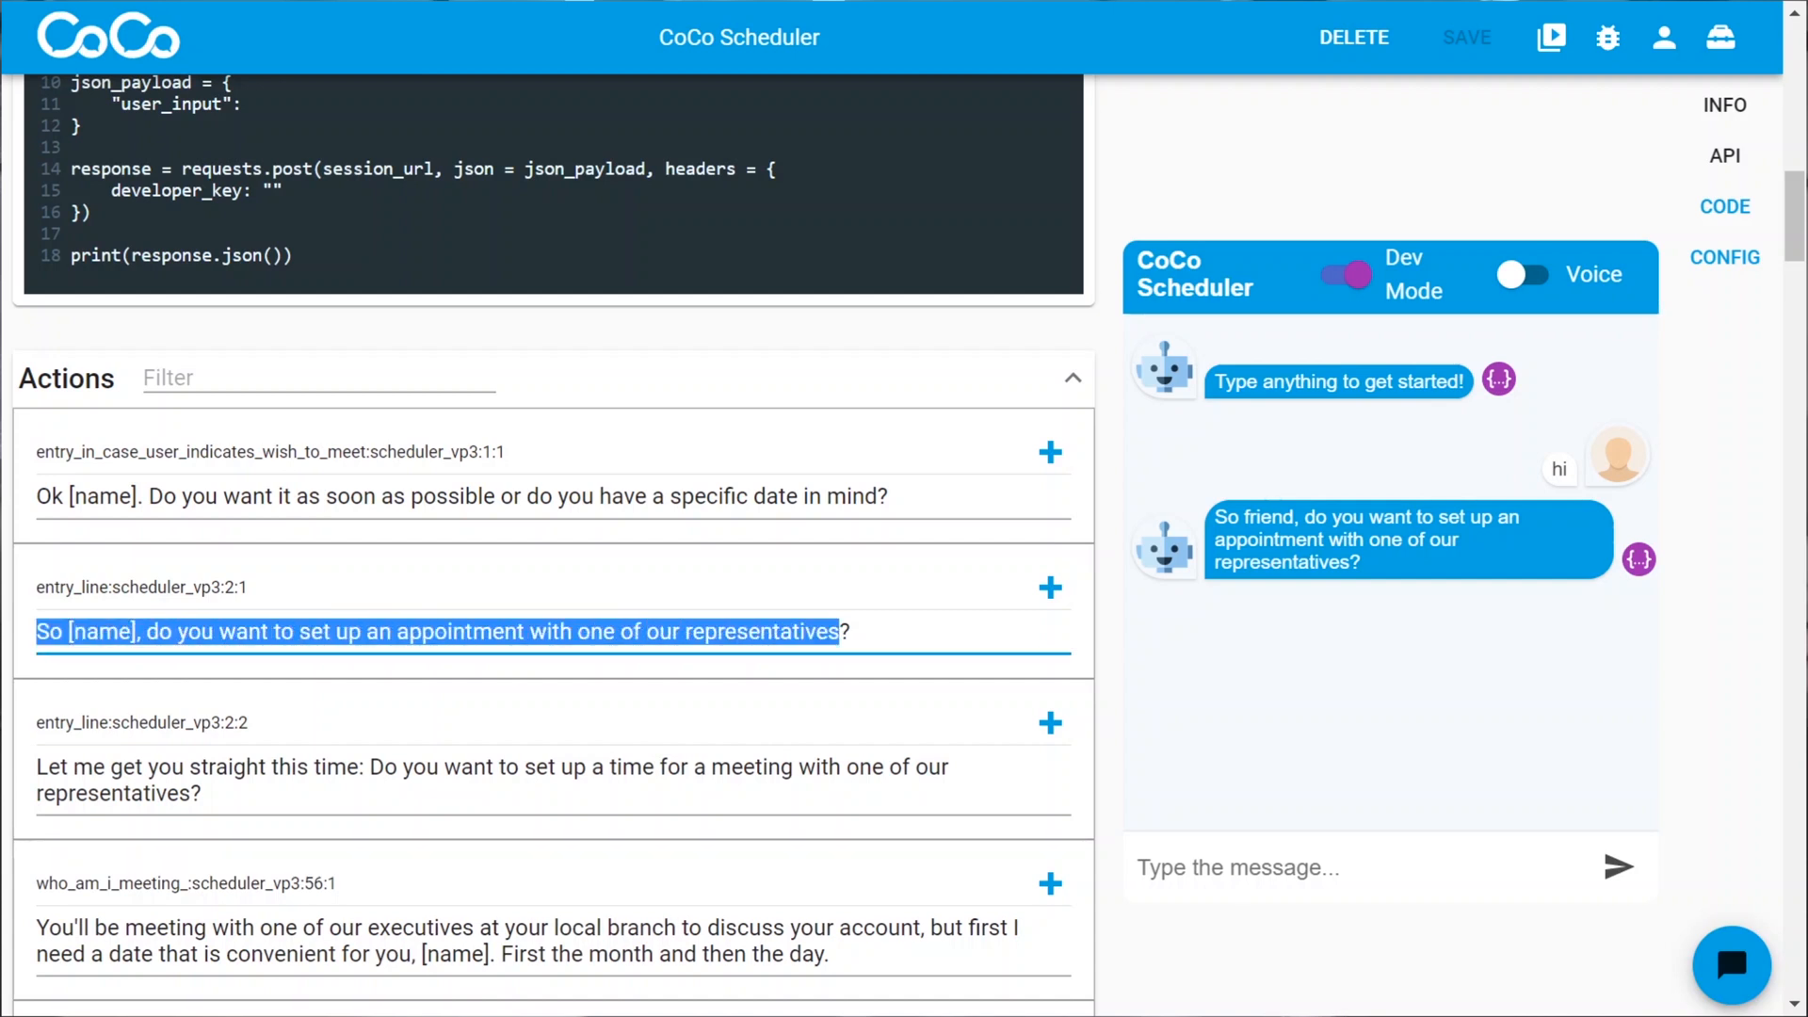
{"action": "type", "text": "Hi, frien"}
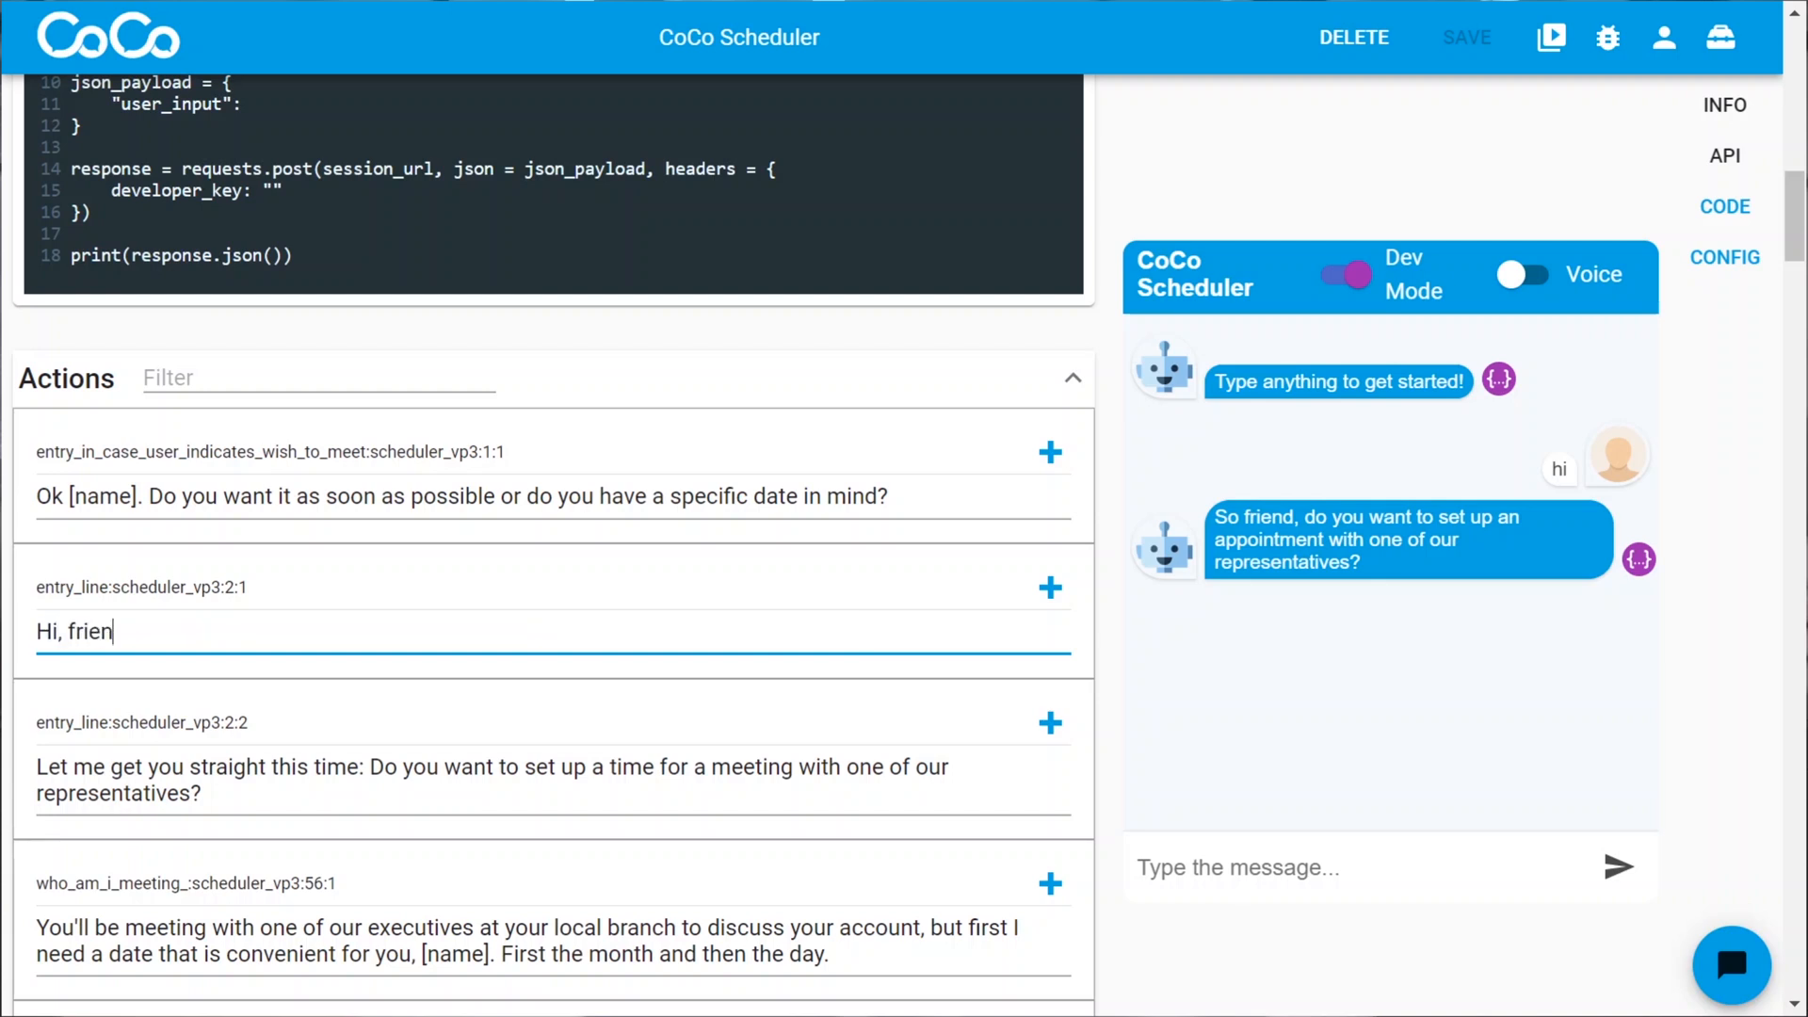
{"action": "type", "text": "d!!!"}
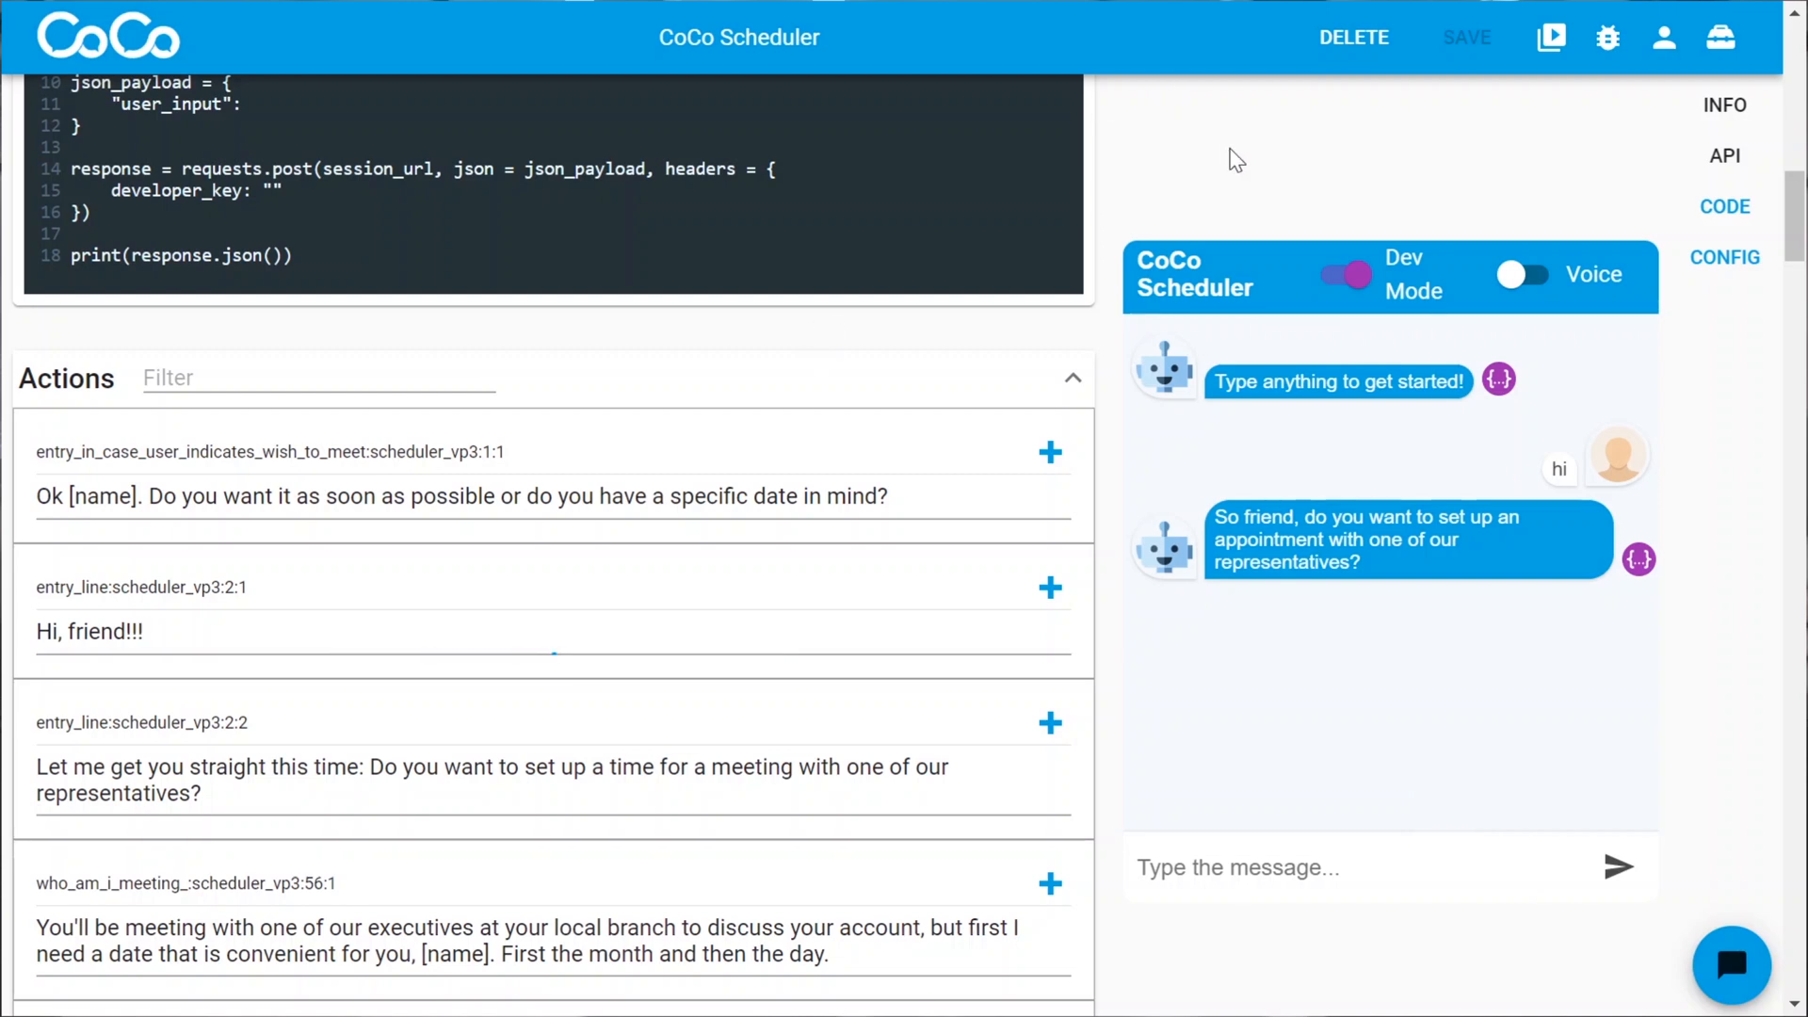
{"action": "mouse_move", "coordinate": [1467, 38]}
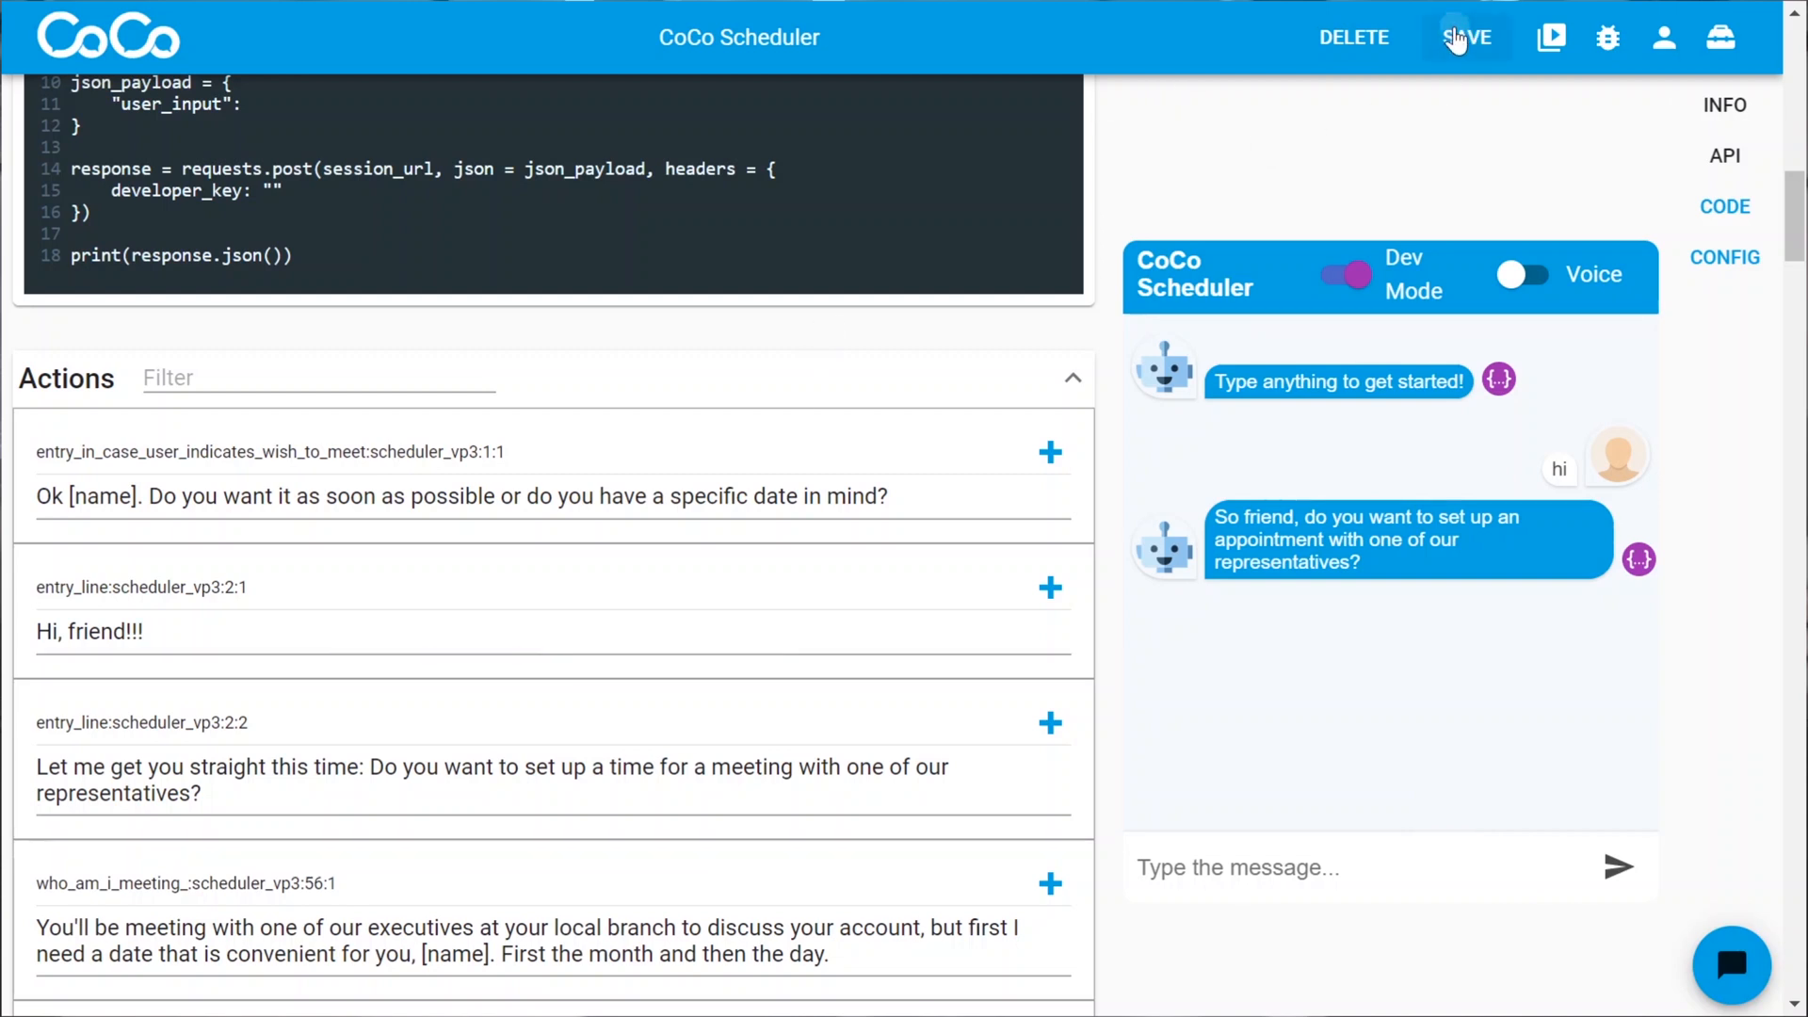
{"action": "left_click", "coordinate": [1465, 38]}
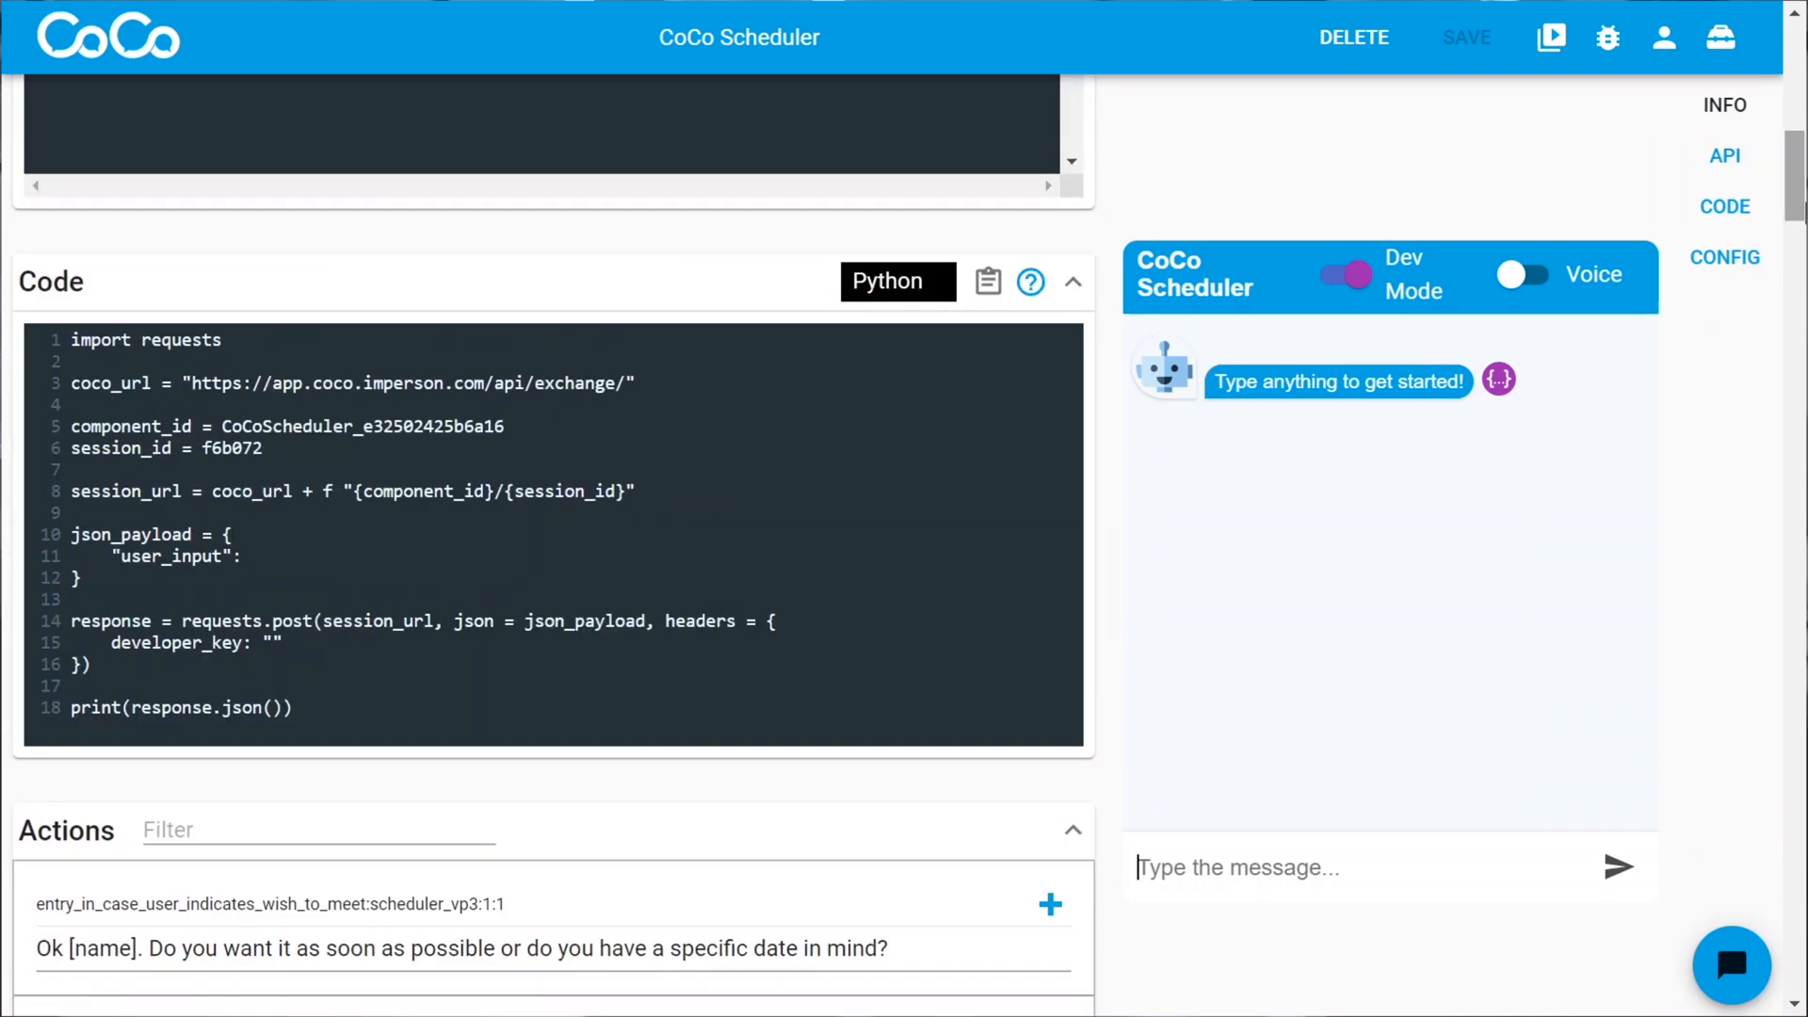
- Send 'hi' in the test chat and receive the new 'Hi, friend!!!' greeting
{"action": "double_click", "coordinate": [362, 426]}
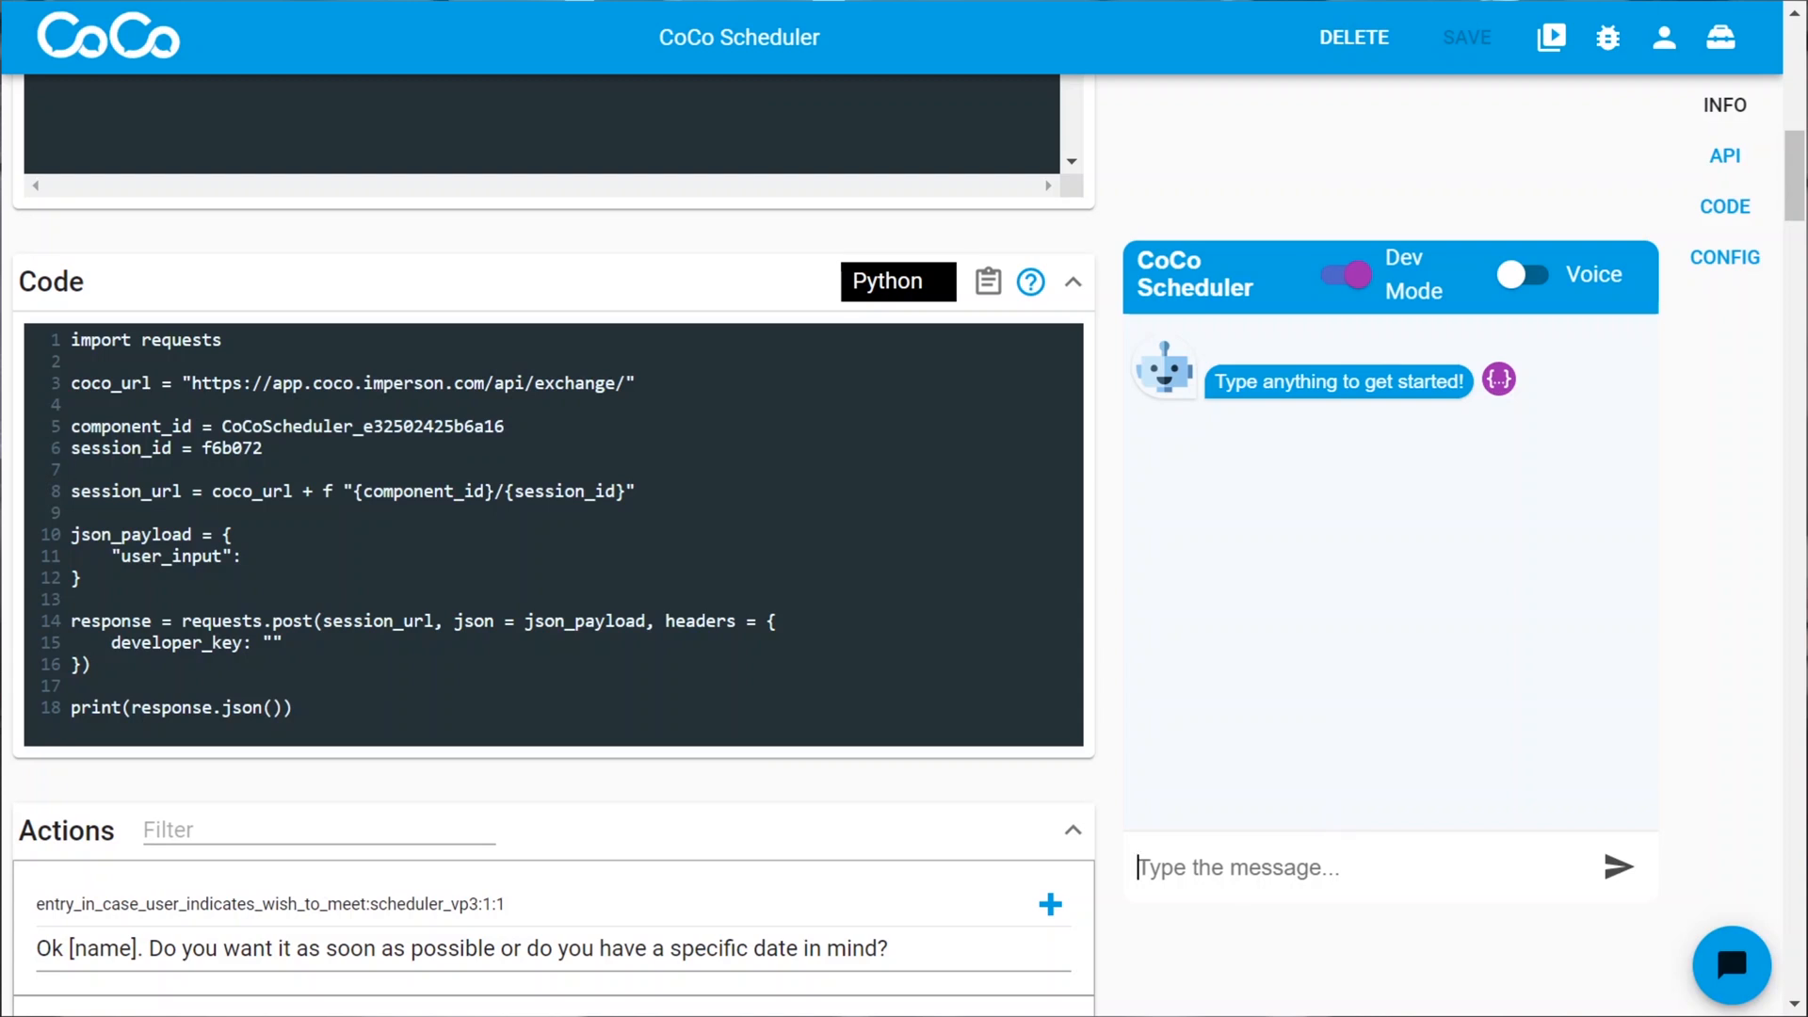
{"action": "type", "text": "hi"}
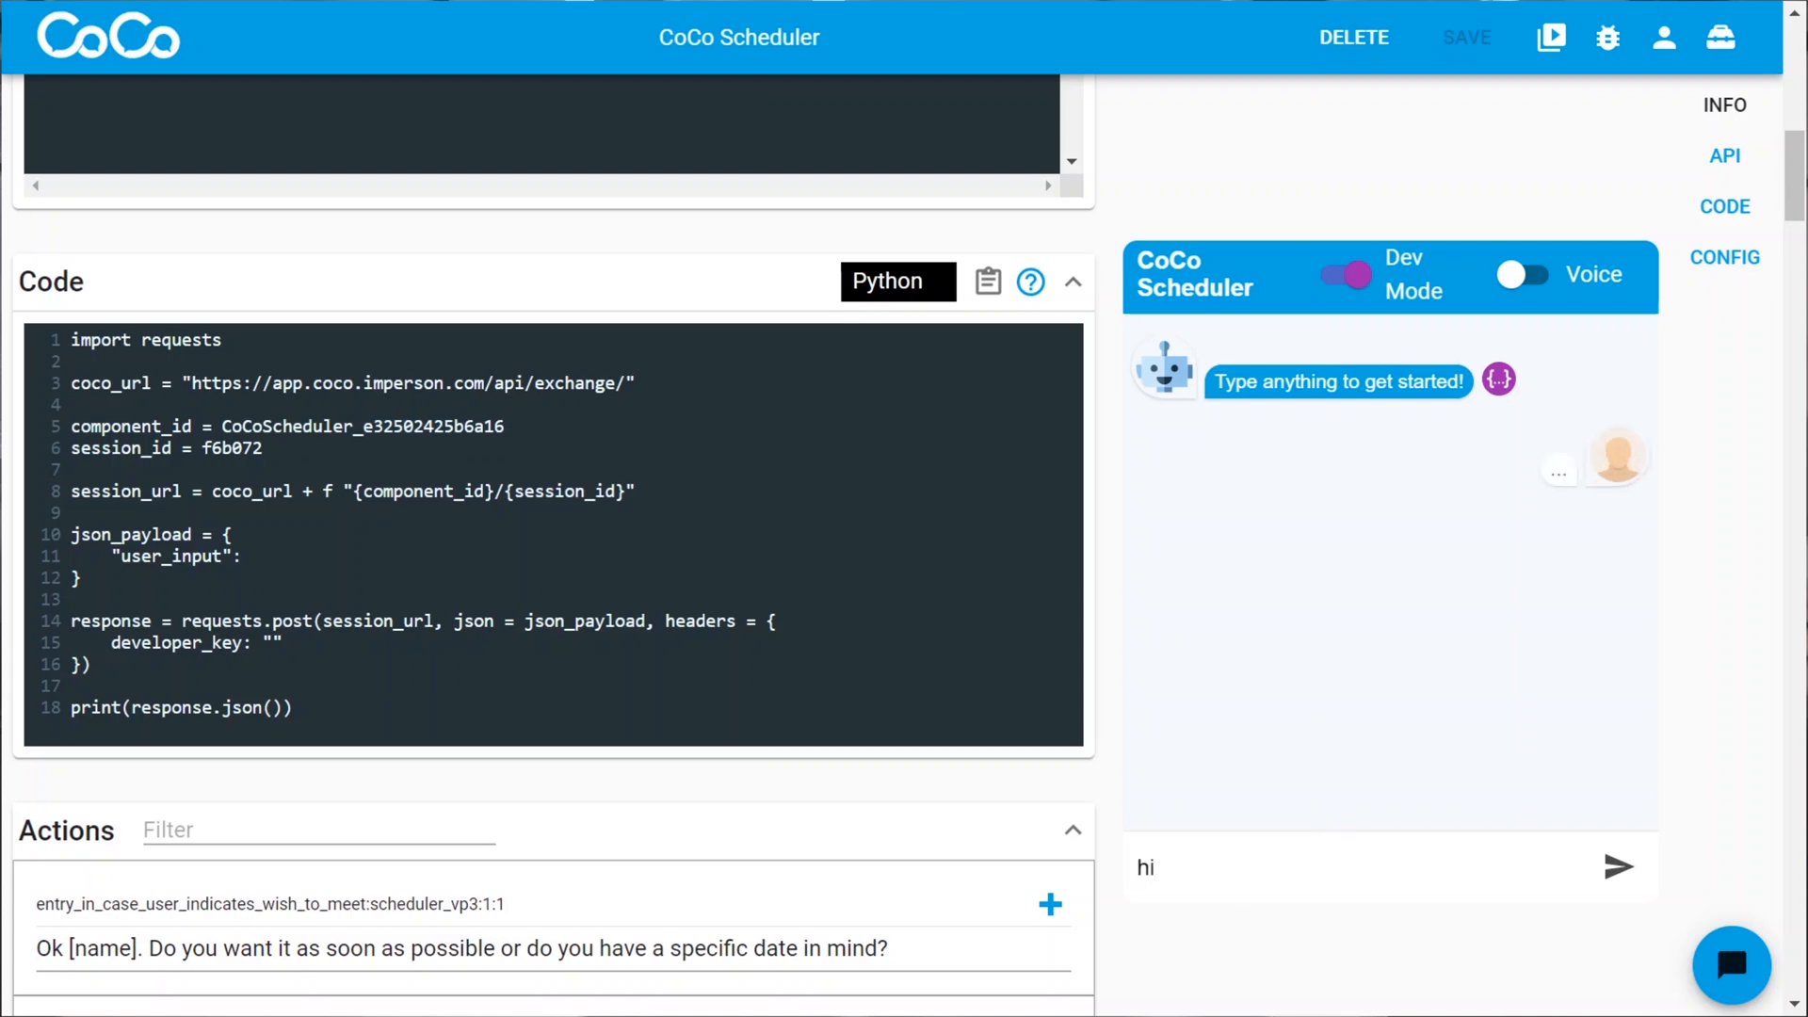
{"action": "left_click", "coordinate": [1620, 866]}
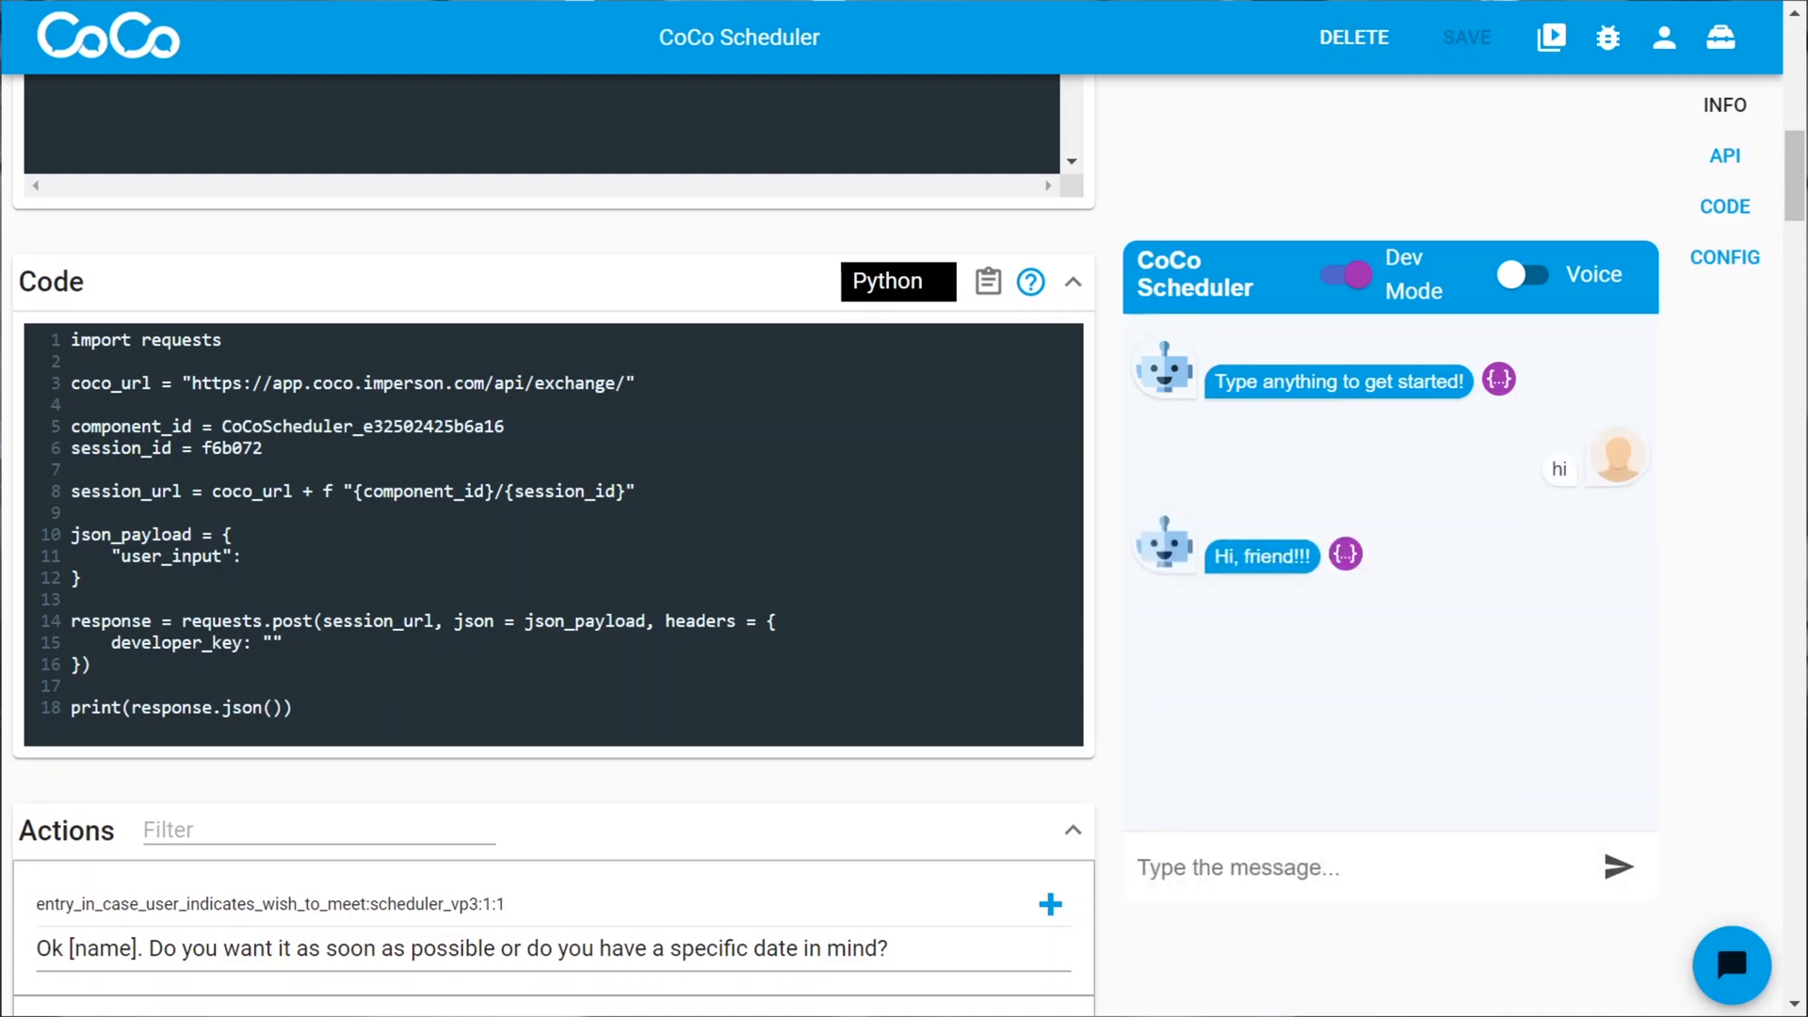